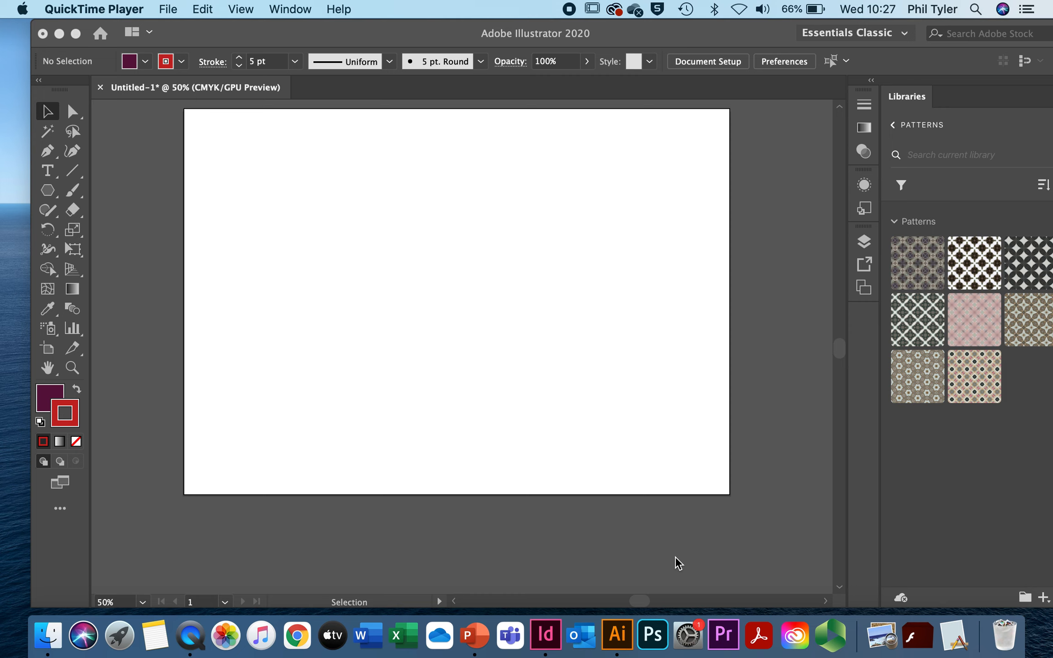
mouse_move(581, 412)
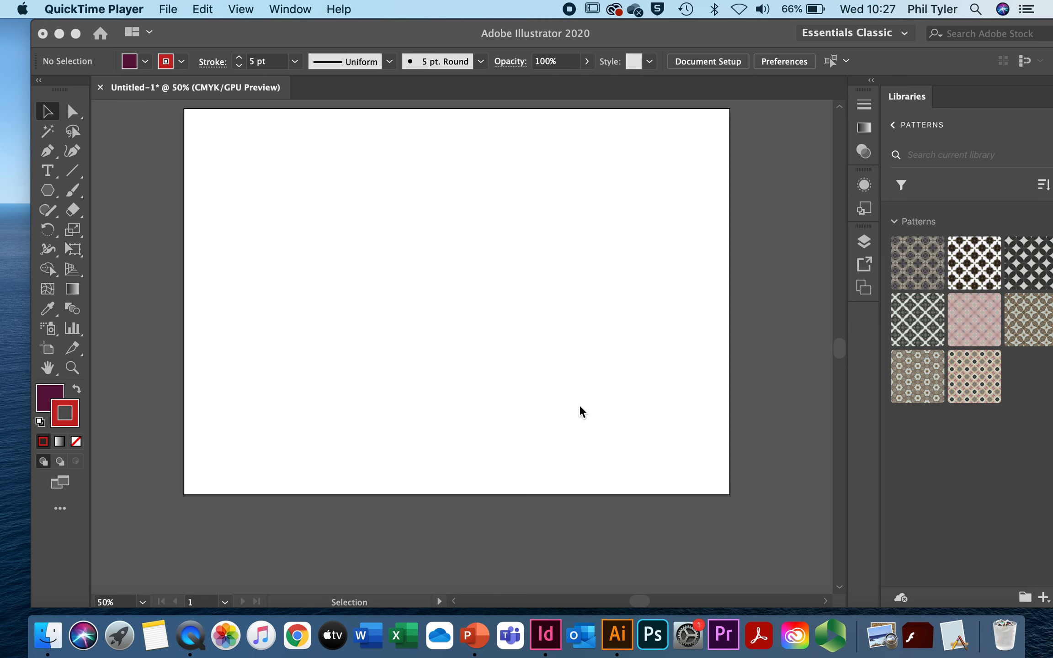
mouse_move(191, 15)
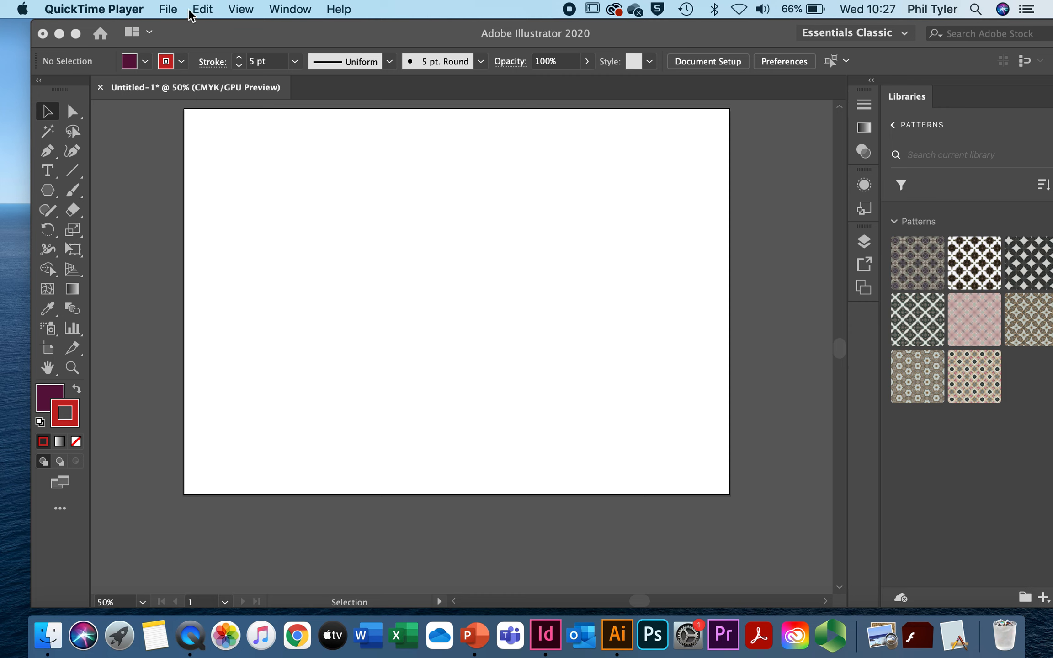
Place the screenshot PNG of the cut-paper type collage and drag it to fill most of the artboard
click(167, 9)
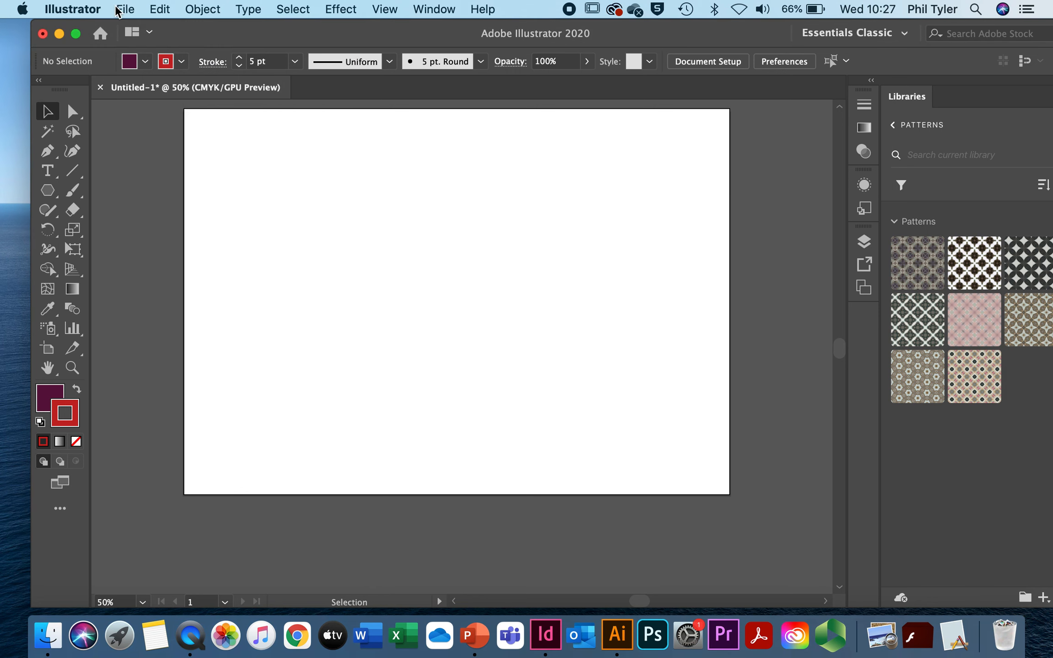
click(125, 9)
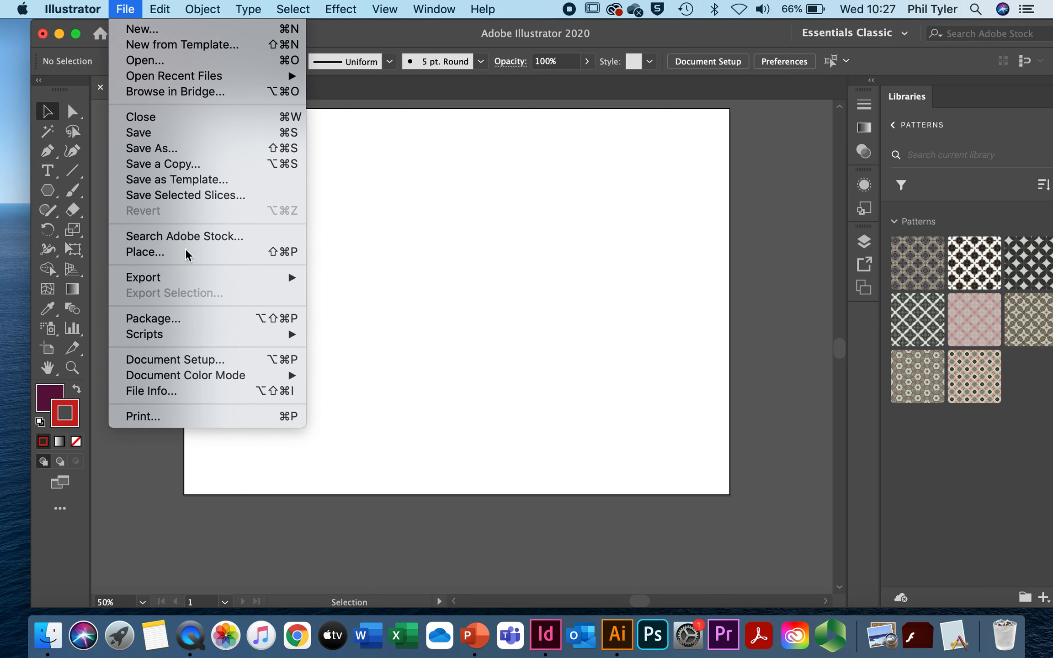
click(144, 252)
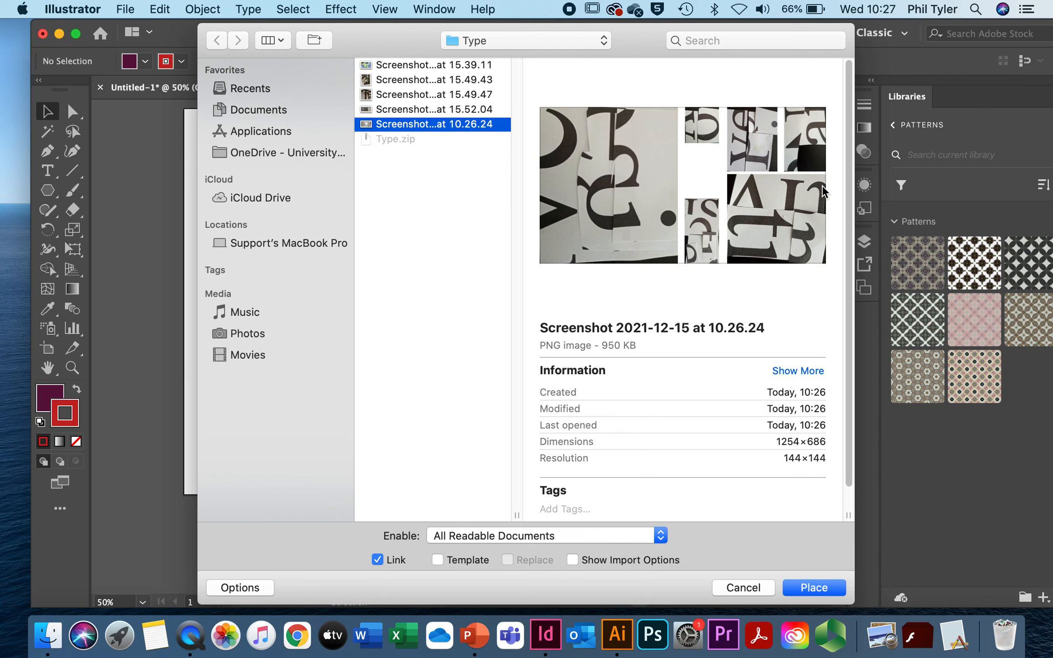
mouse_move(481, 140)
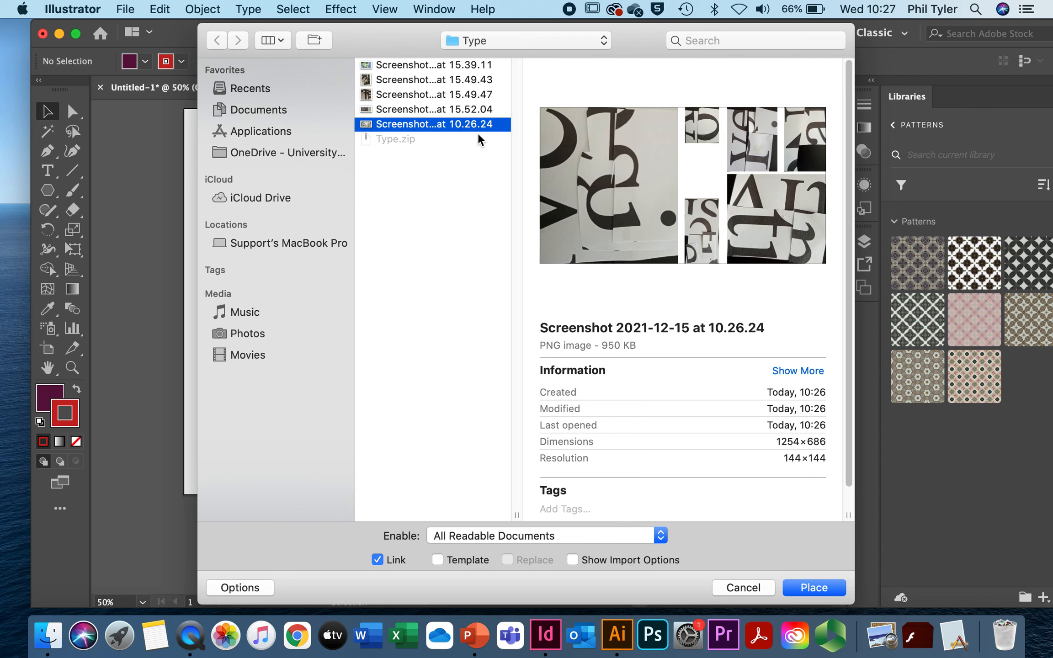
click(814, 588)
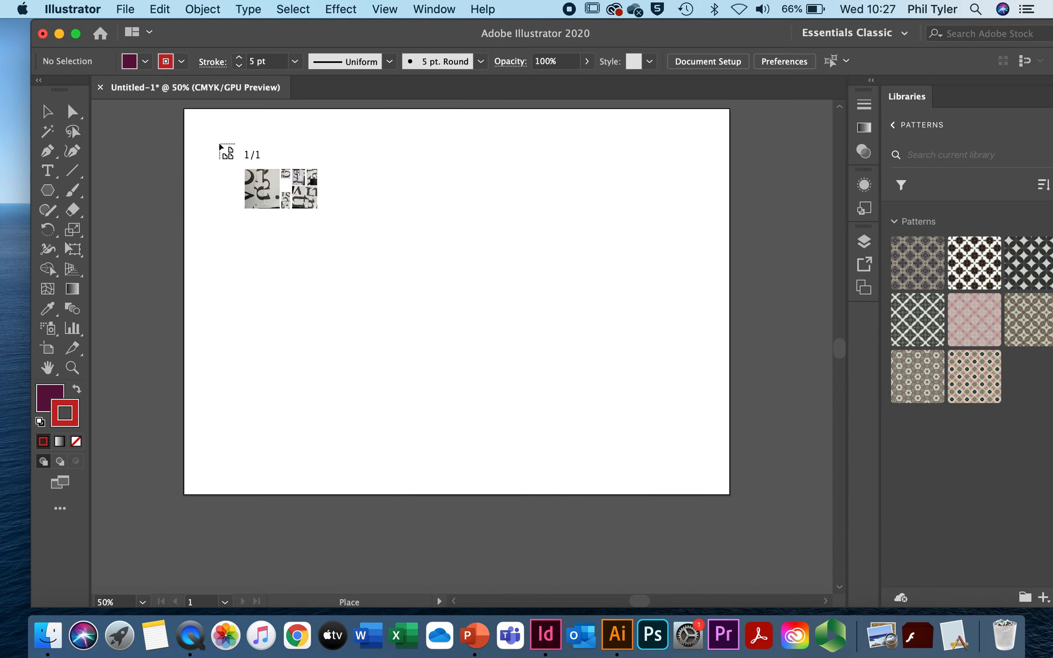
drag(225, 151, 635, 494)
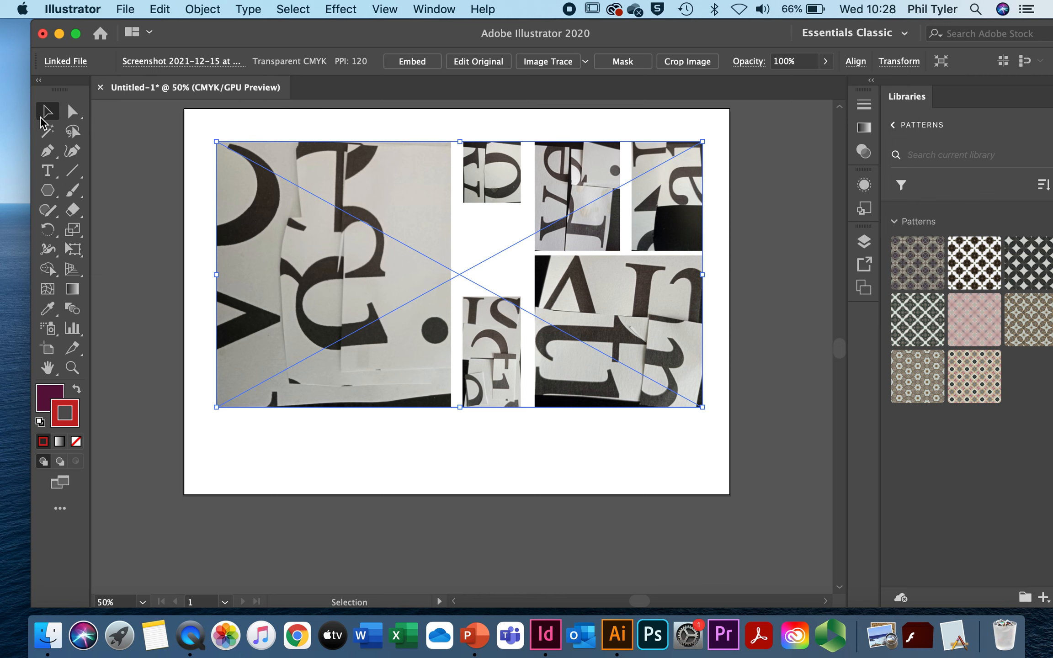
mouse_move(417, 252)
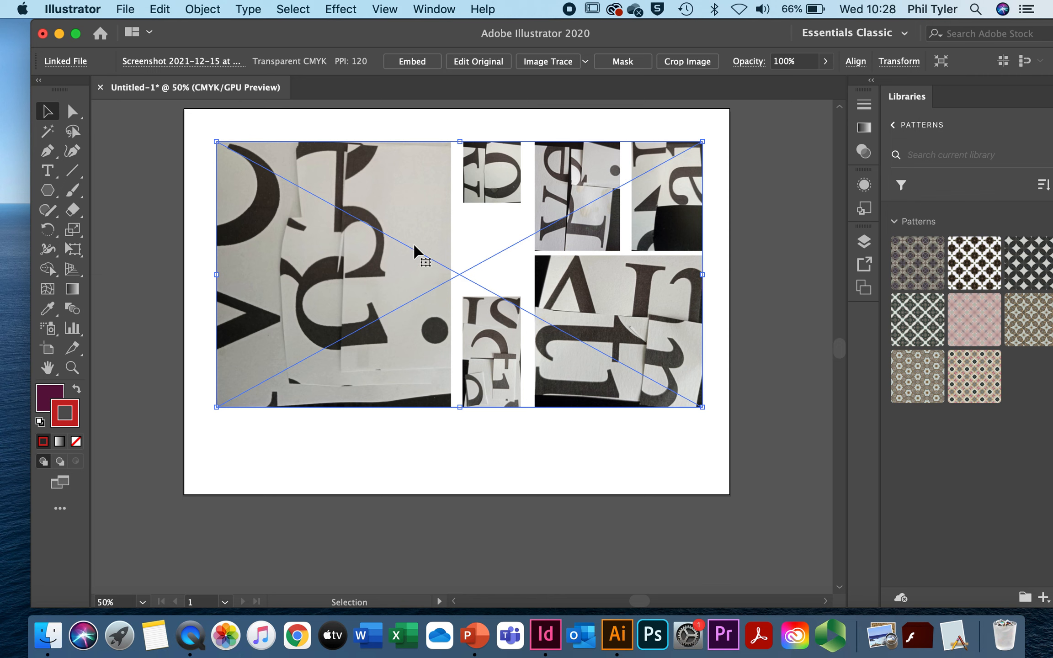
mouse_move(633, 373)
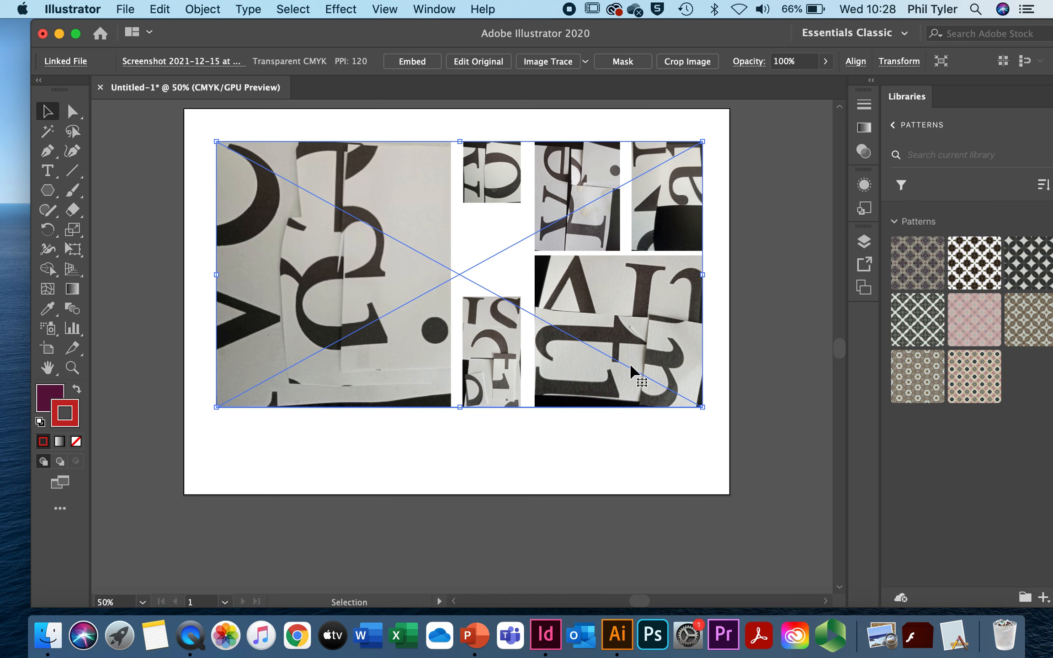
mouse_move(537, 289)
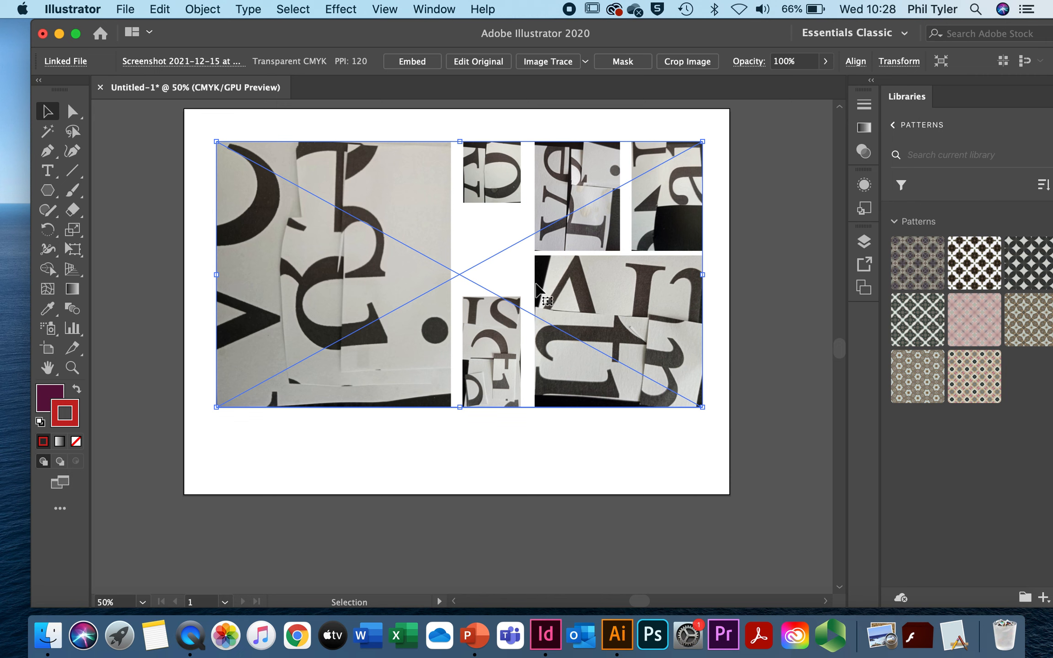
mouse_move(442, 241)
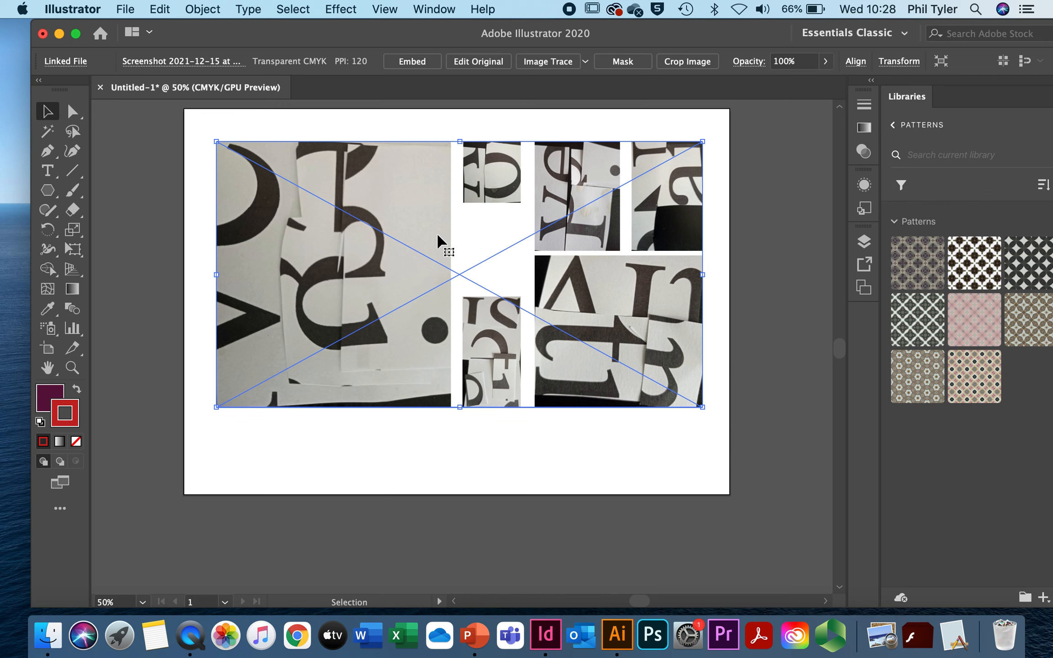
mouse_move(441, 334)
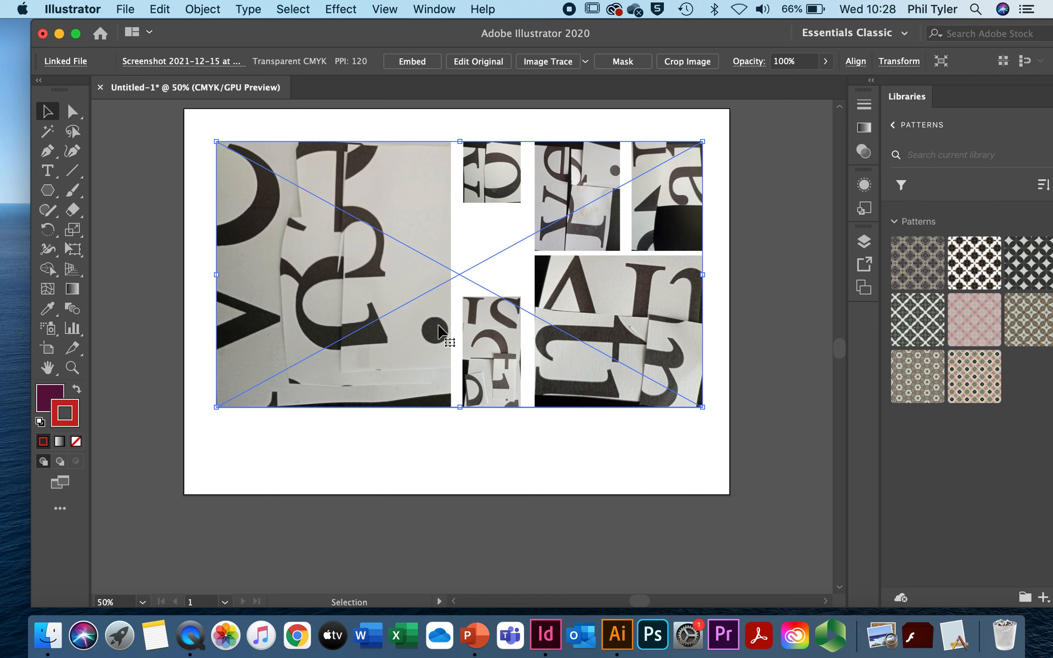
mouse_move(472, 277)
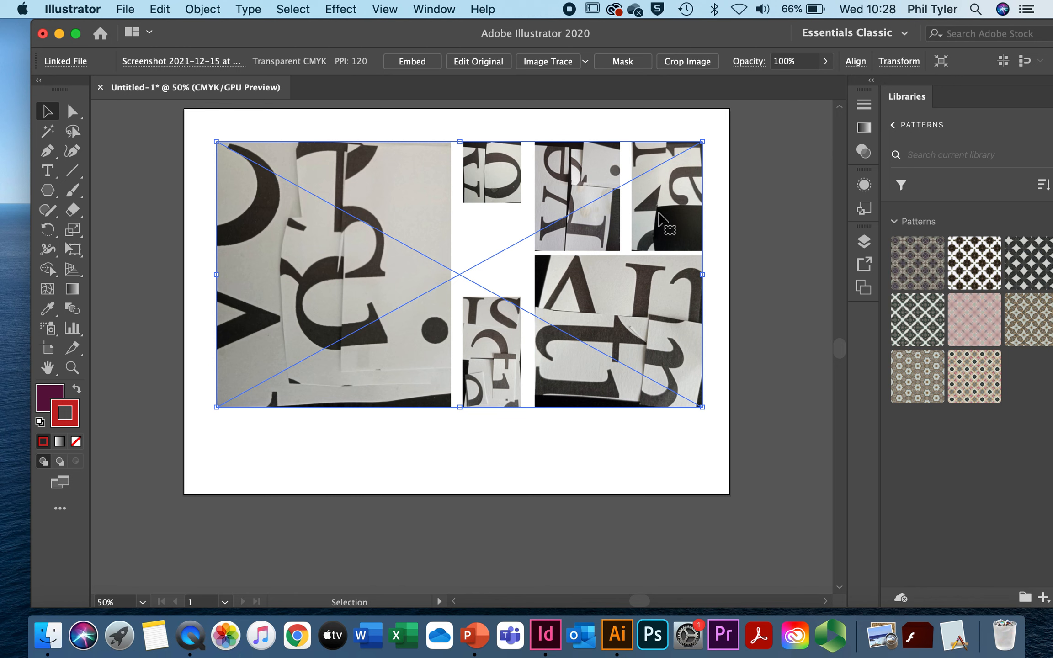
mouse_move(827, 65)
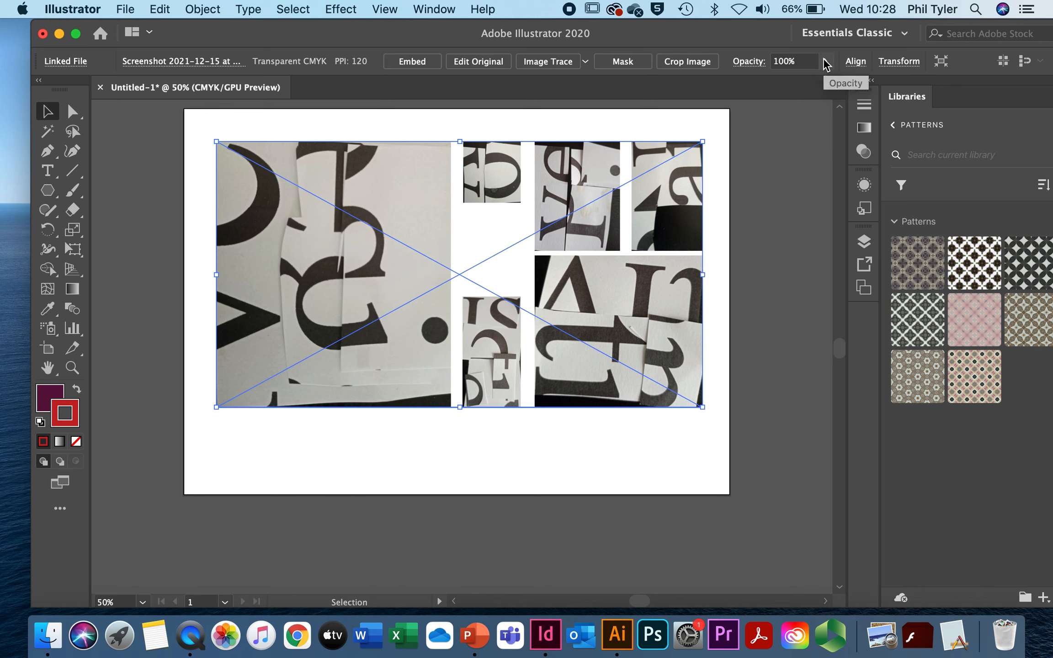
Lower the selected collage image's opacity to 38% via the control-bar Opacity slider
click(826, 61)
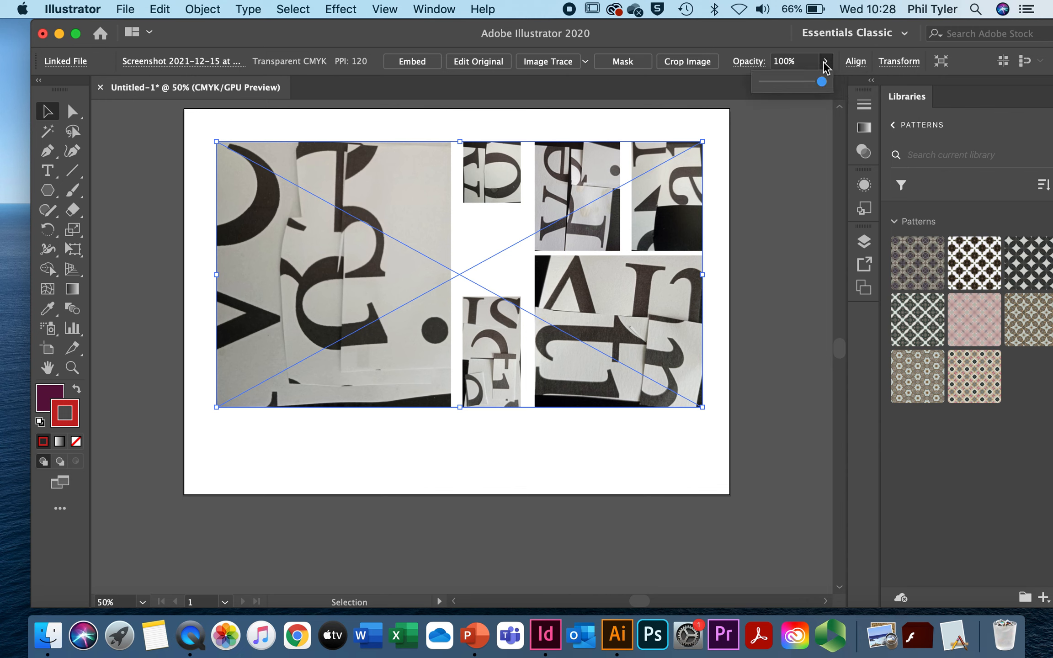
drag(821, 82, 814, 81)
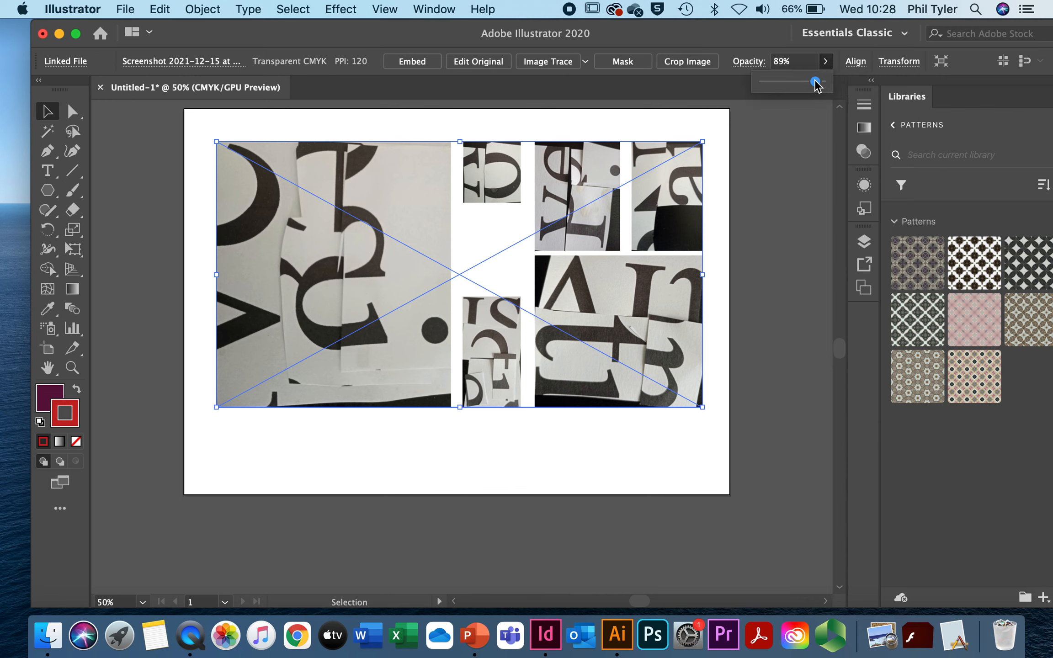
drag(815, 83, 784, 82)
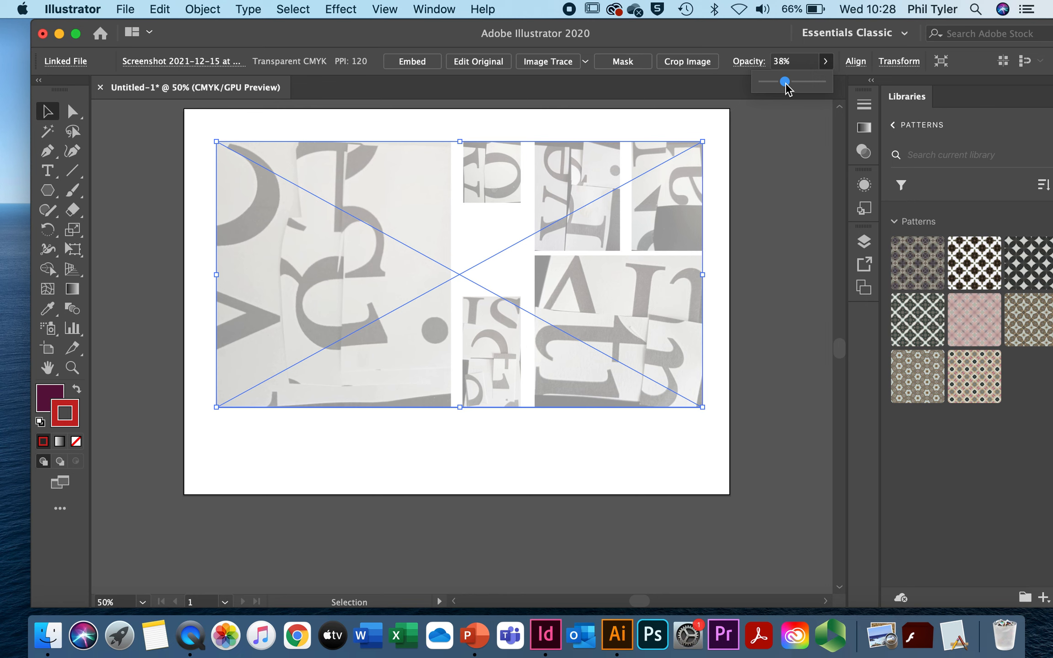
mouse_move(147, 242)
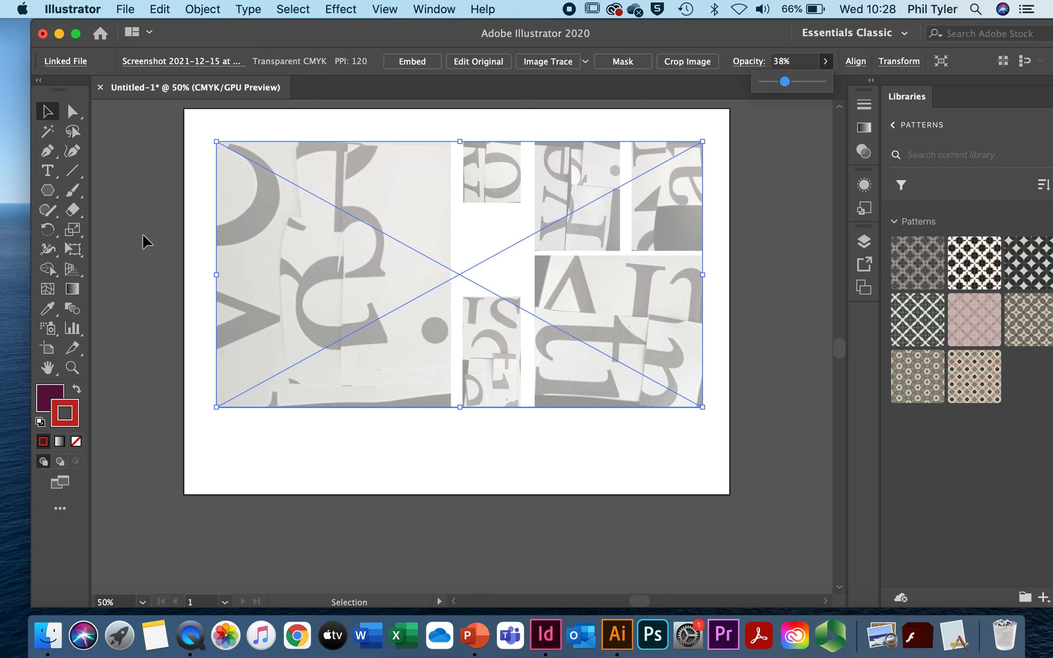
mouse_move(196, 144)
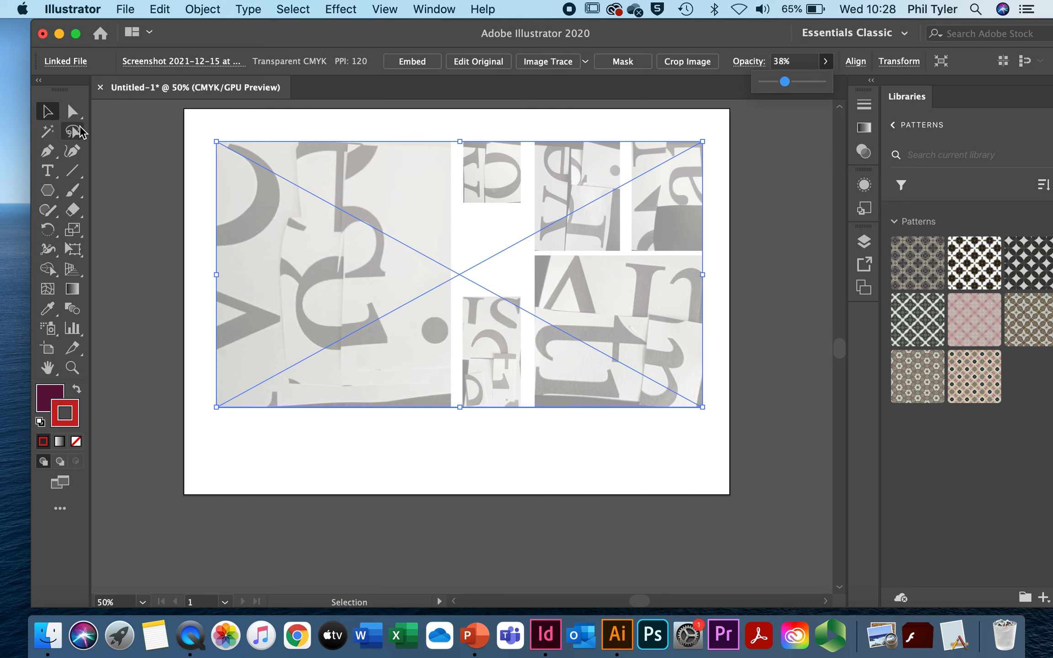
mouse_move(73, 131)
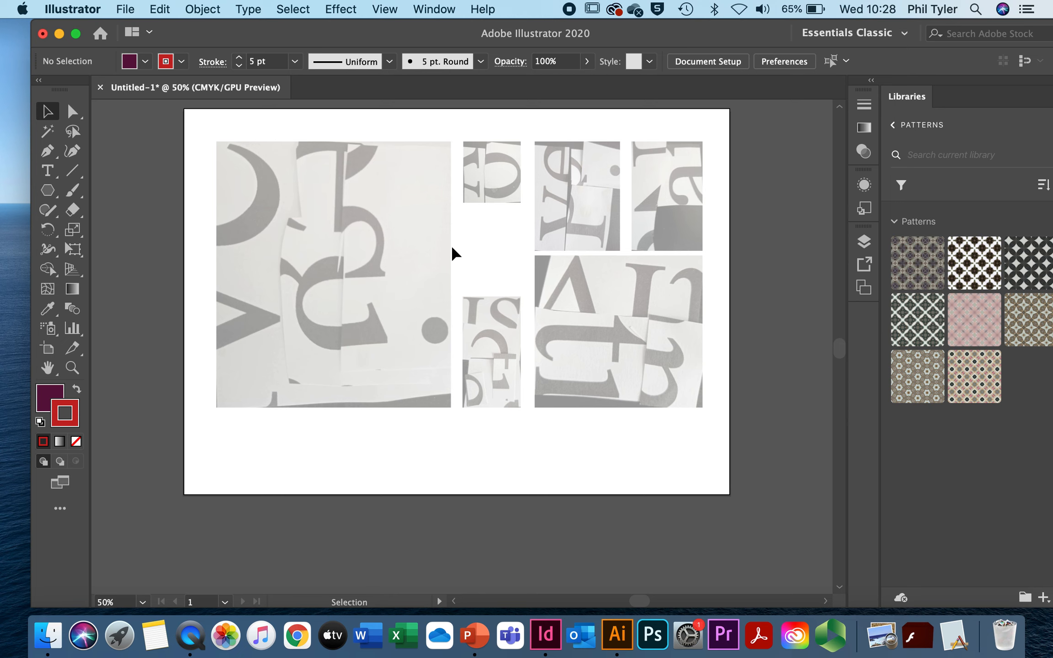
mouse_move(186, 216)
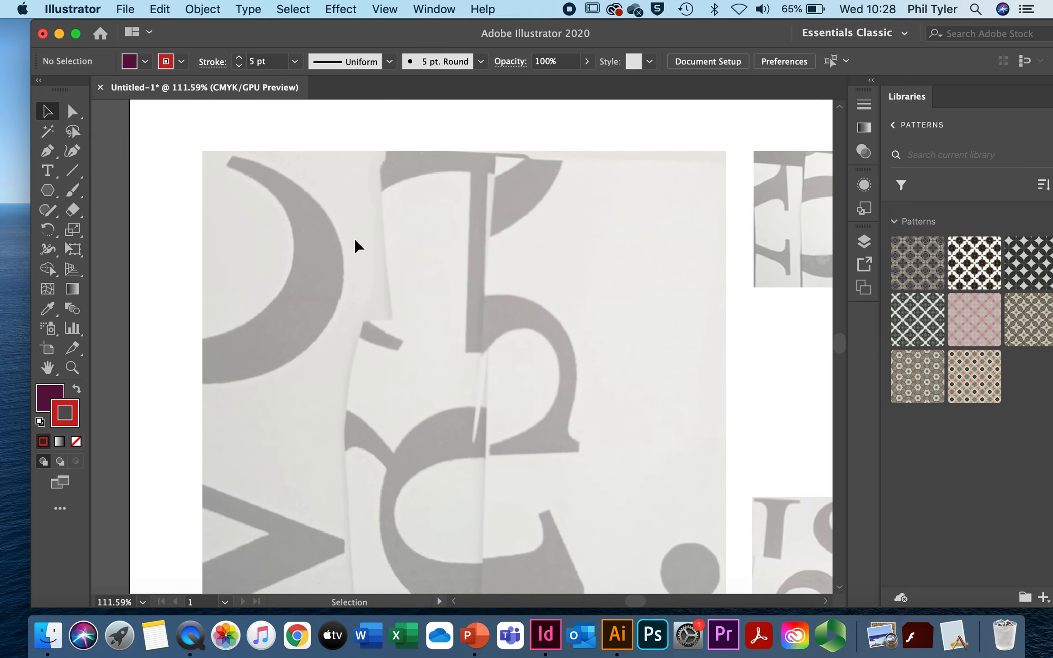
mouse_move(269, 277)
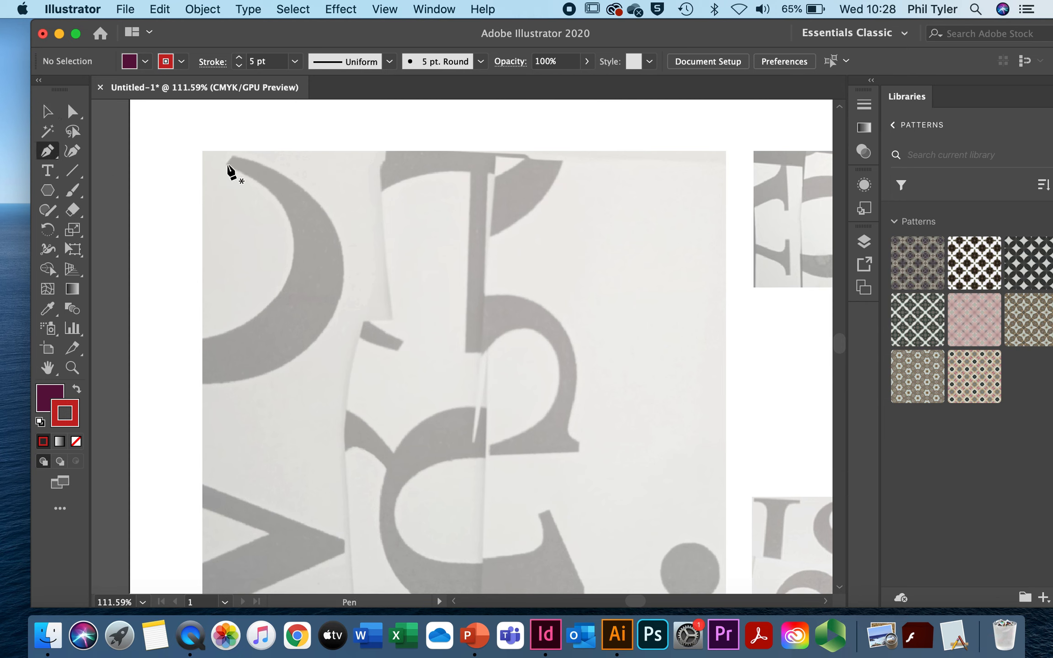
Start the Pen path with a curved anchor at the top tip of the top-left c
click(227, 167)
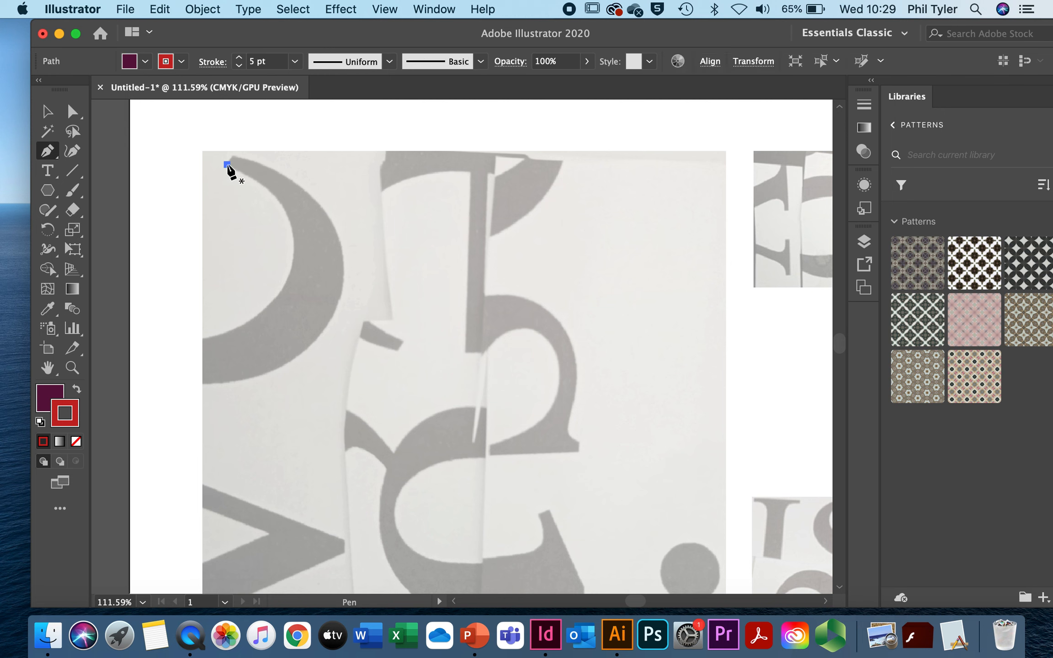
click(231, 166)
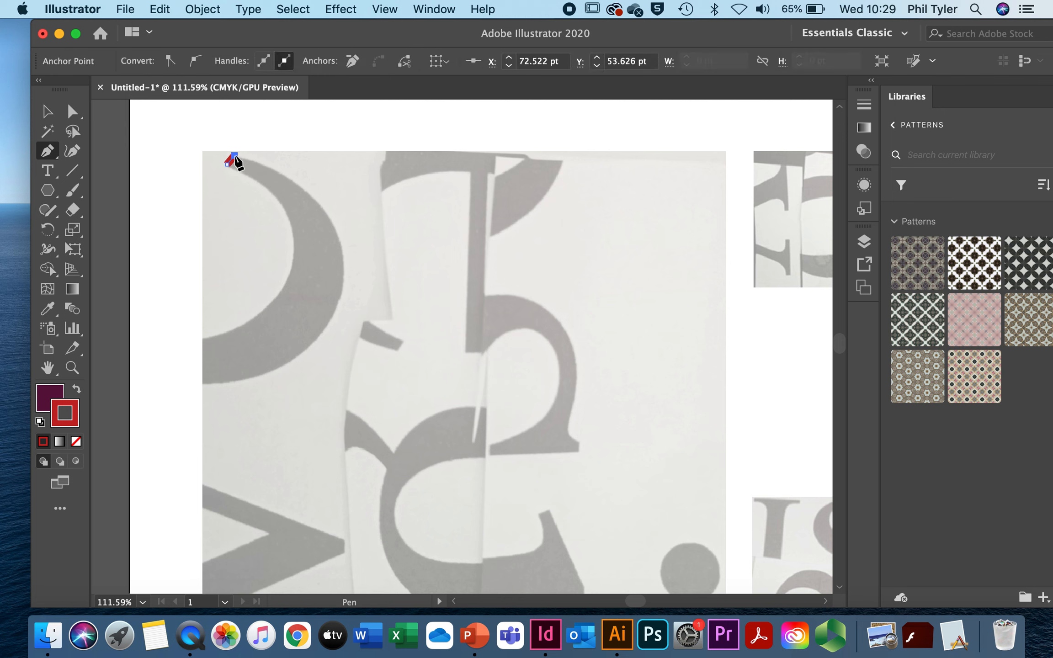
drag(231, 161, 321, 177)
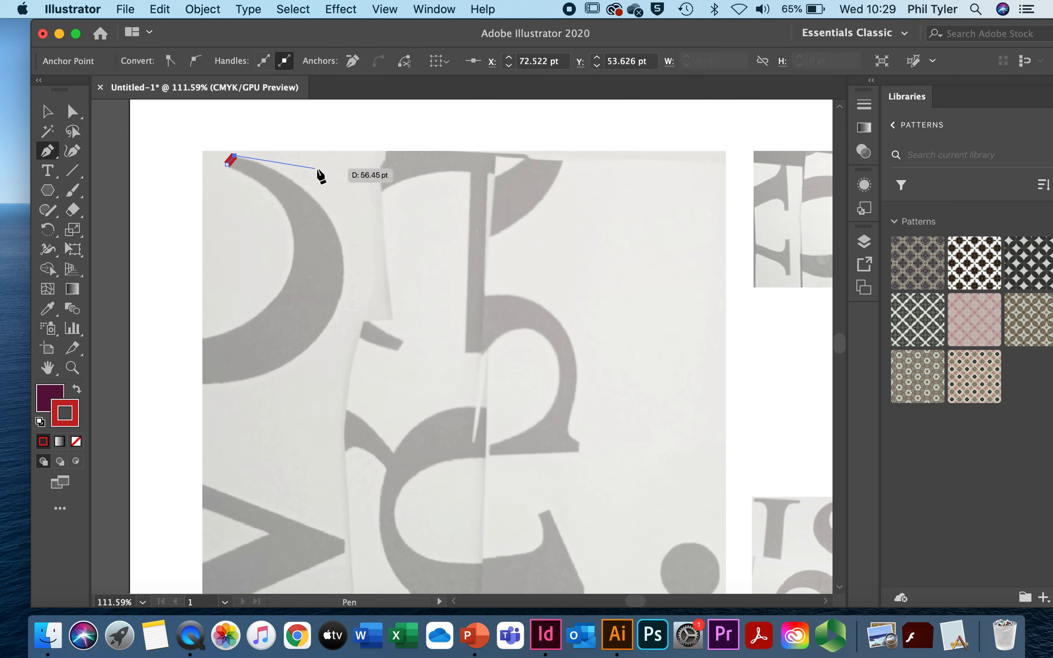
mouse_move(367, 224)
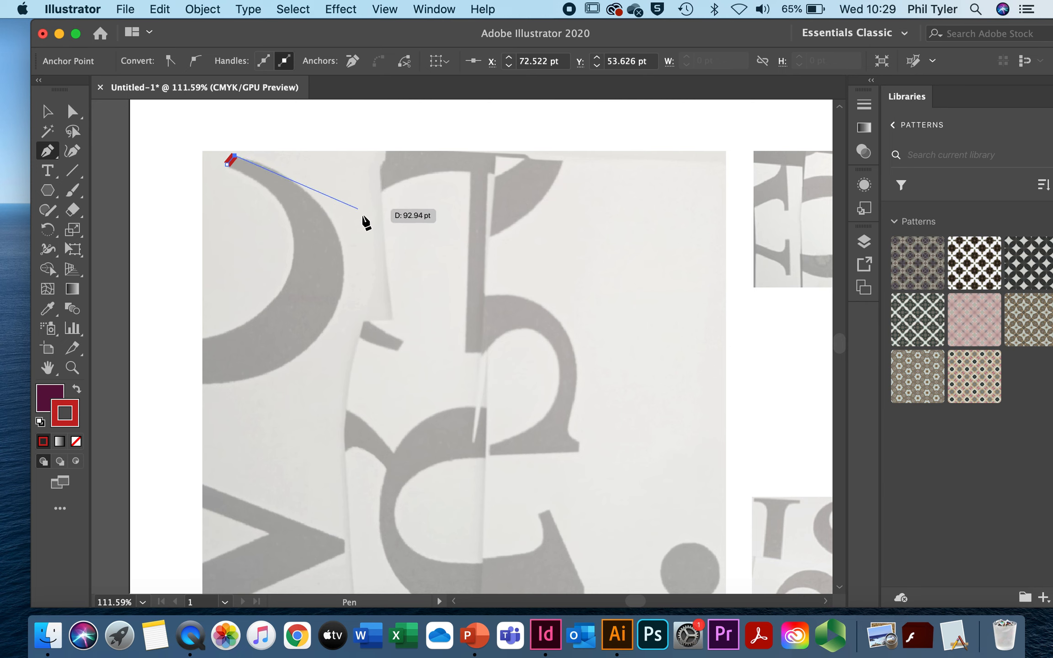
mouse_move(370, 261)
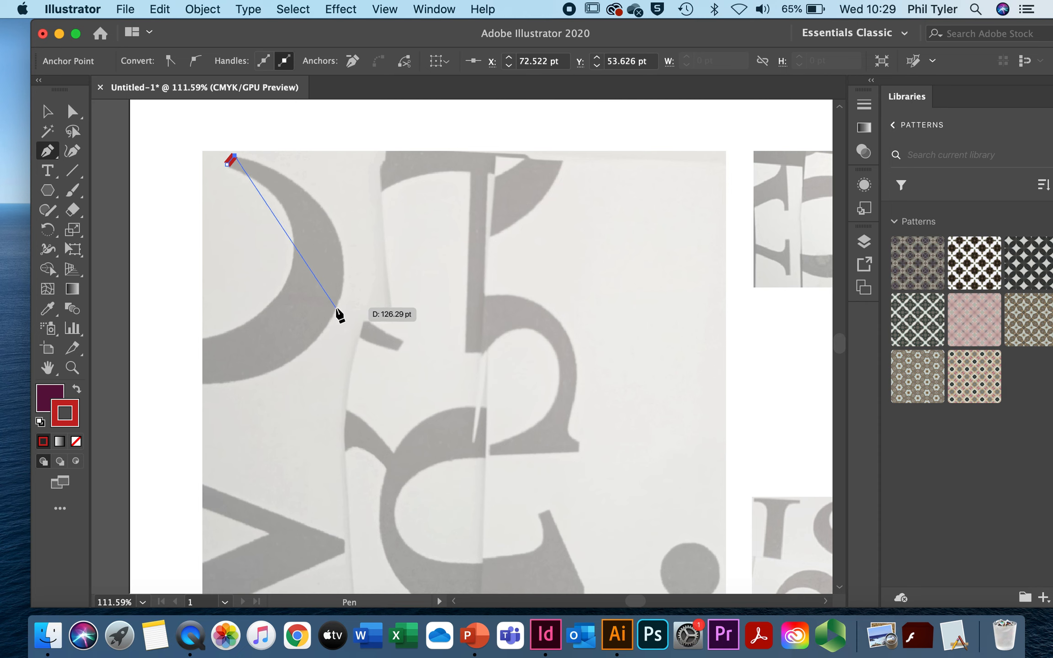
Add a curve point on the c's rightmost edge and round its handle so the arc hugs the letter
click(338, 316)
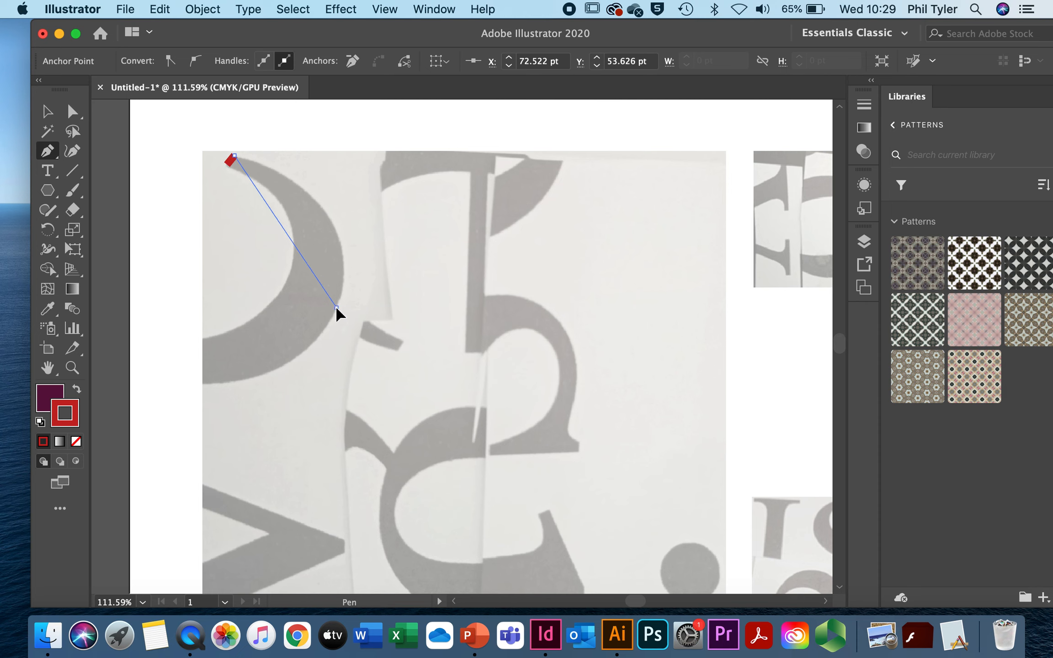
drag(336, 315, 325, 334)
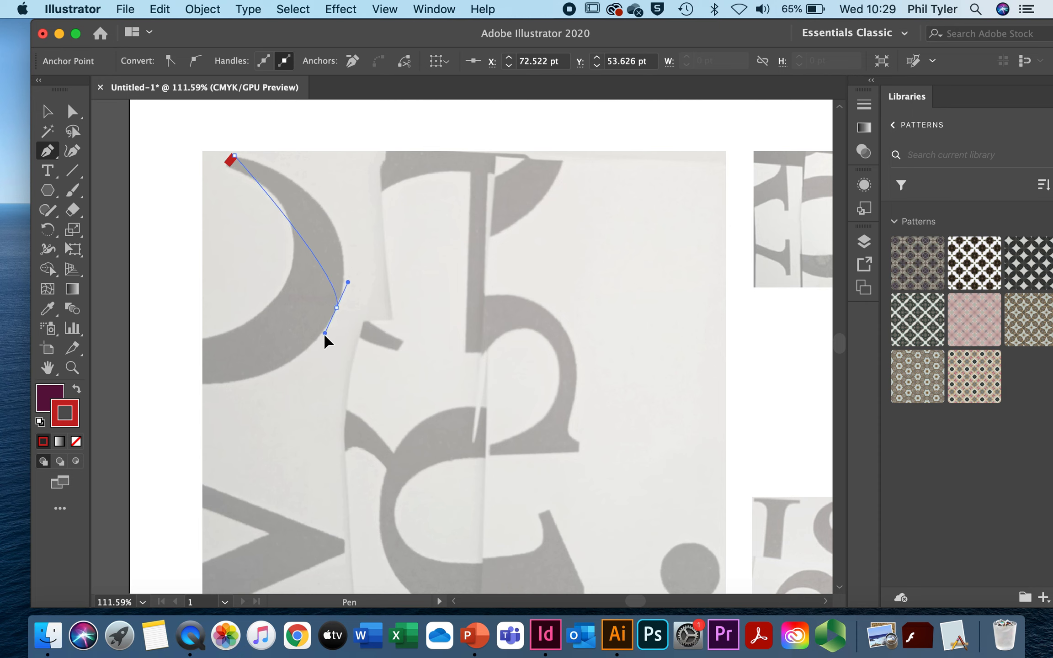
drag(348, 334, 294, 376)
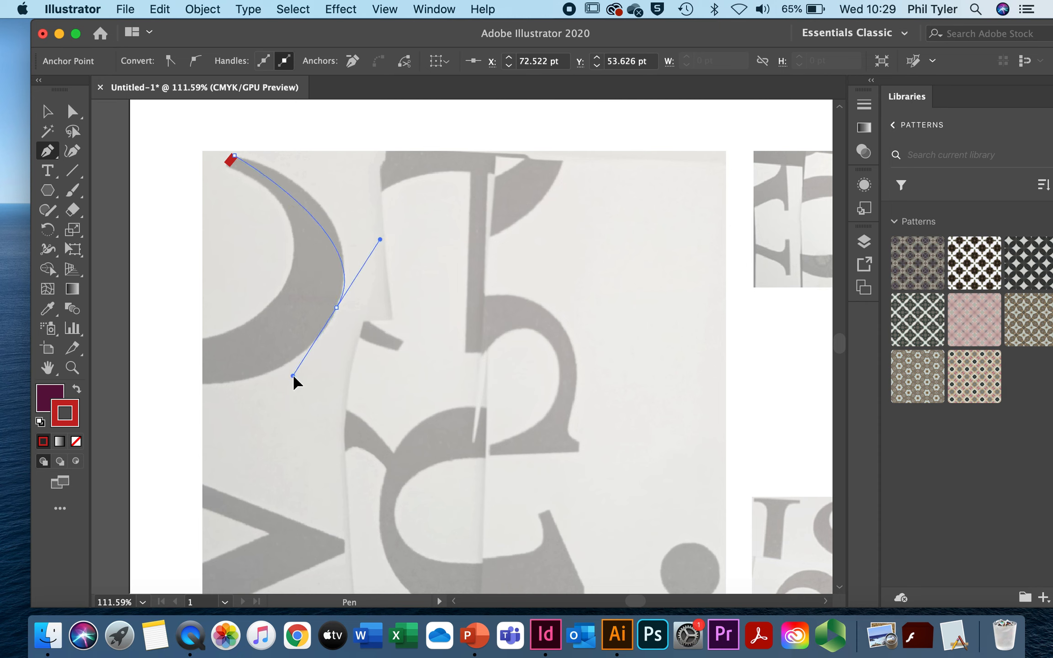
drag(293, 376, 307, 415)
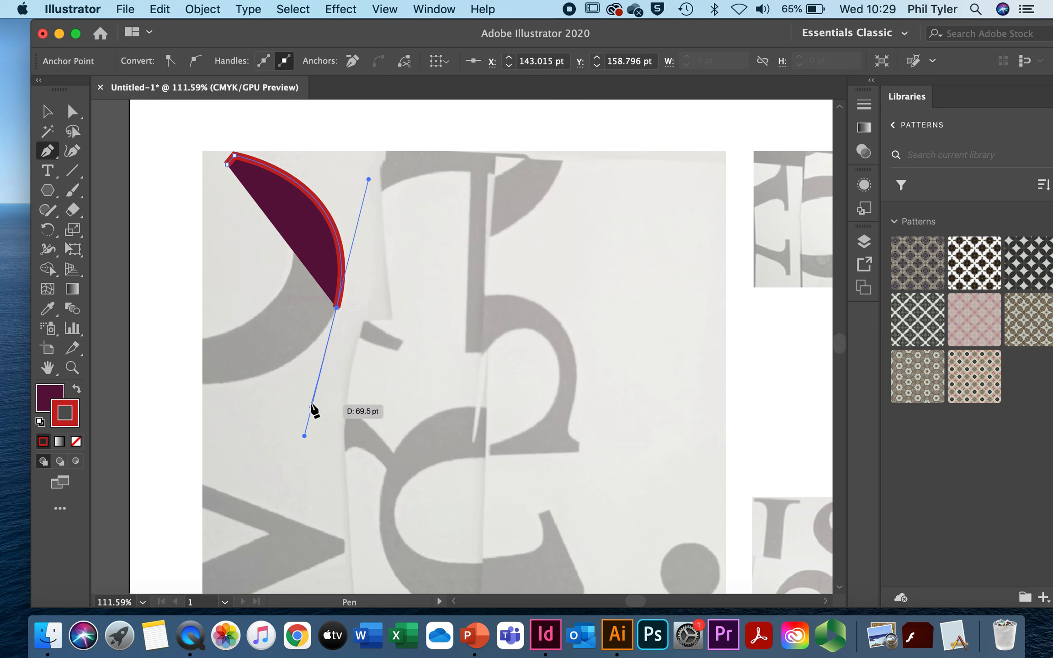
mouse_move(311, 363)
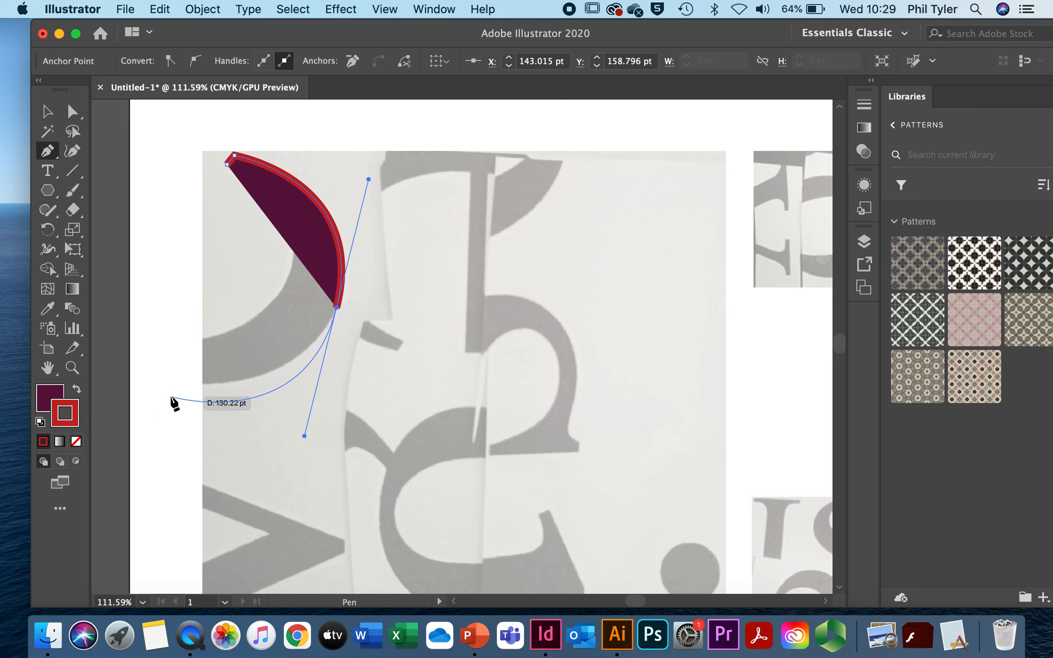
mouse_move(159, 363)
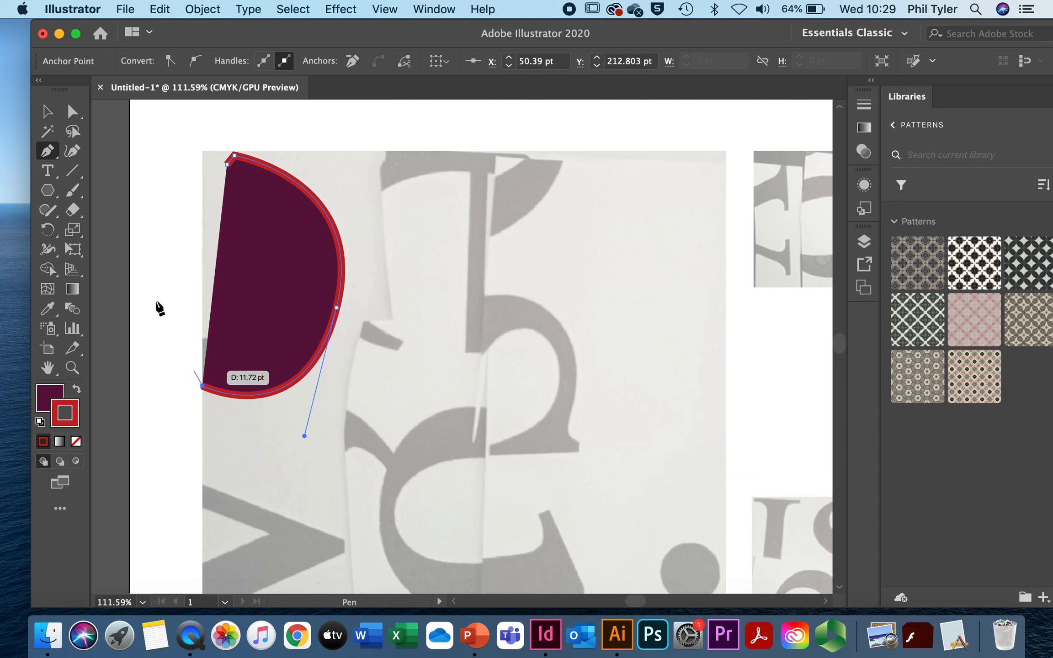
Select the traced arc, remove its fill and make its stroke black
click(47, 111)
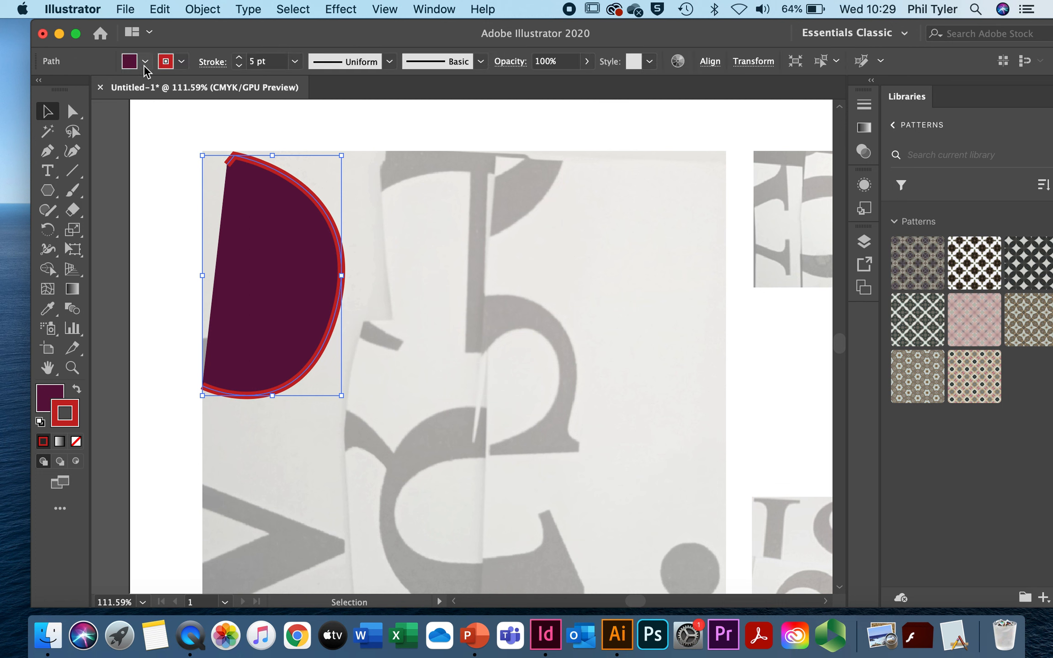
click(144, 61)
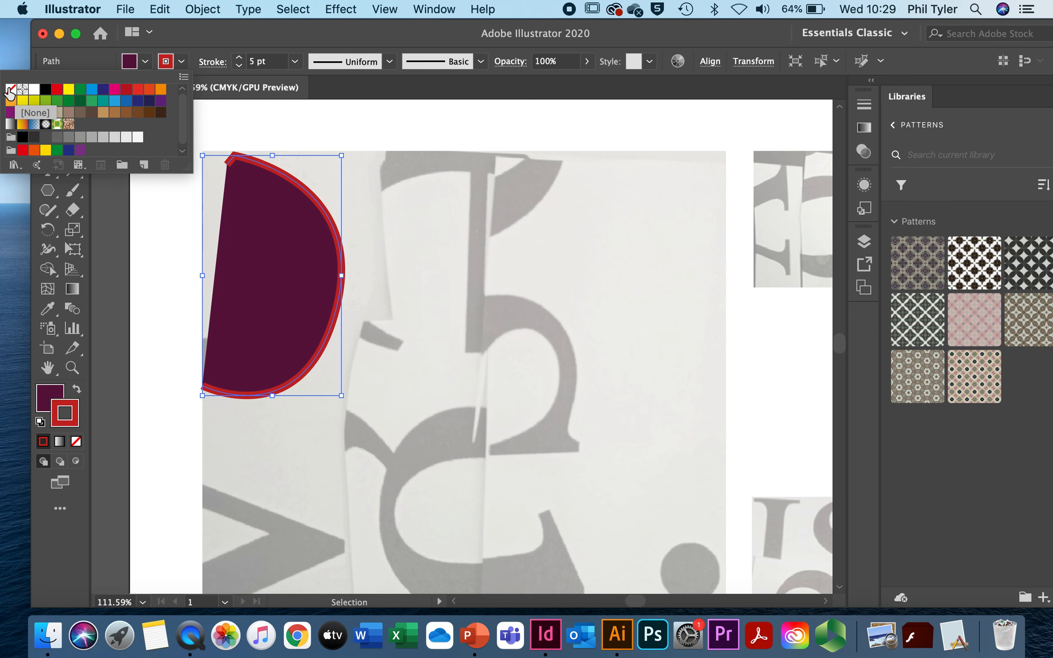
click(10, 89)
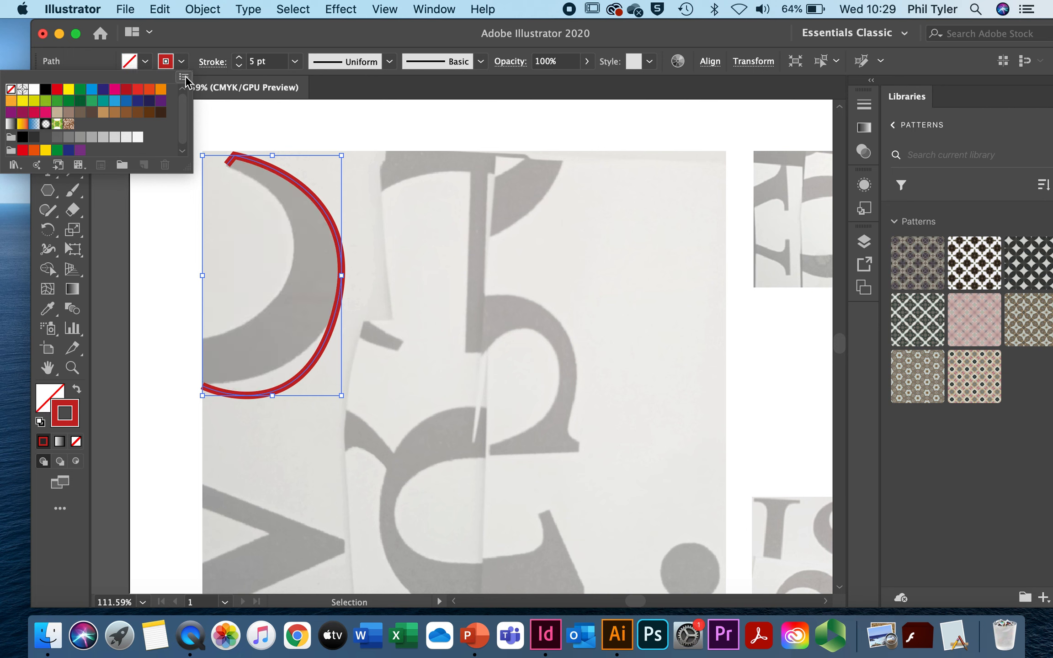
mouse_move(166, 61)
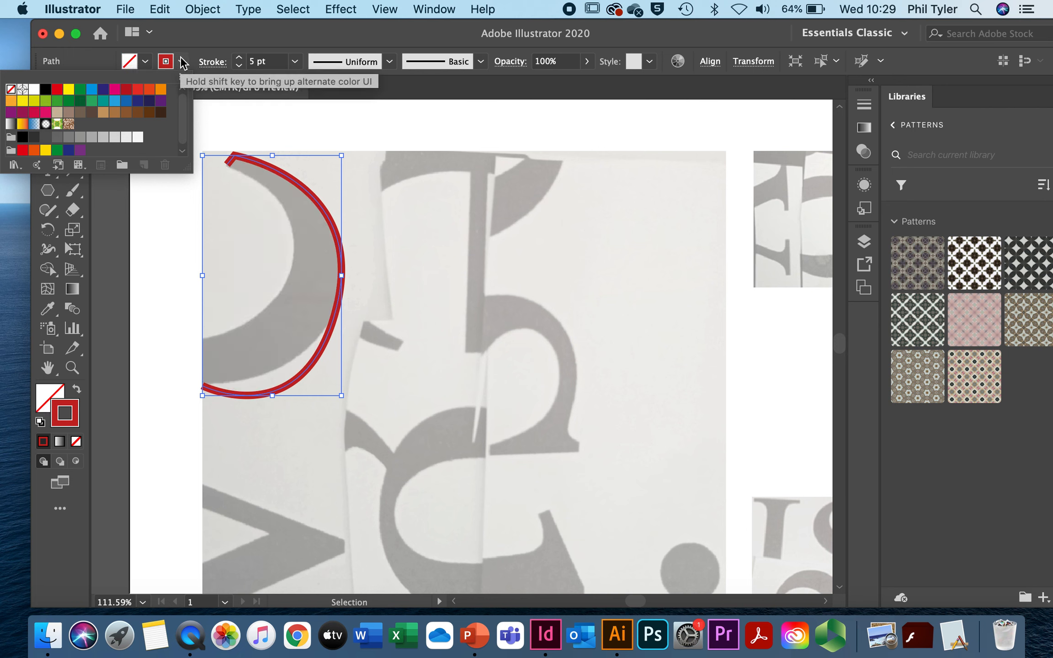
click(182, 61)
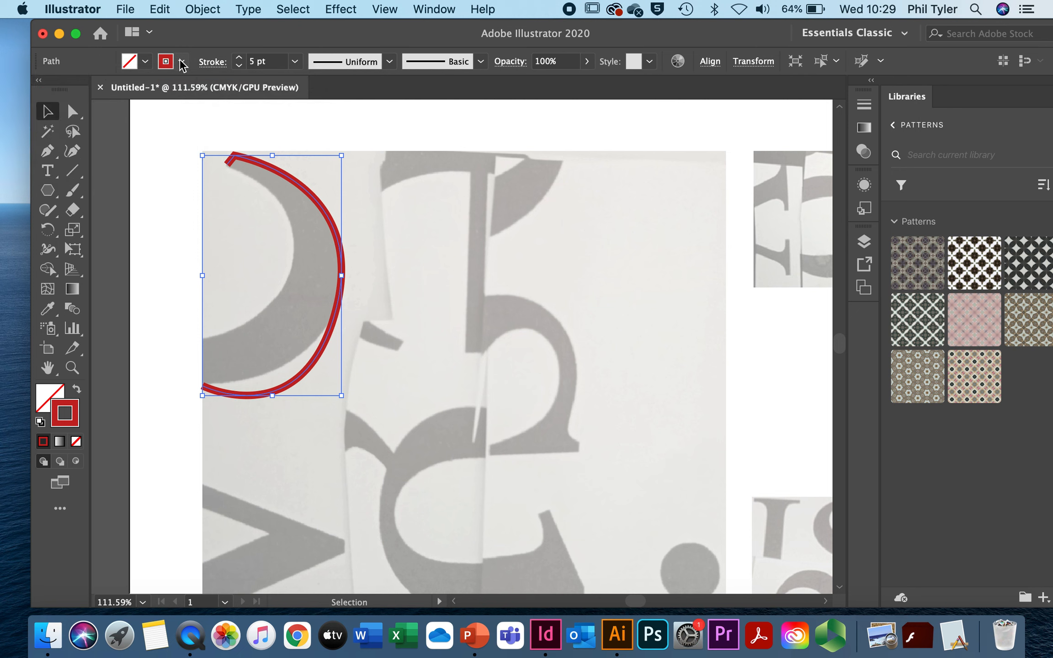
click(183, 62)
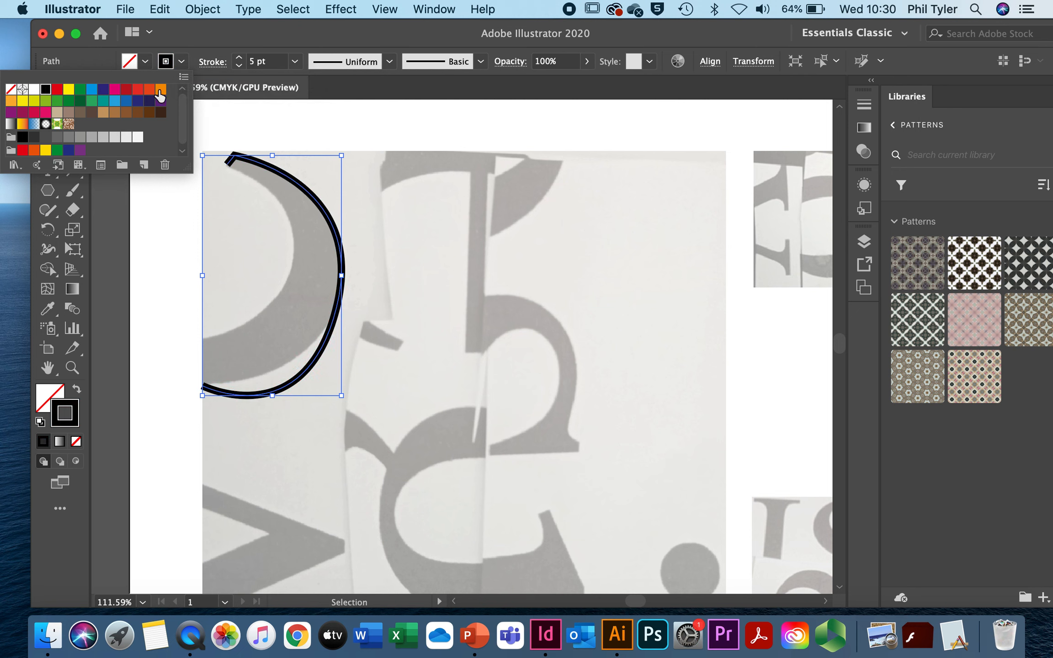
Set the arc's stroke weight to 1 pt (after briefly trying 0.25 pt)
click(295, 62)
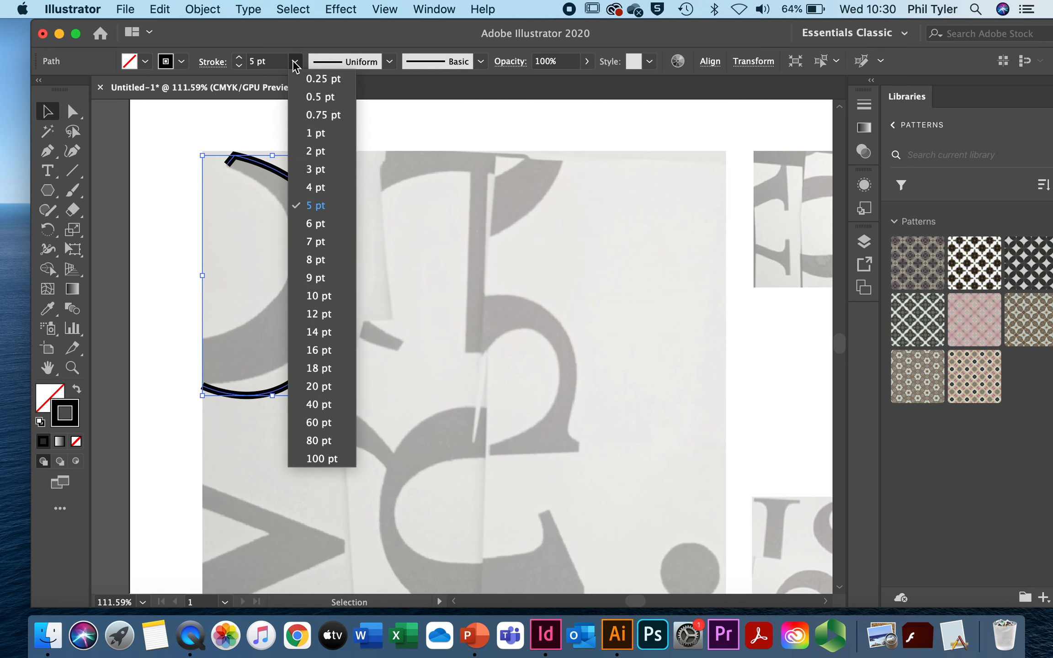
click(322, 78)
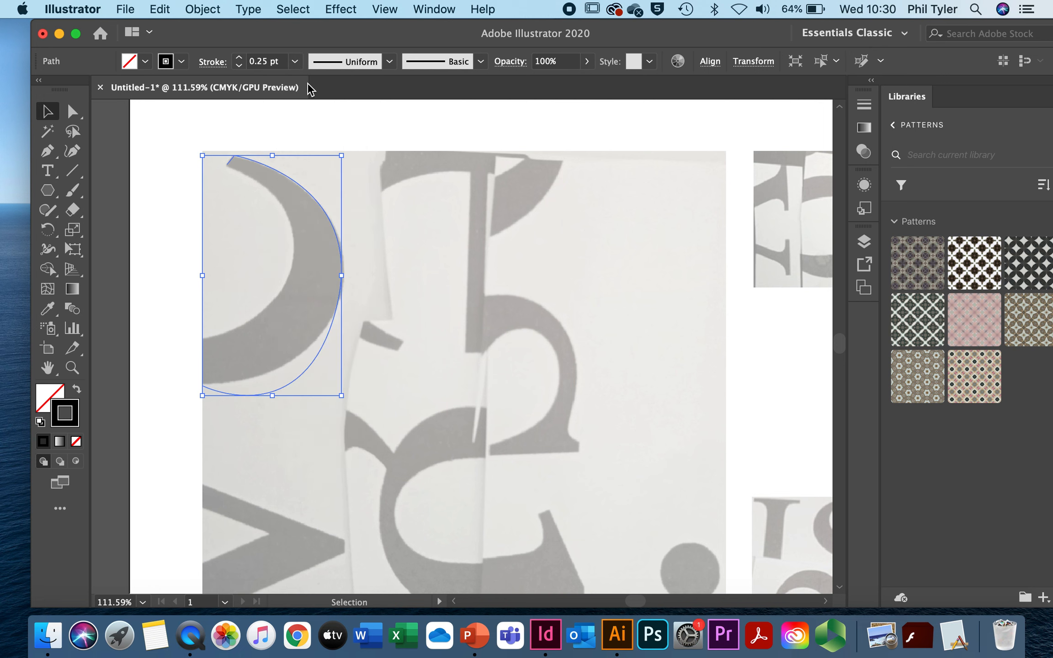
click(295, 62)
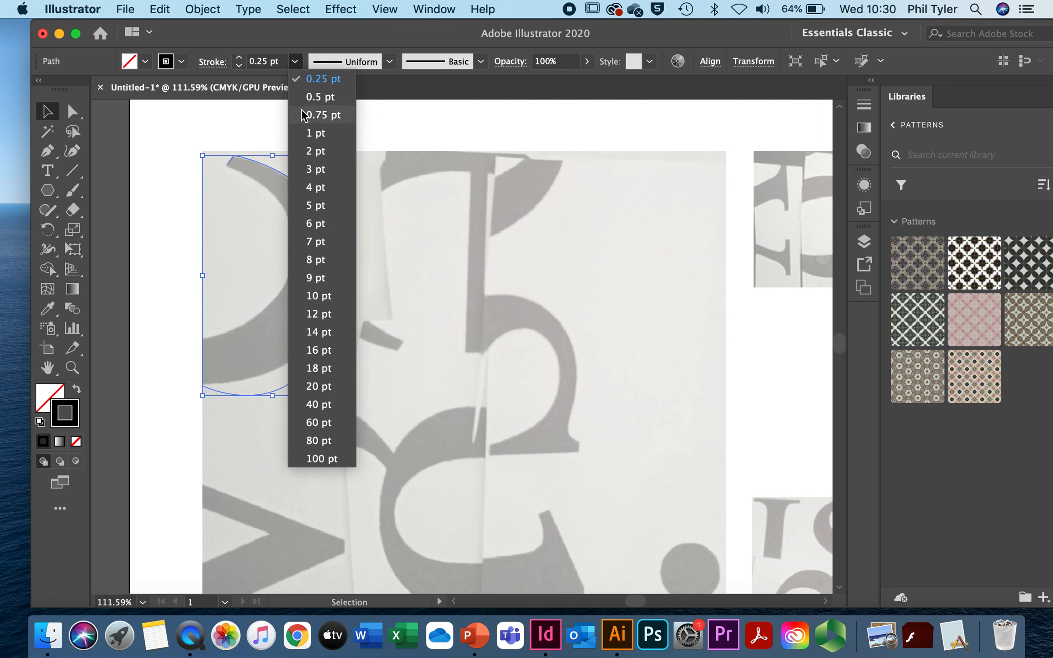
click(316, 133)
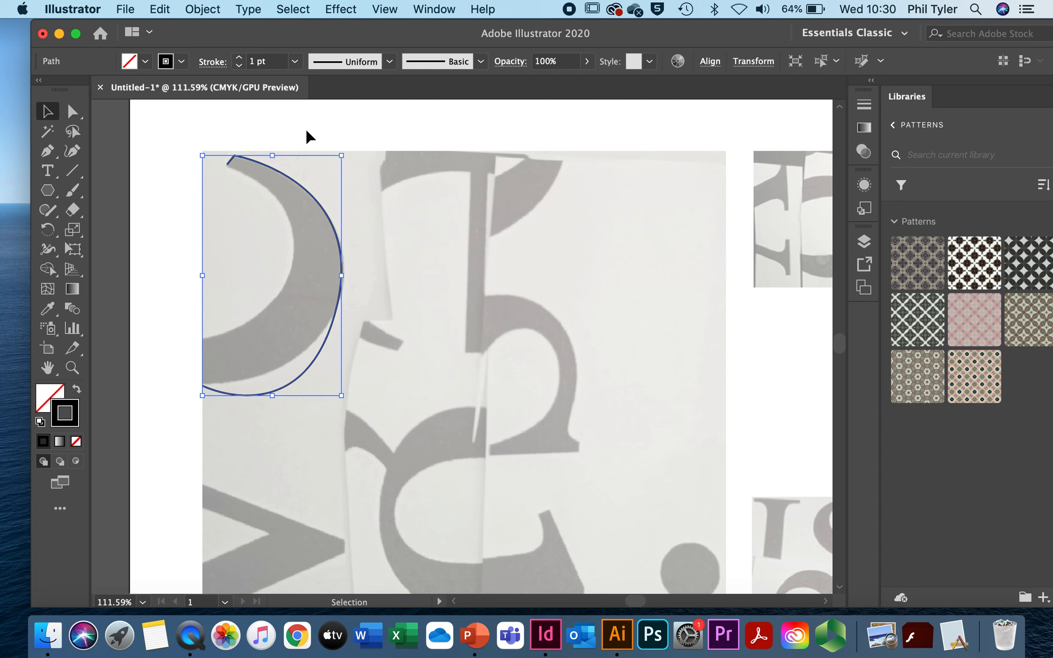
mouse_move(241, 339)
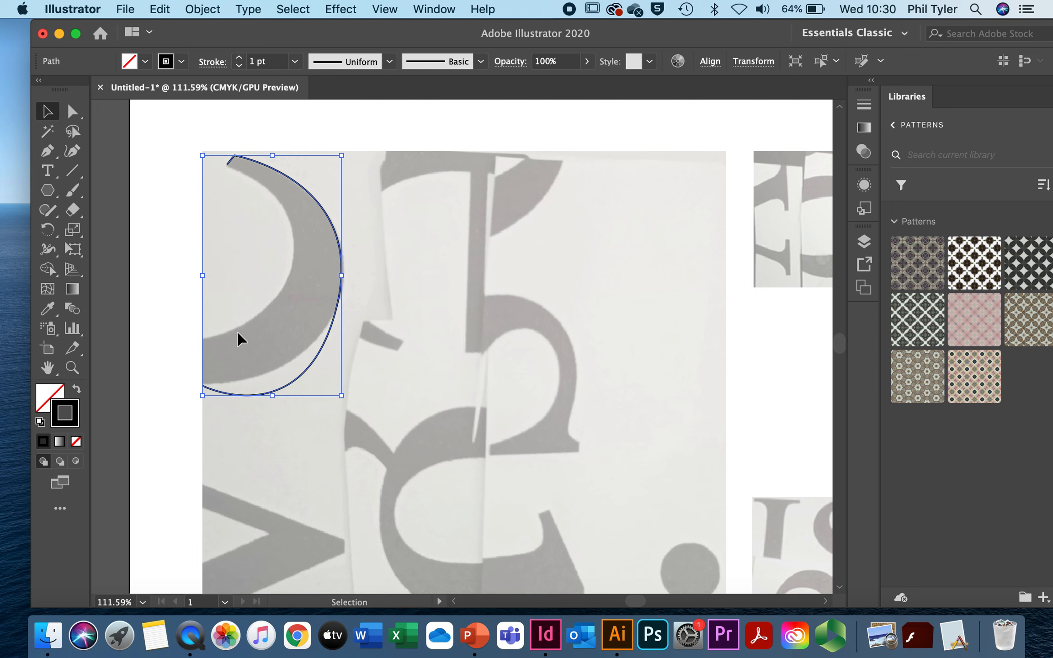
mouse_move(273, 381)
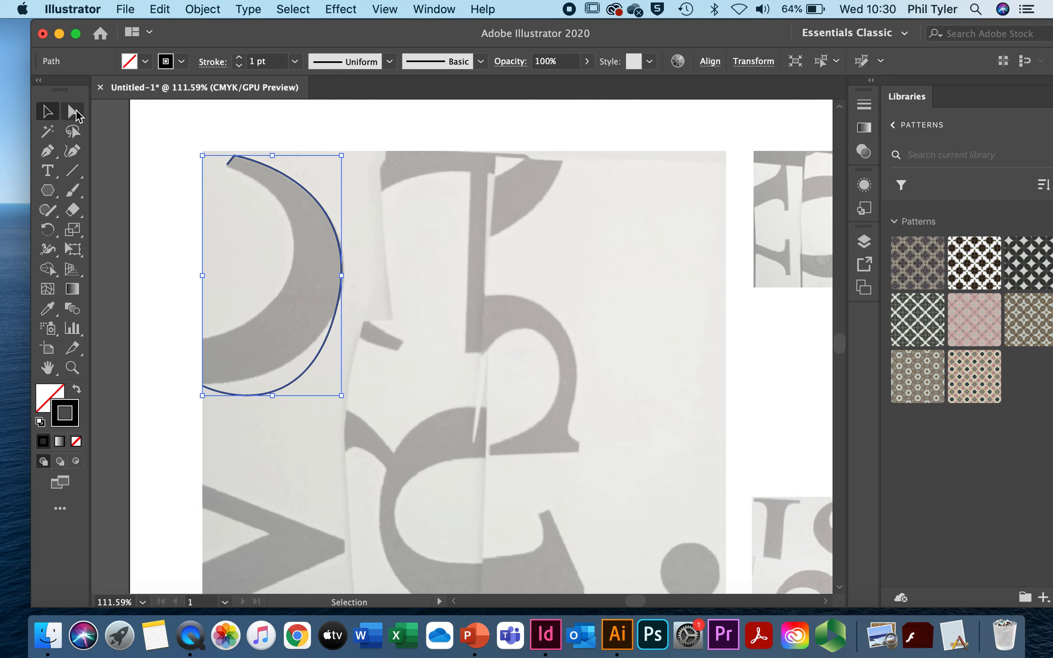
With Direct Selection, reshape the arc's middle, lower and upper handles so the bow fits the c
click(72, 112)
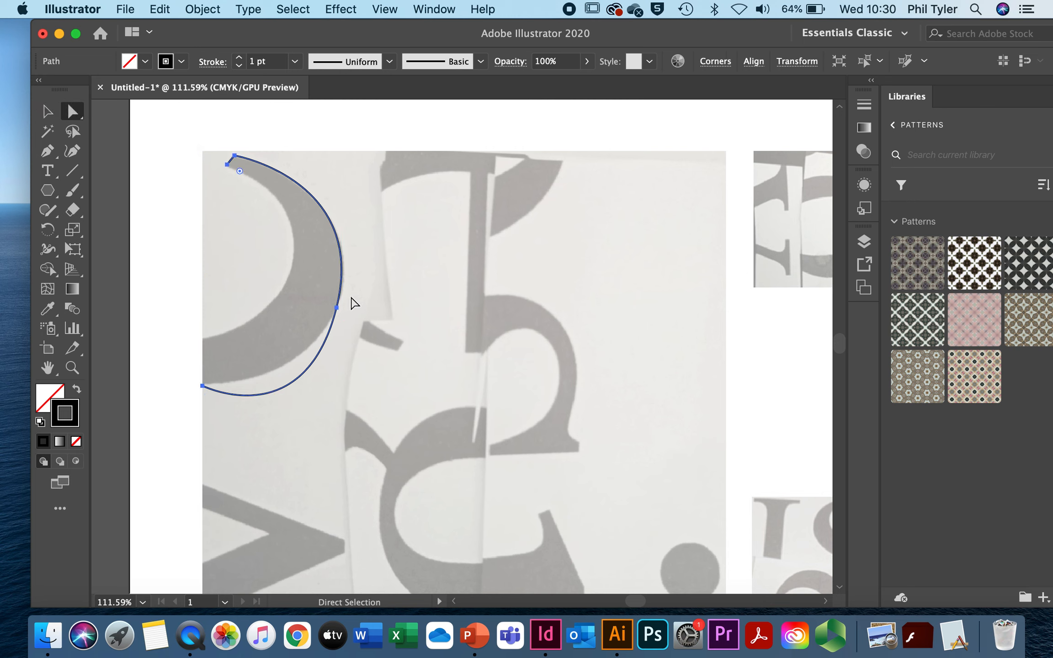
drag(317, 308, 368, 180)
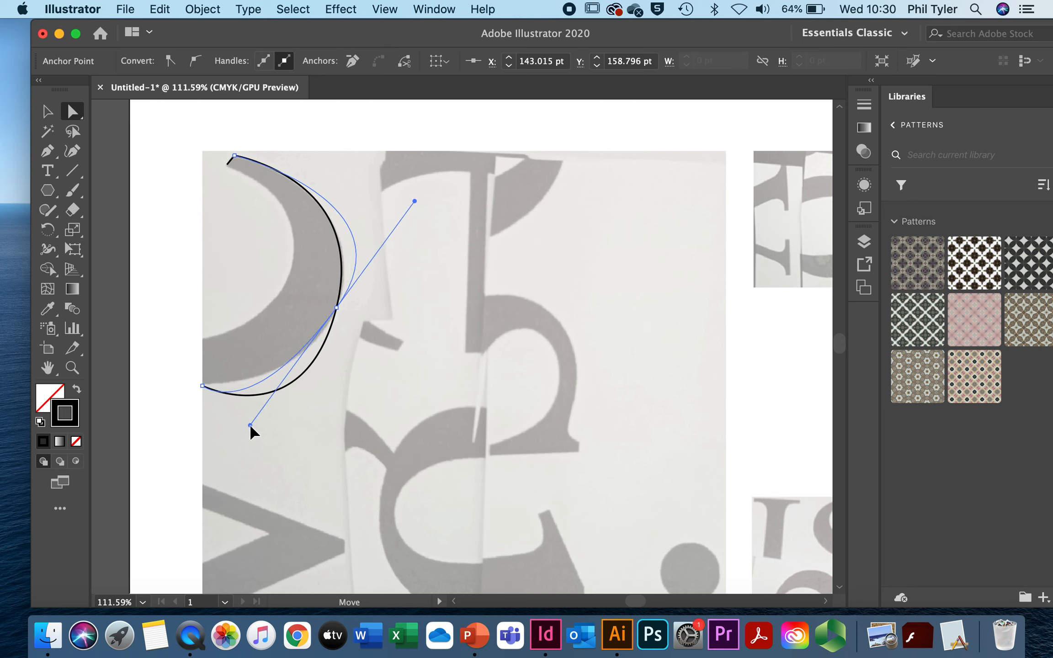
drag(252, 428, 303, 393)
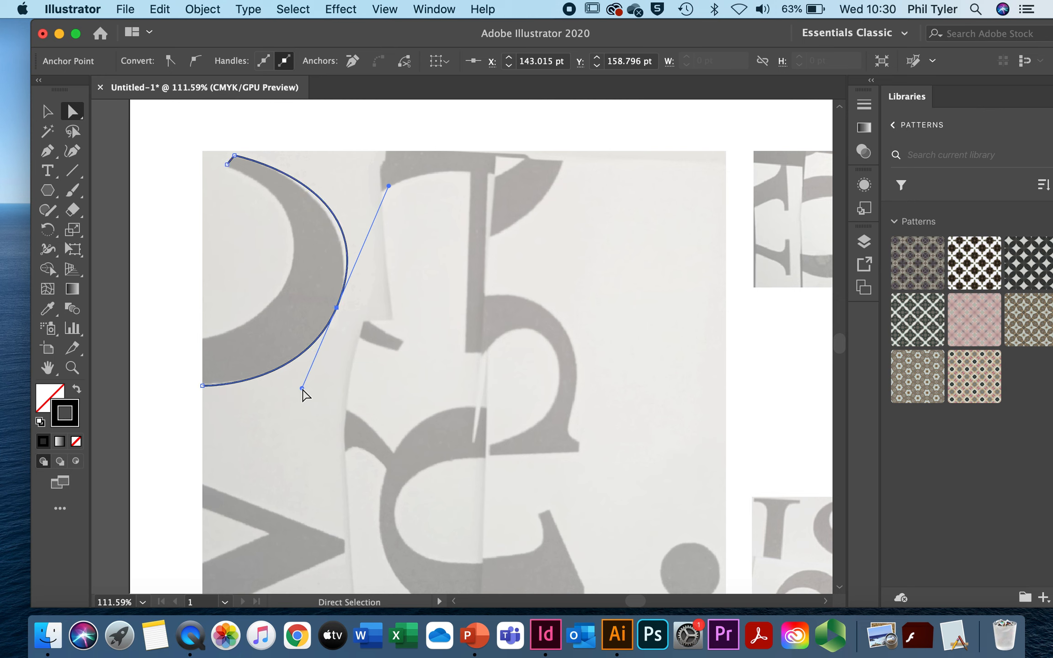
mouse_move(388, 186)
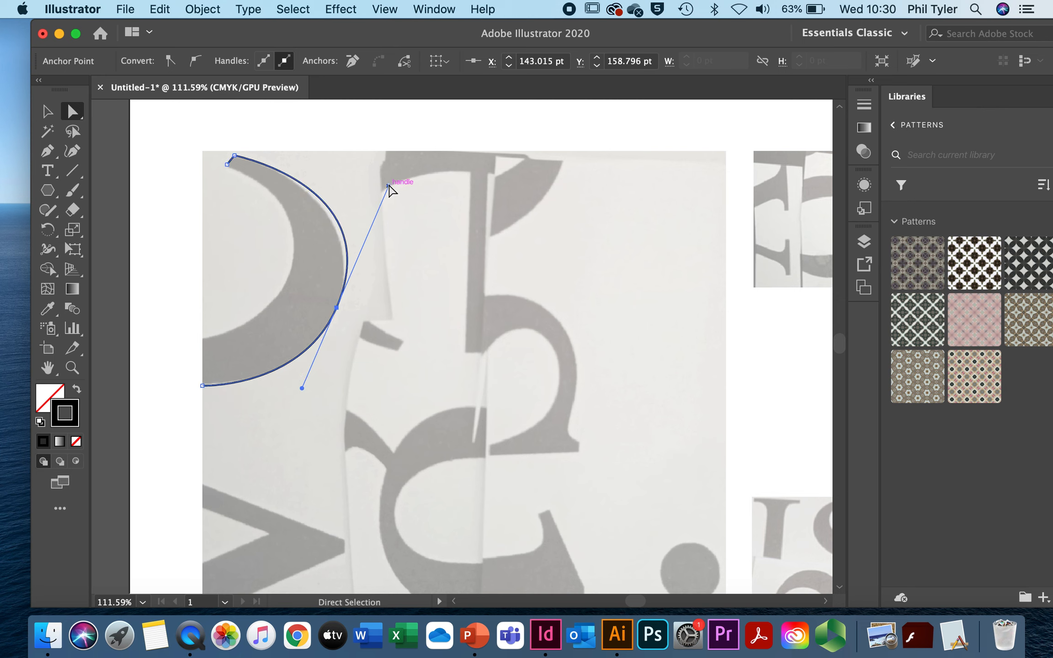
drag(391, 190, 378, 187)
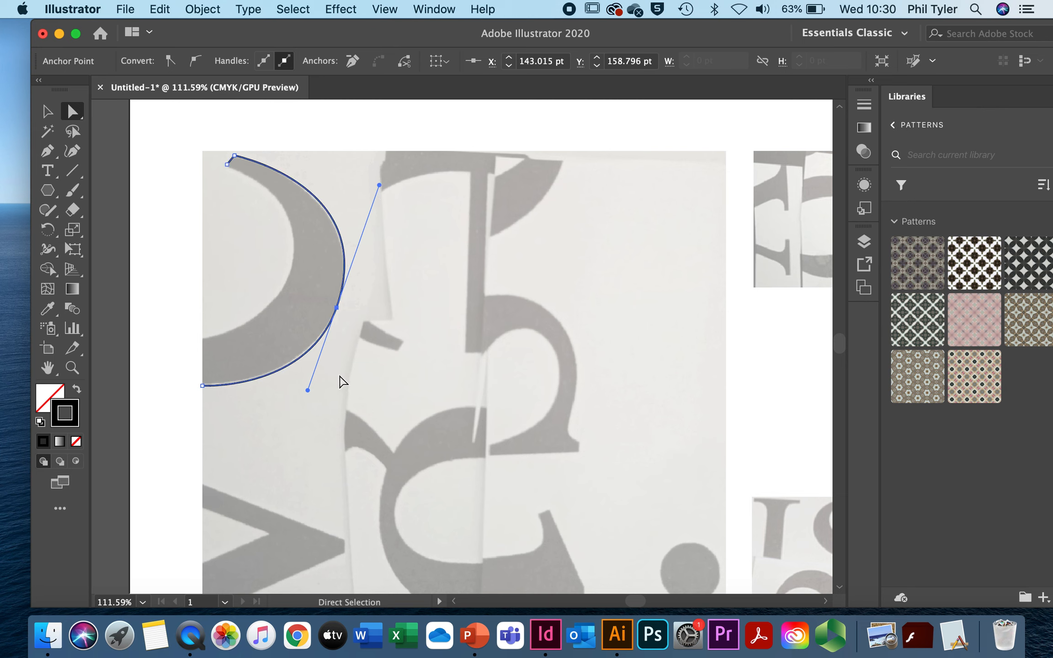
mouse_move(111, 333)
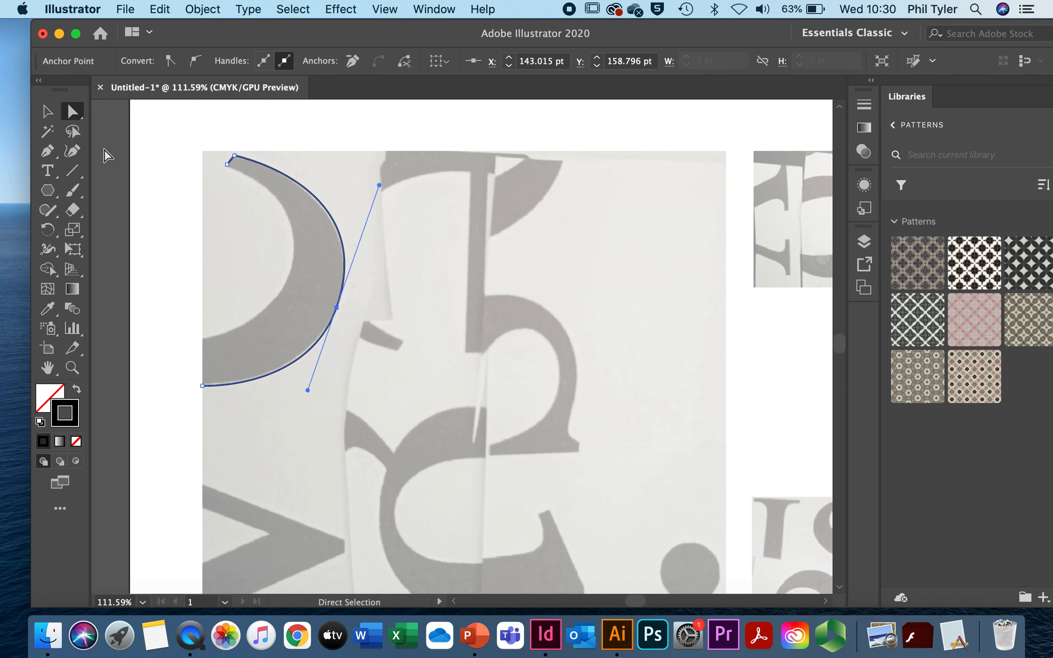
Add the inner-arc anchor on the left edge, bend it inward and close the crescent path
click(46, 112)
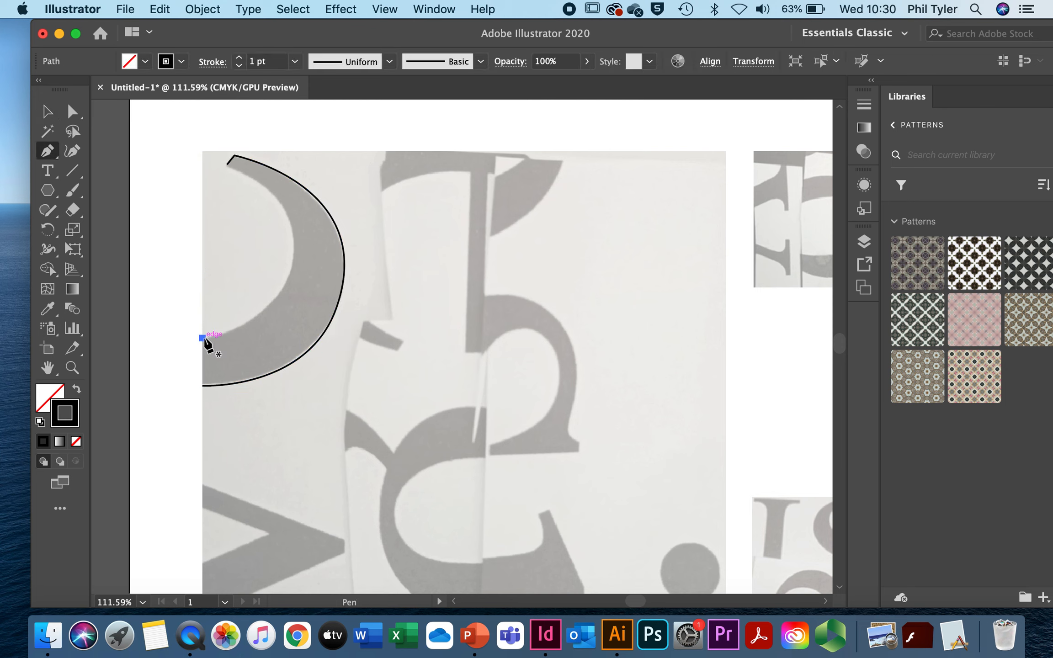
click(228, 163)
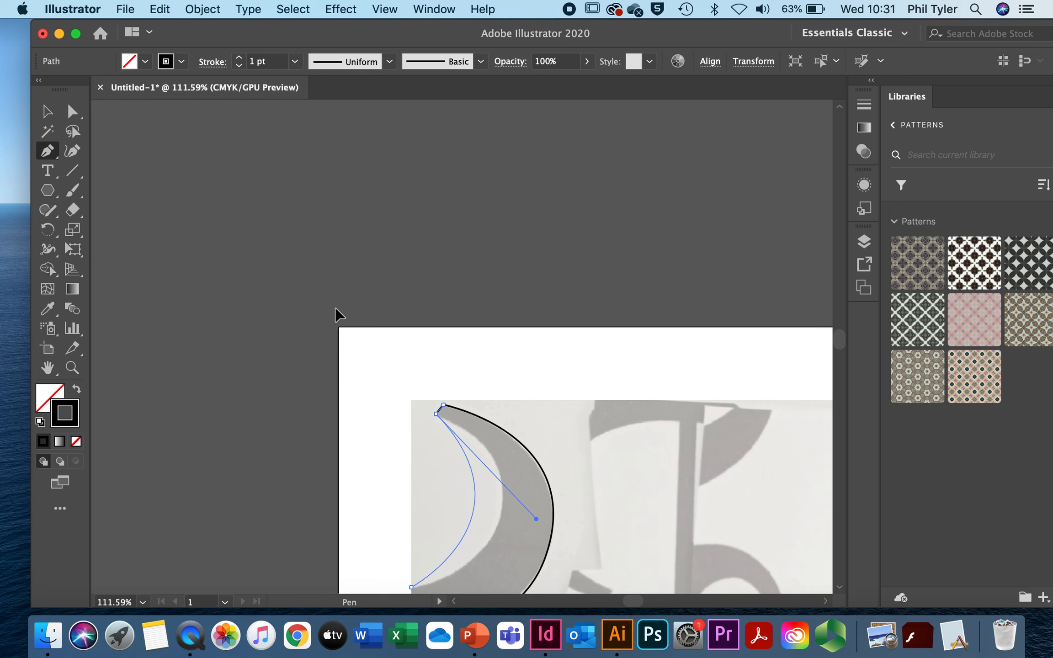
drag(535, 520, 597, 520)
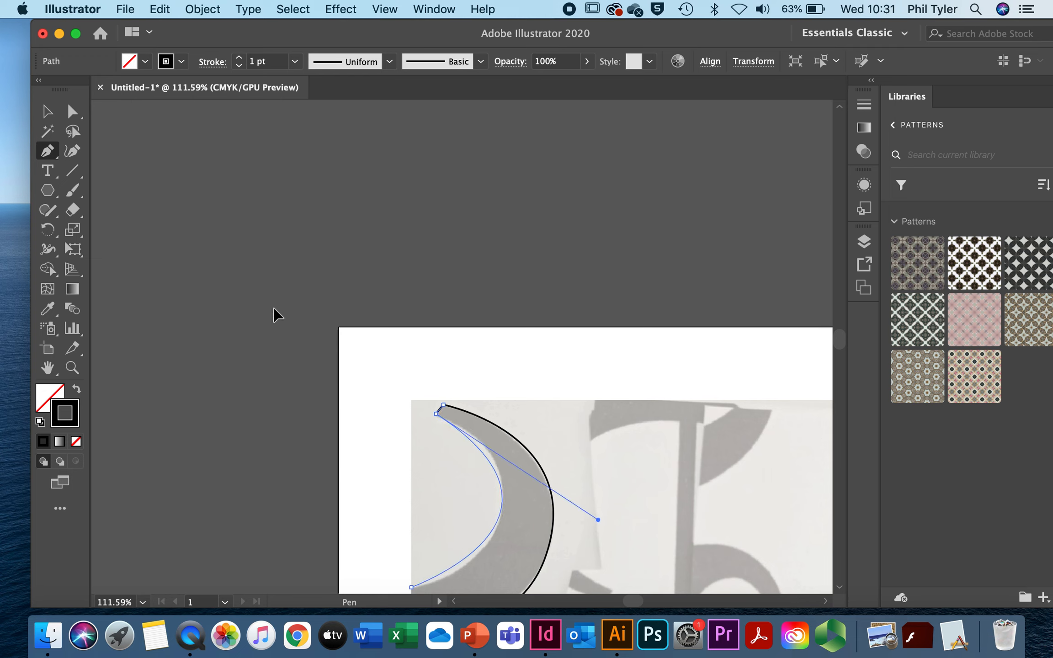
drag(596, 520, 587, 534)
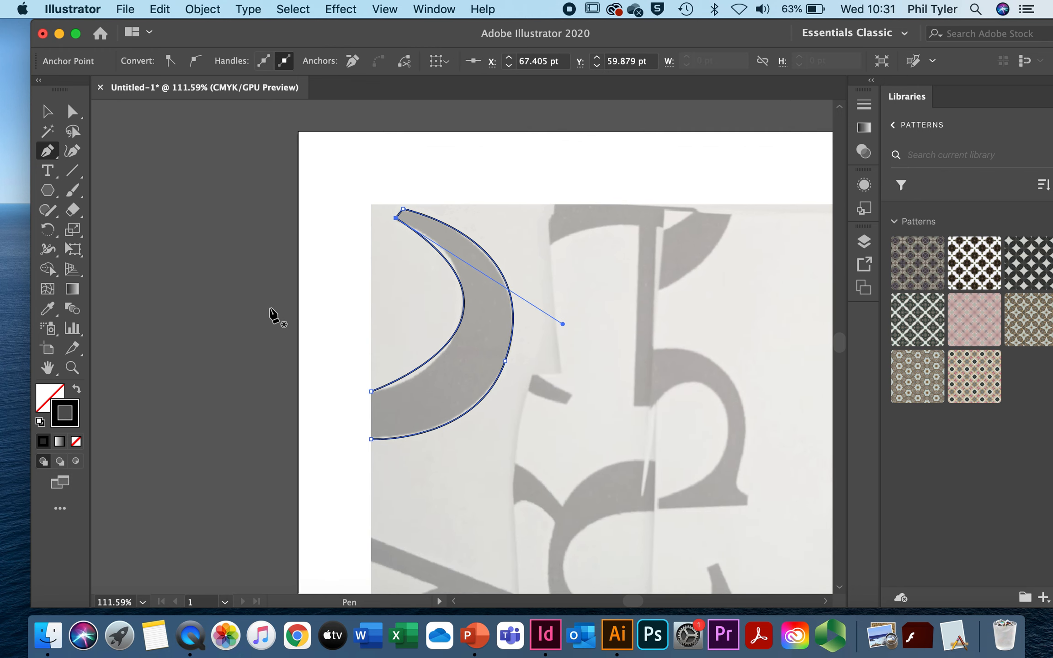
mouse_move(373, 438)
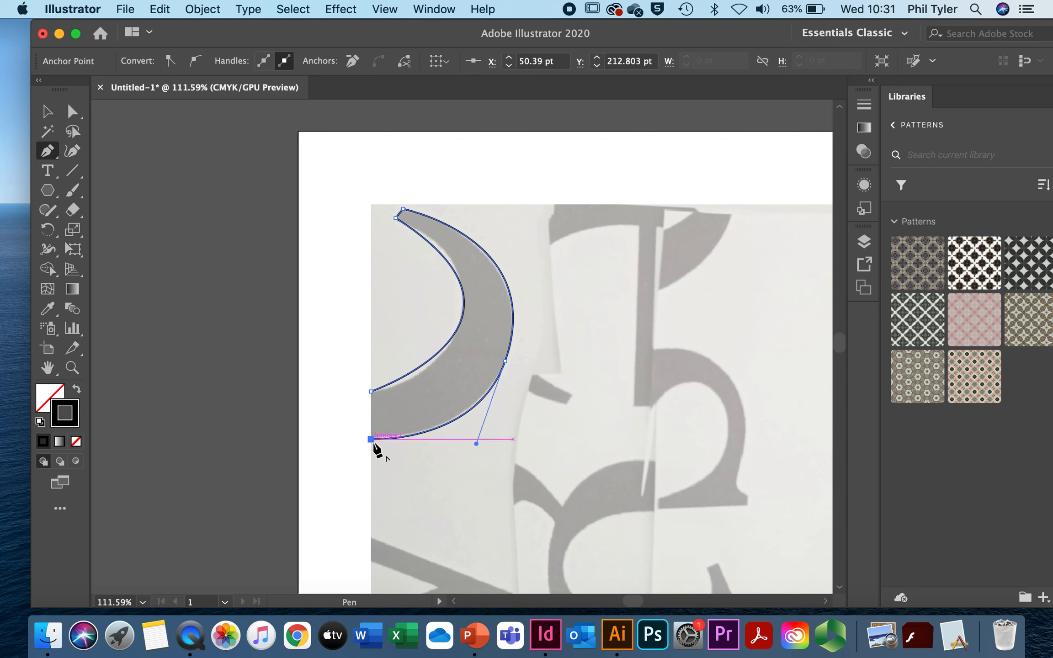
click(47, 112)
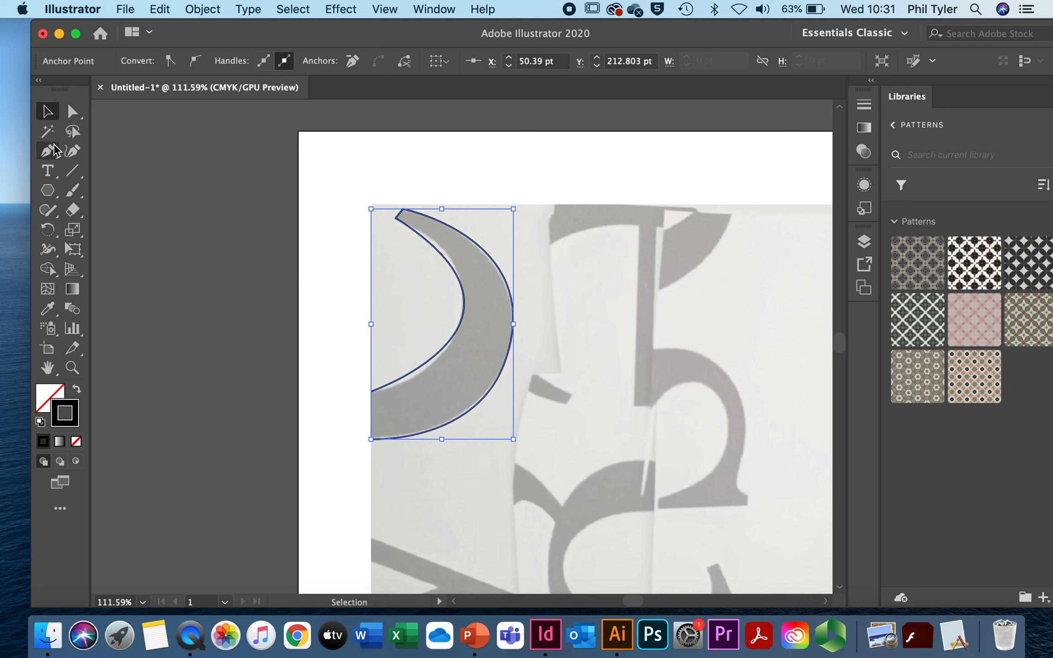
click(73, 110)
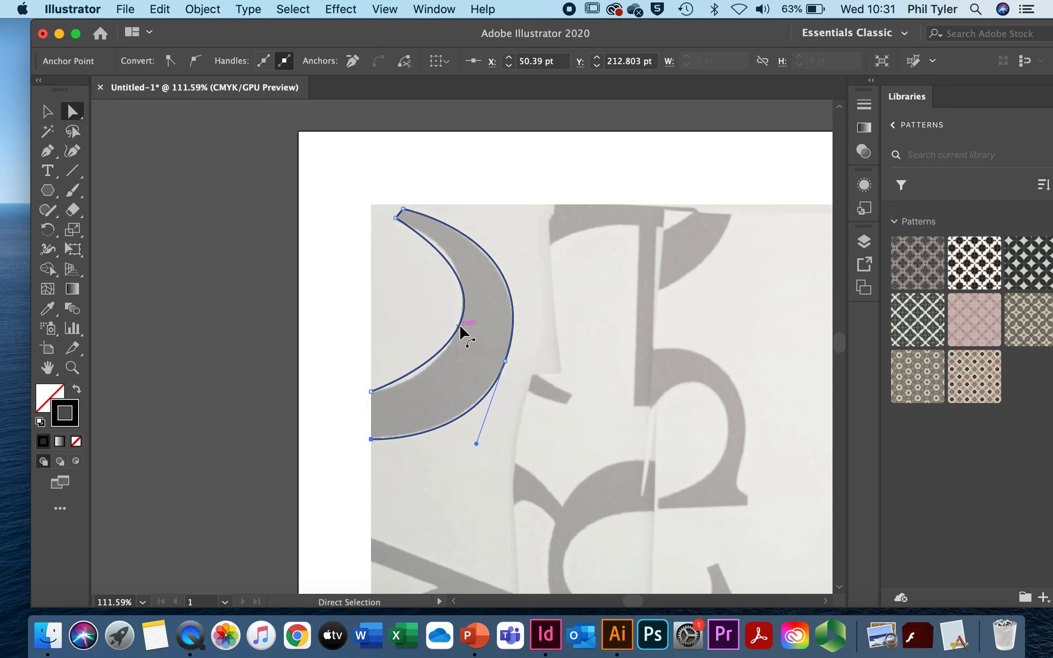
drag(478, 443, 563, 324)
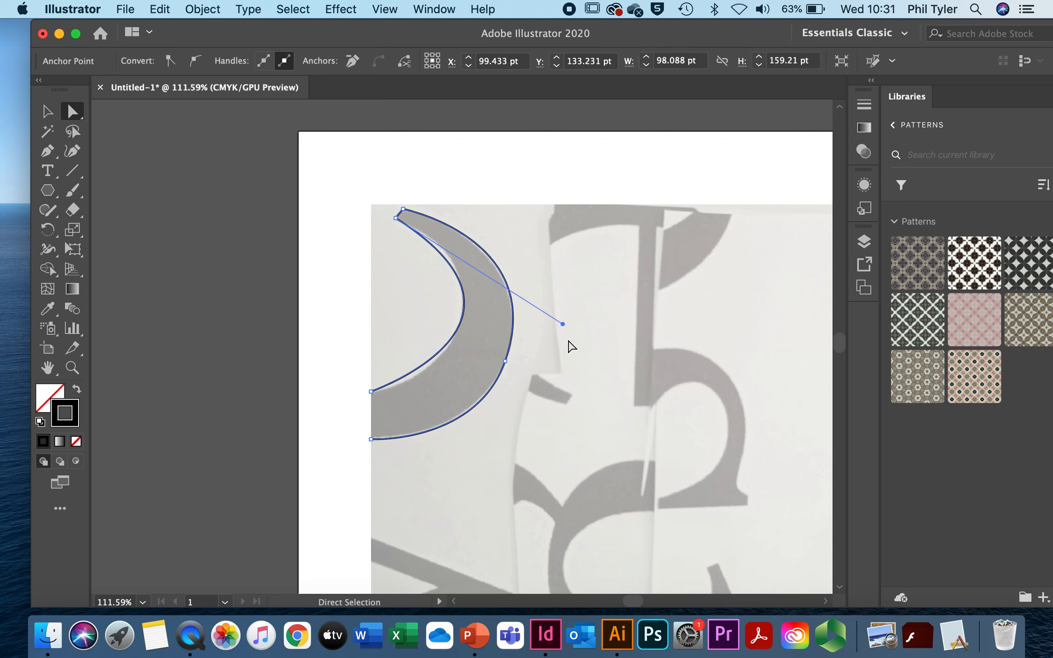
drag(563, 324, 560, 338)
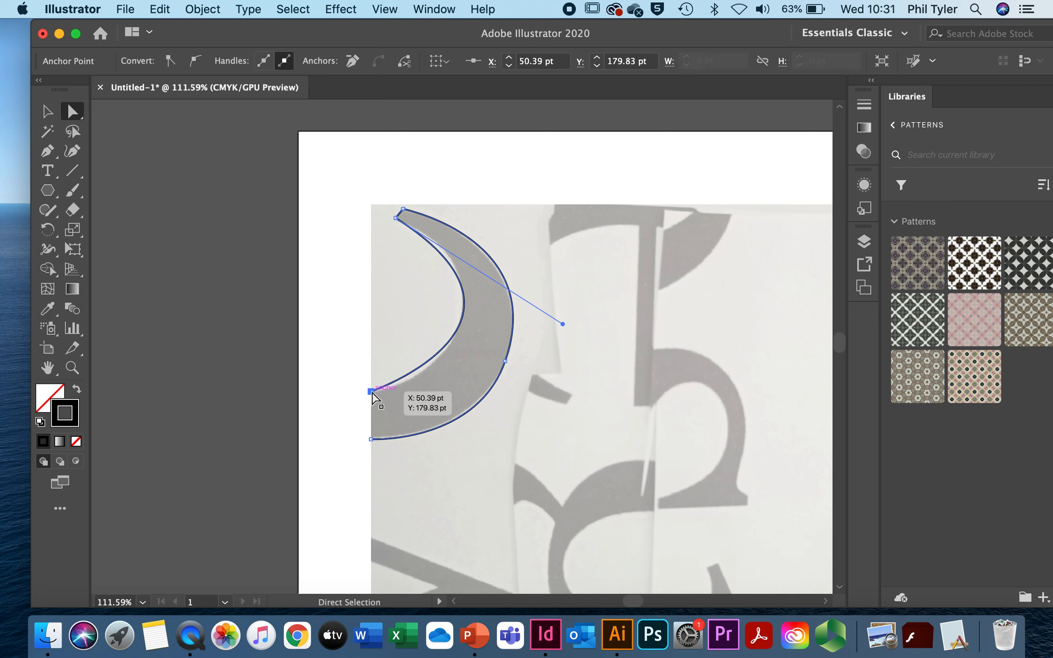
click(372, 392)
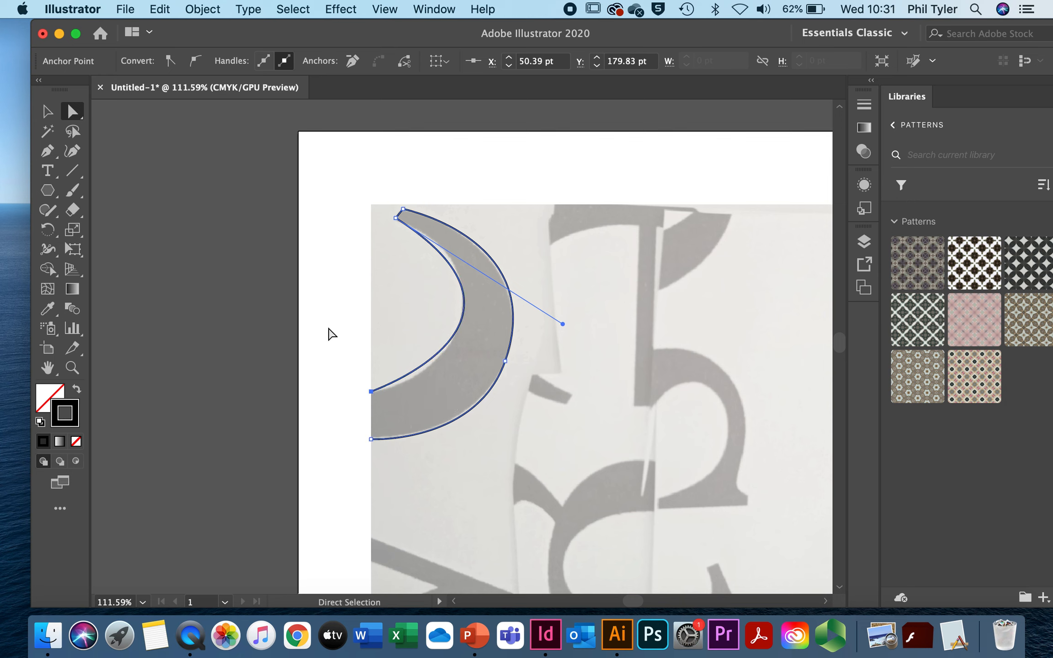
mouse_move(460, 339)
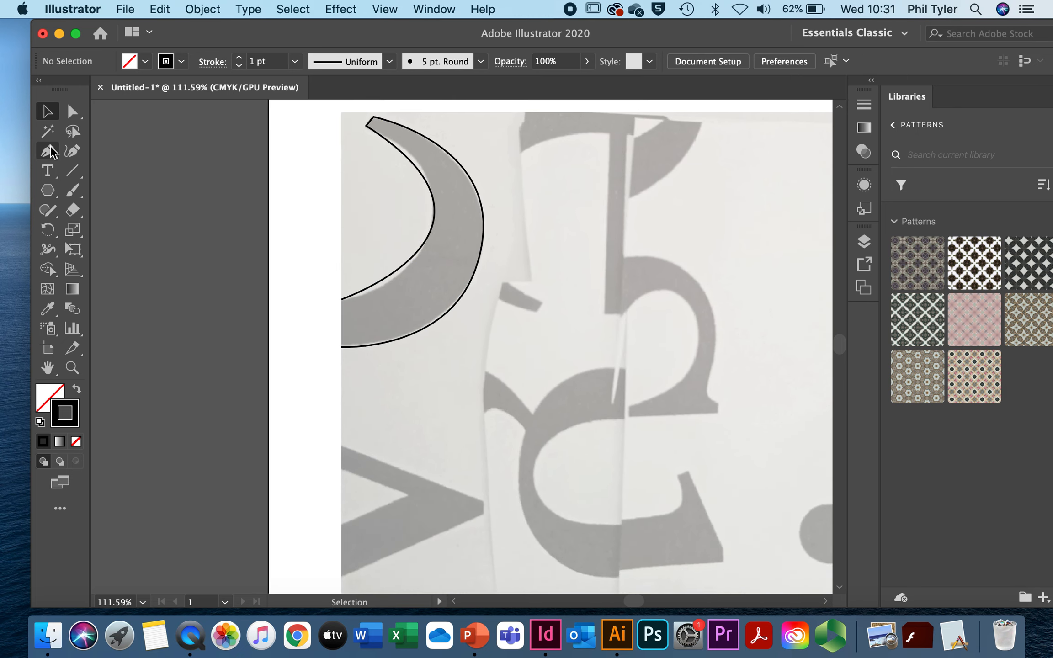
Add an anchor on the crescent's inner arc and move it onto the grey letter's inside edge
click(48, 151)
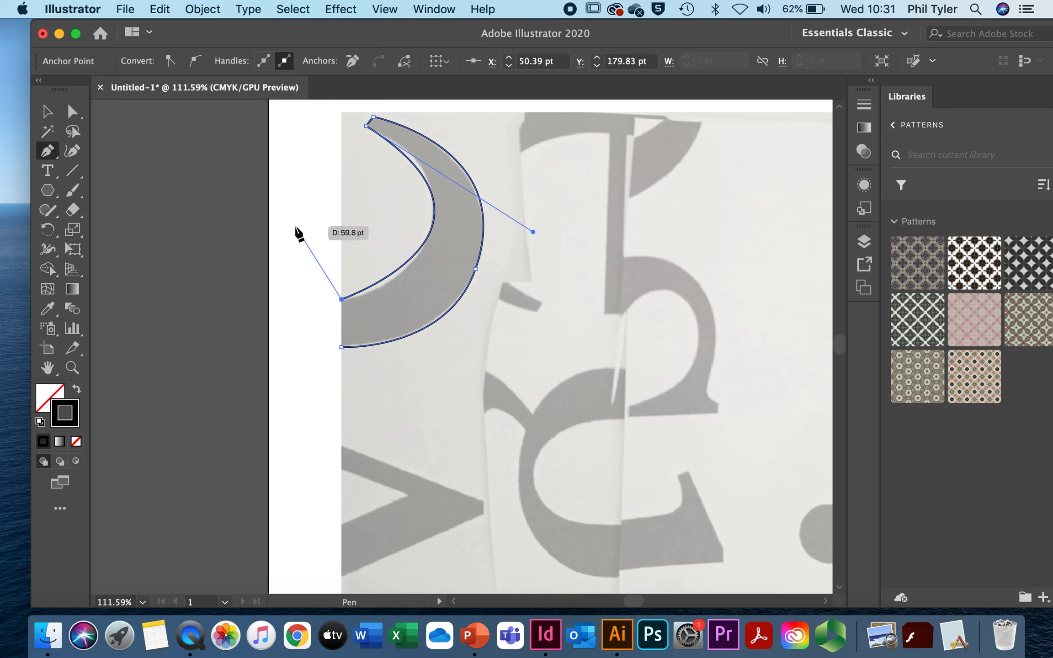
mouse_move(413, 267)
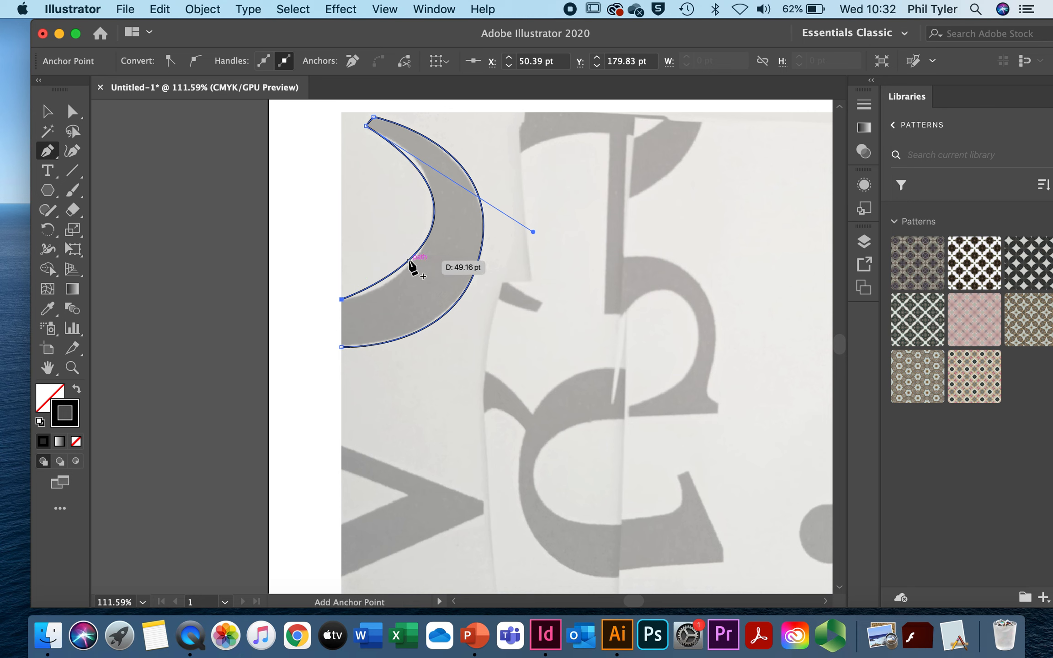
mouse_move(400, 255)
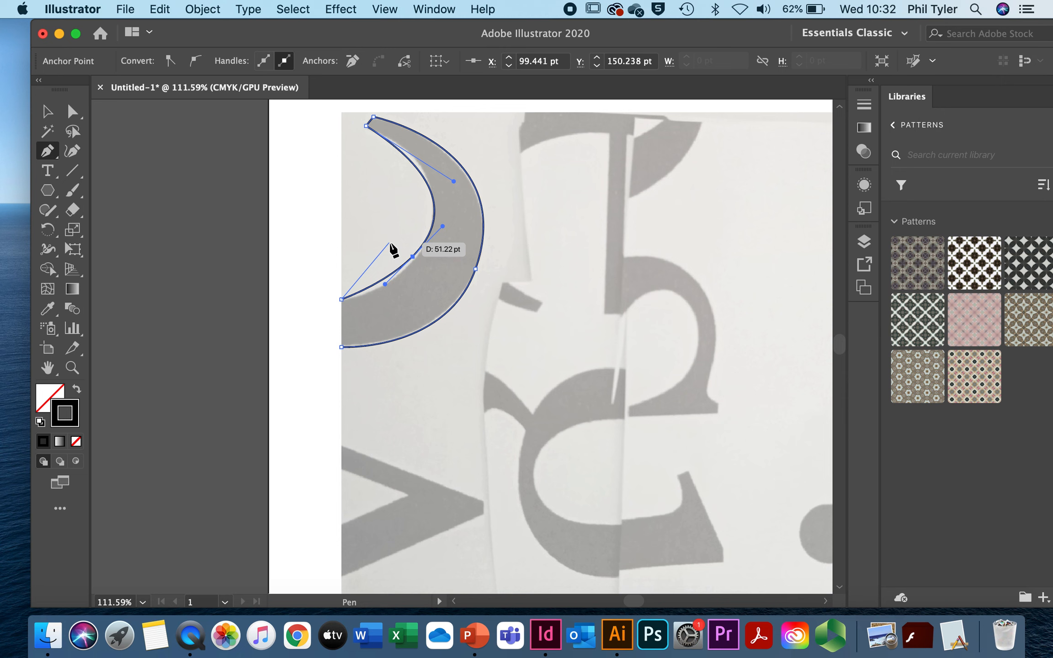
click(46, 112)
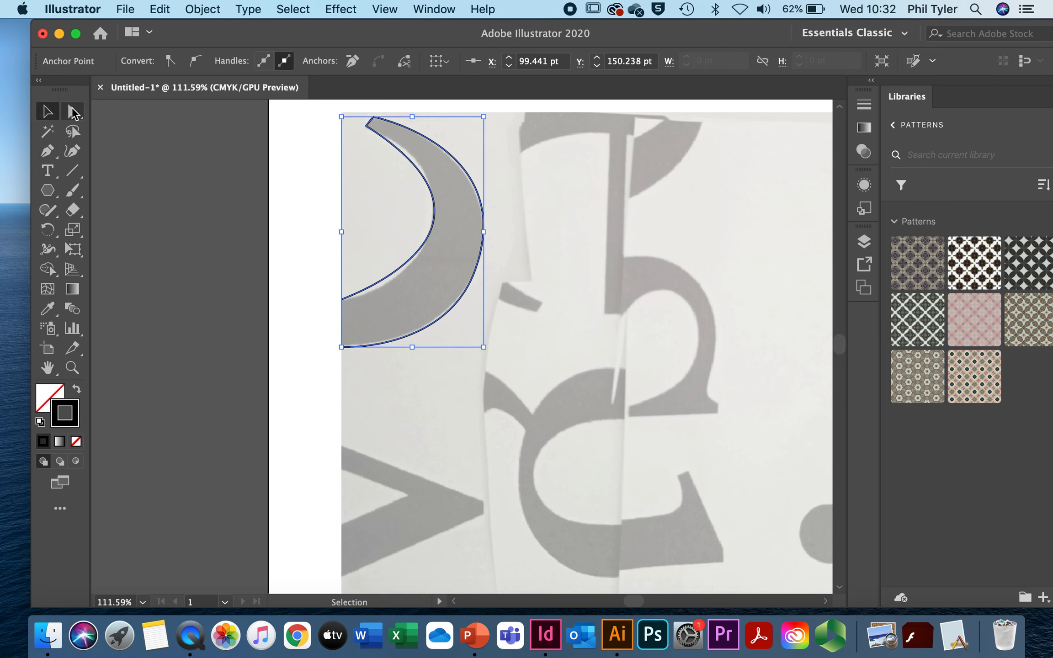
click(72, 111)
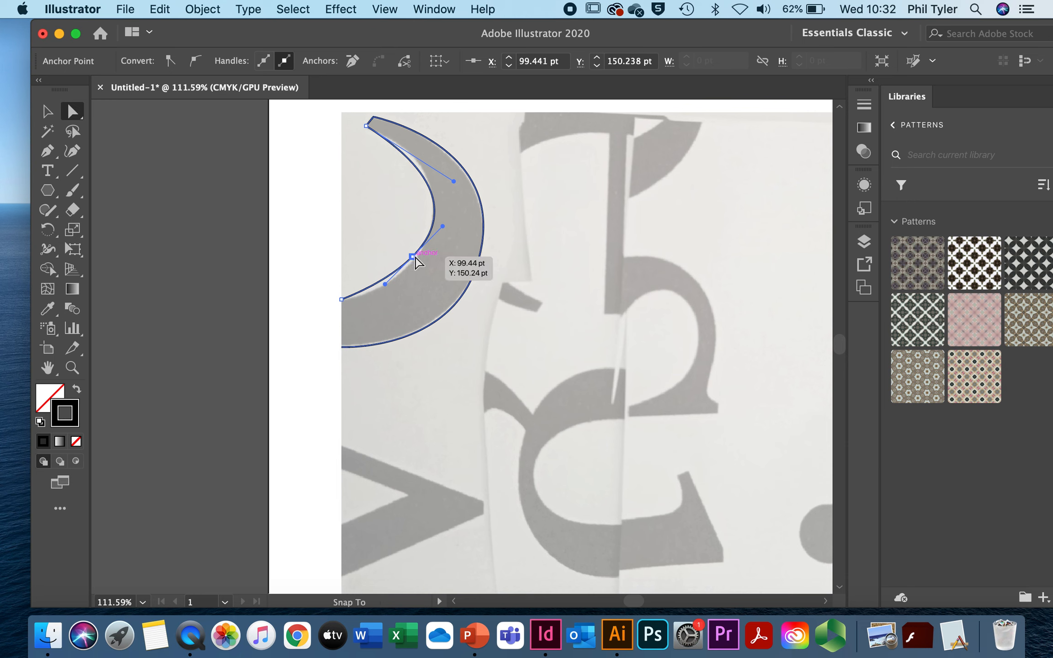
drag(411, 257, 423, 264)
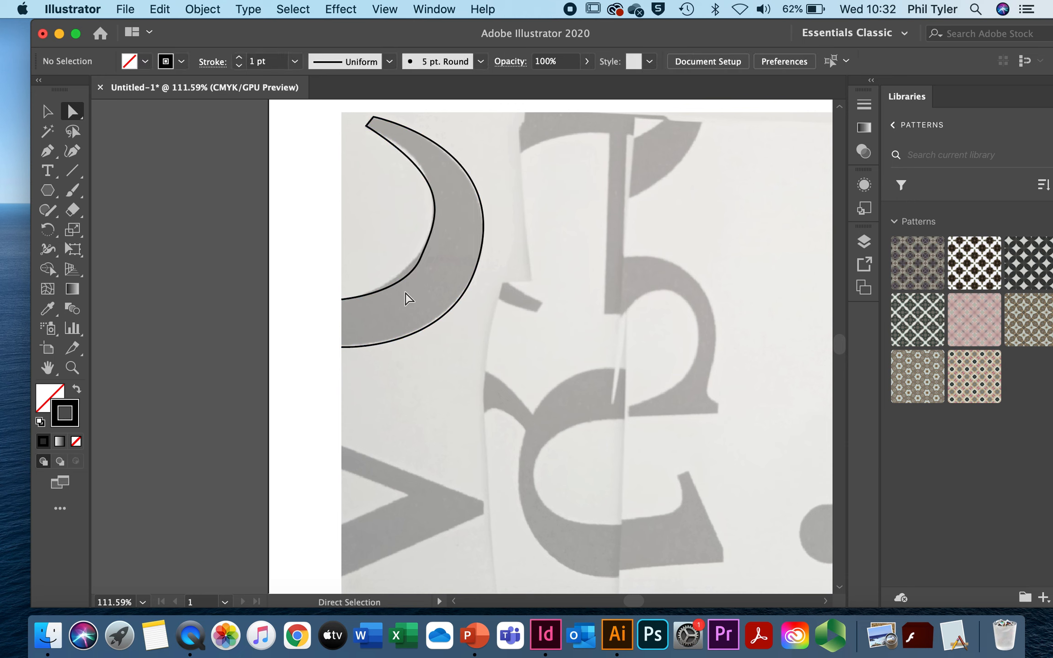
mouse_move(418, 261)
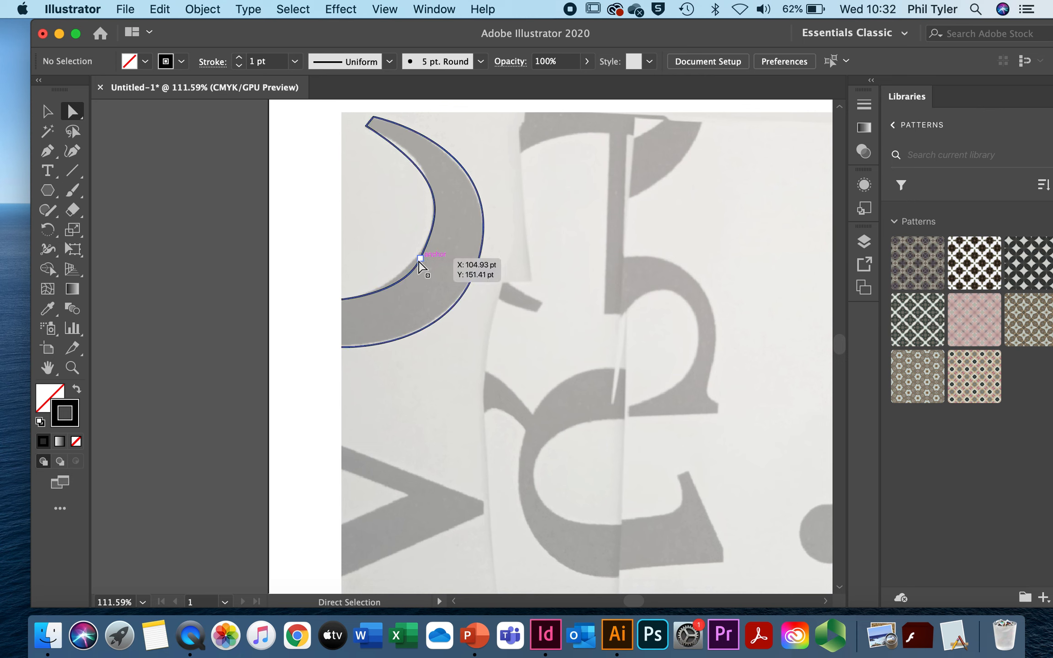
Tweak the new anchor's handle and position so the inner arc bends smoothly along the letter
click(420, 261)
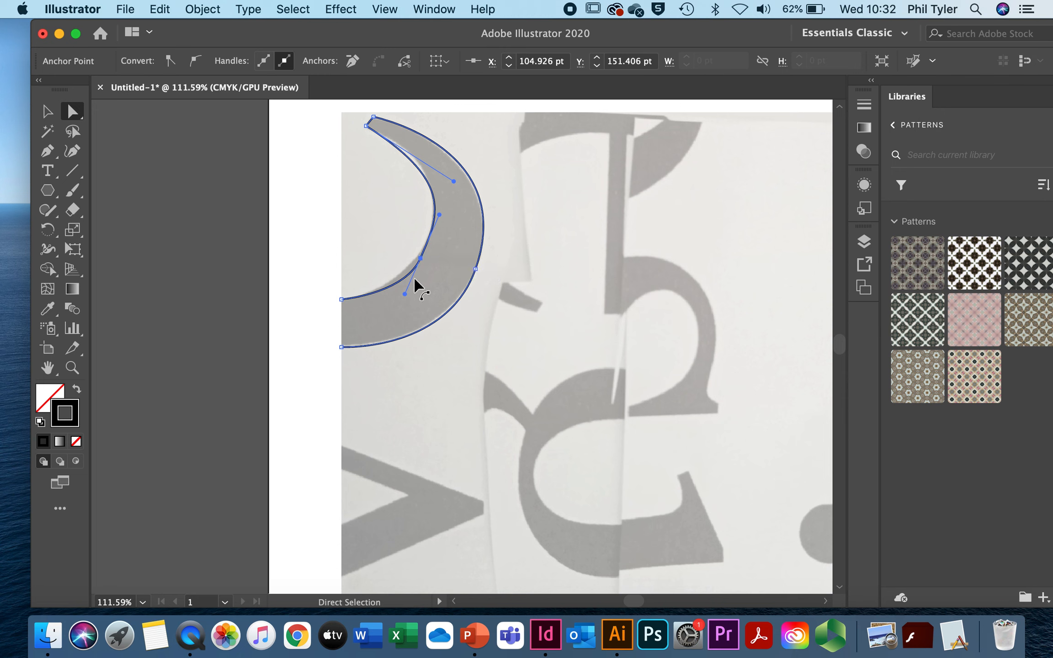
mouse_move(399, 295)
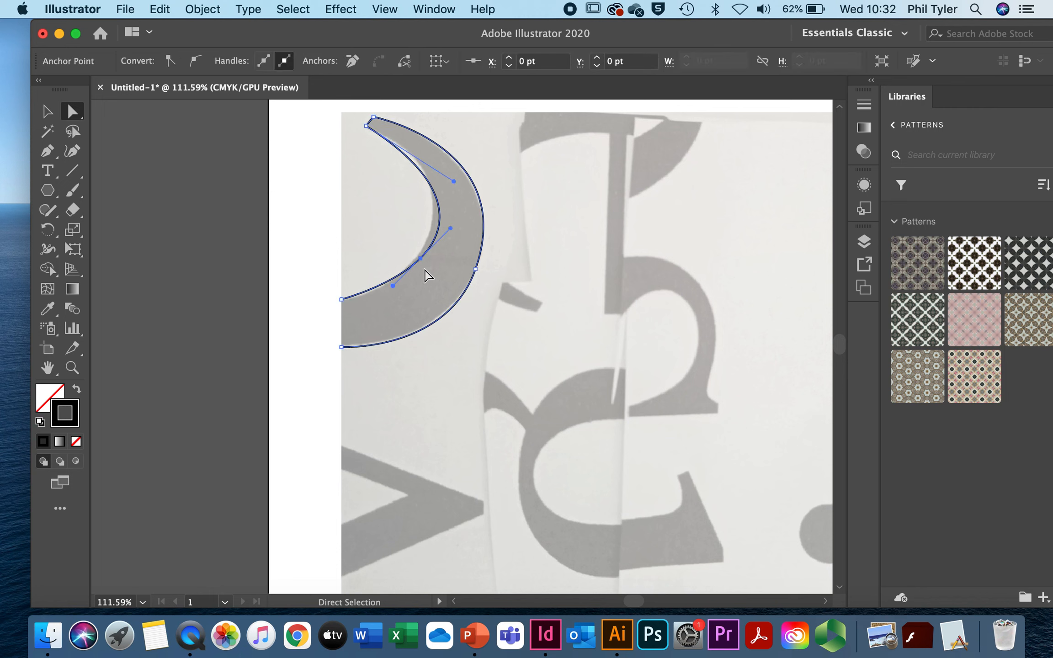
drag(424, 248, 420, 257)
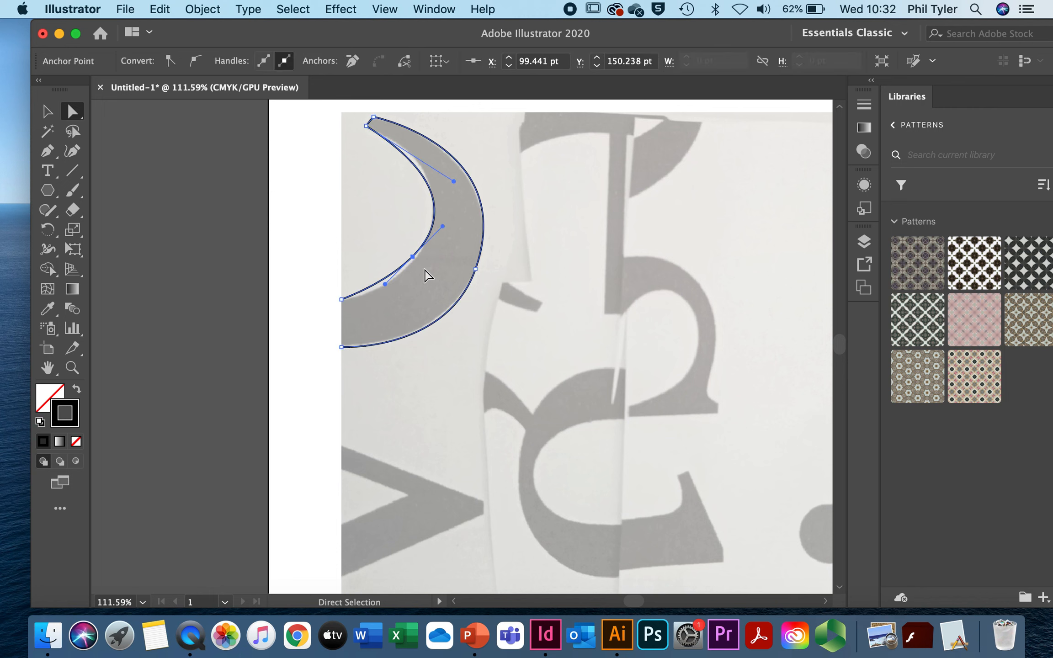
mouse_move(414, 256)
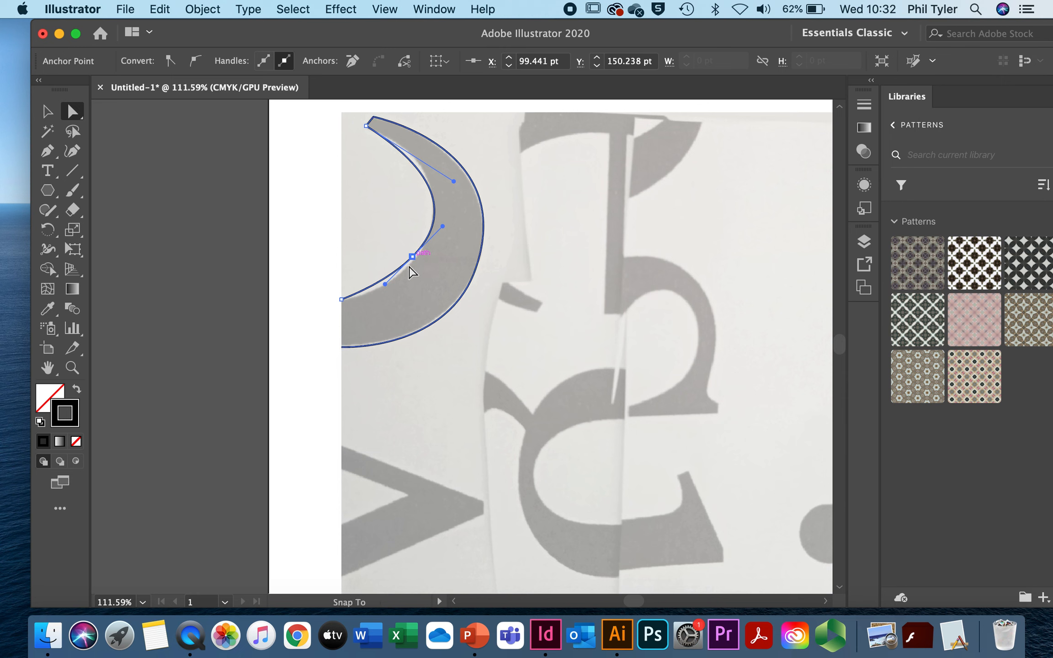
drag(411, 256, 412, 273)
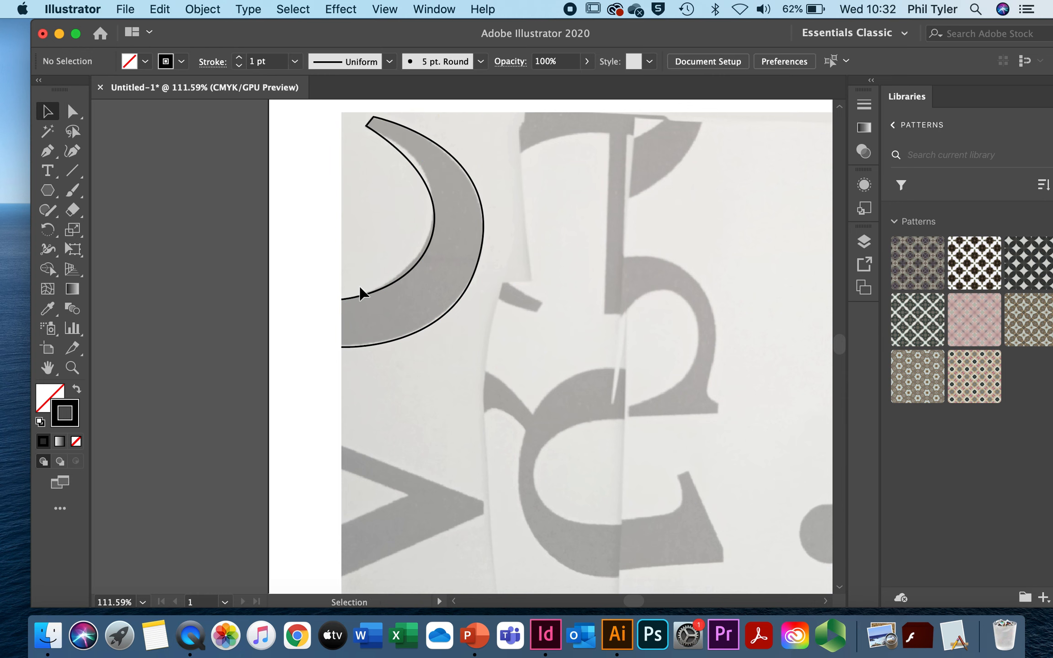
mouse_move(343, 205)
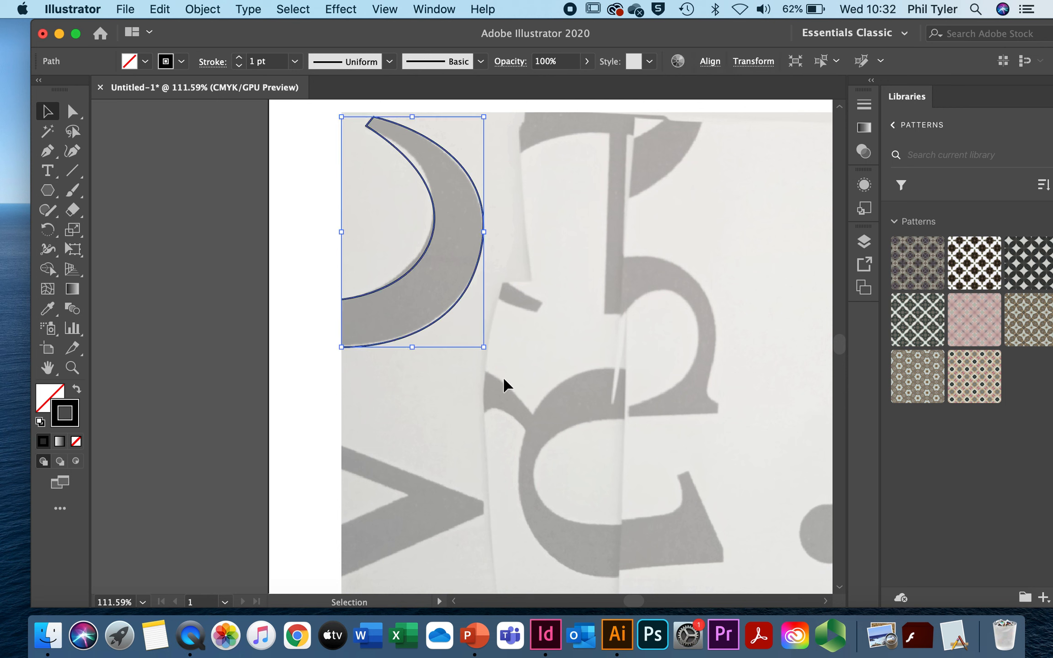
mouse_move(141, 64)
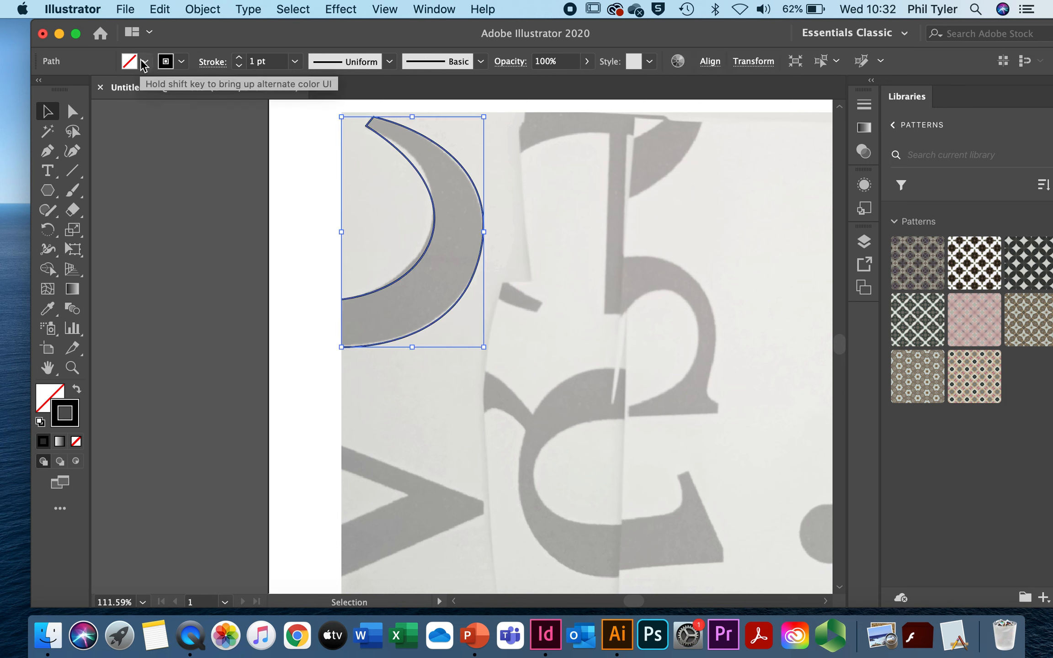
Fill the crescent red and thicken its black stroke to 5 pt
click(143, 61)
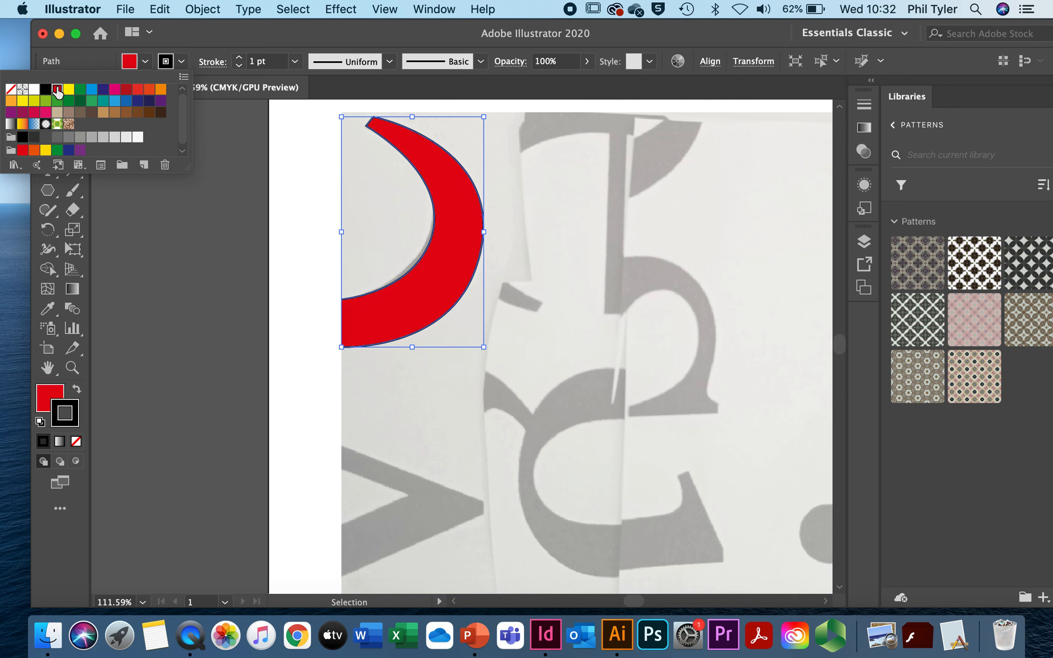
mouse_move(56, 91)
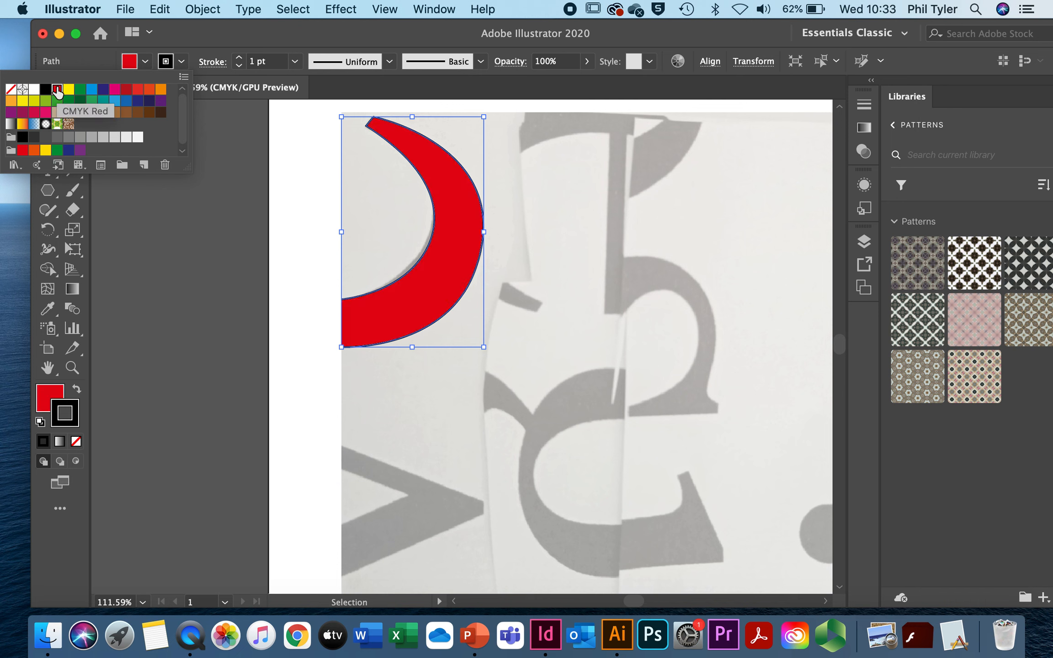
mouse_move(348, 324)
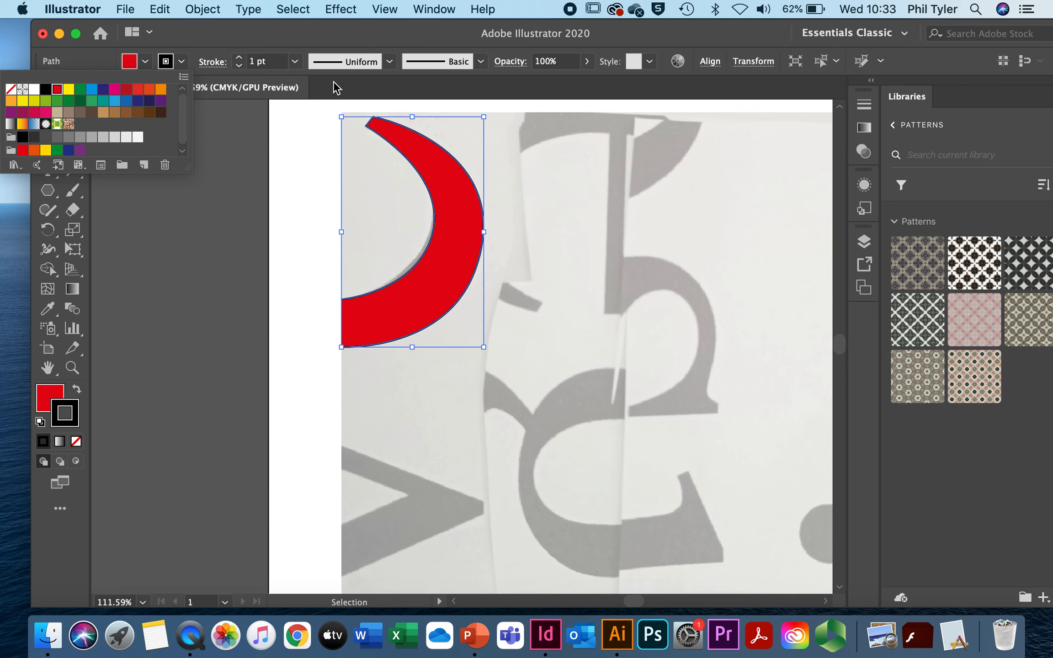
click(295, 62)
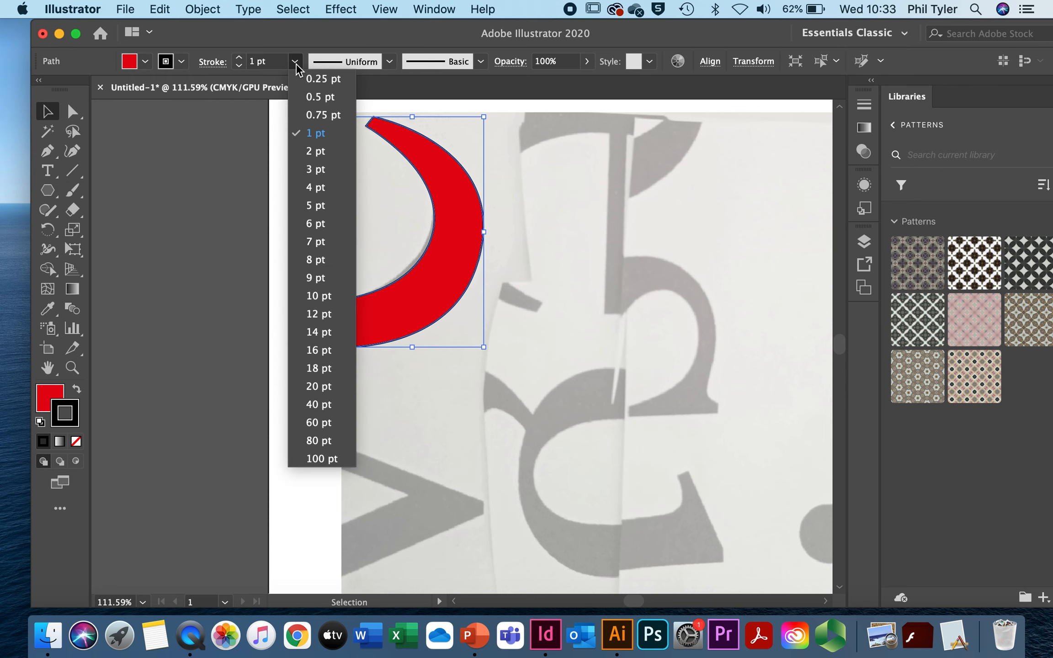
click(315, 205)
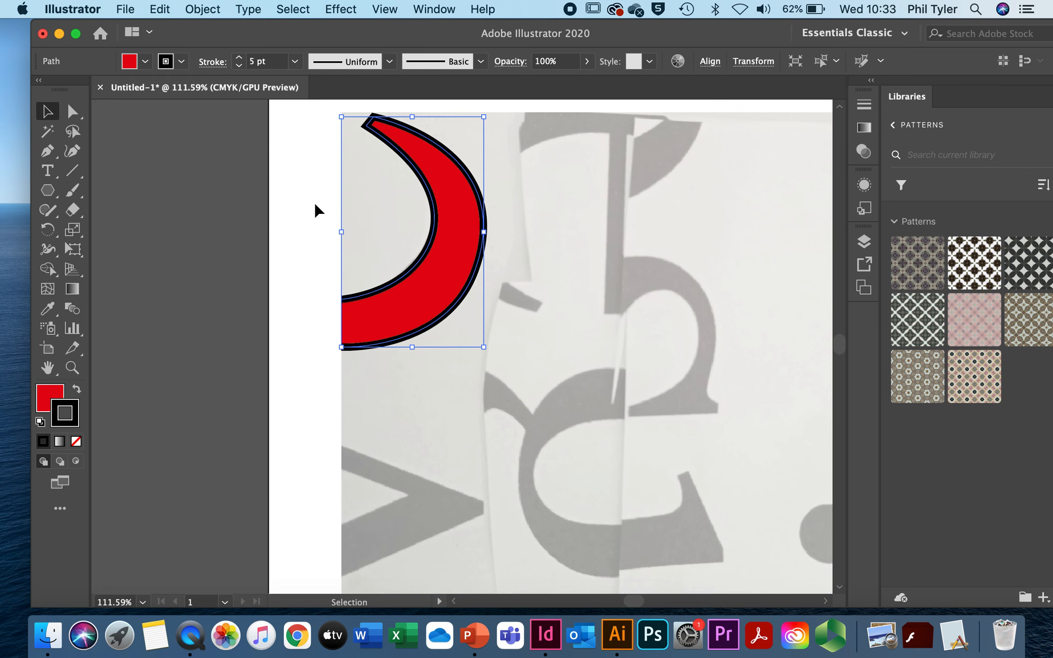
mouse_move(341, 327)
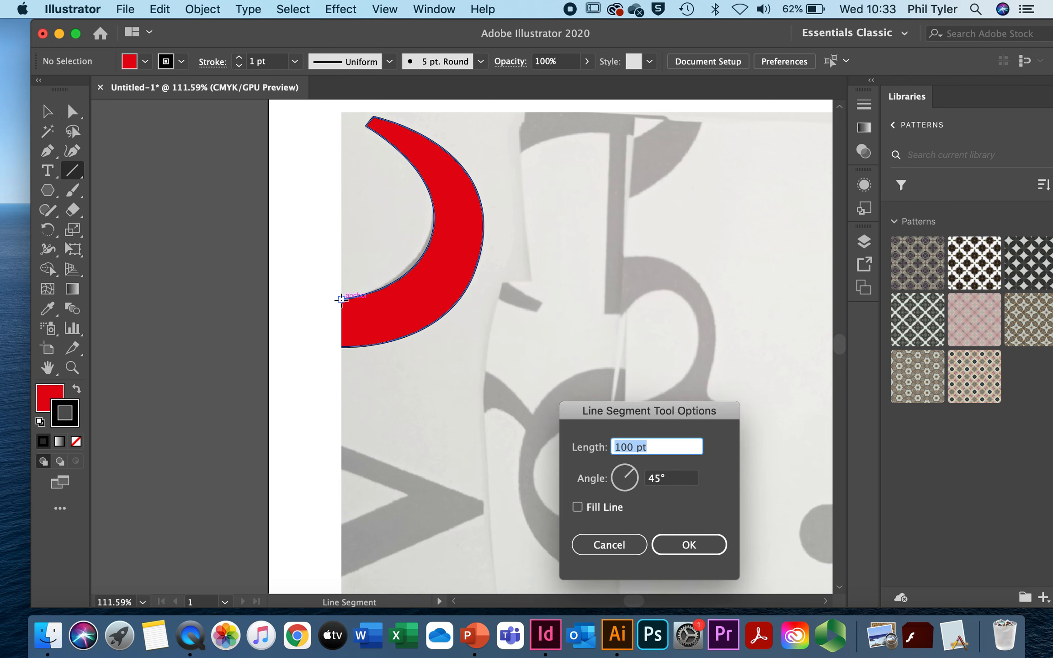
mouse_move(560, 470)
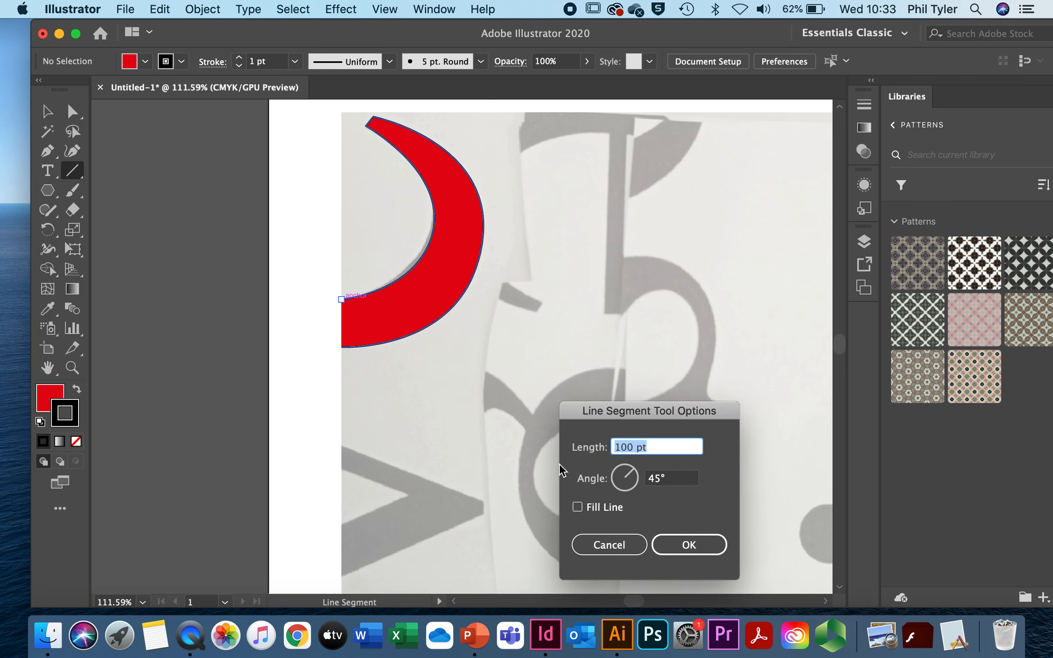
Dismiss the Line Segment dialog, reselect the crescent, move it off the left edge and stretch it taller
click(687, 545)
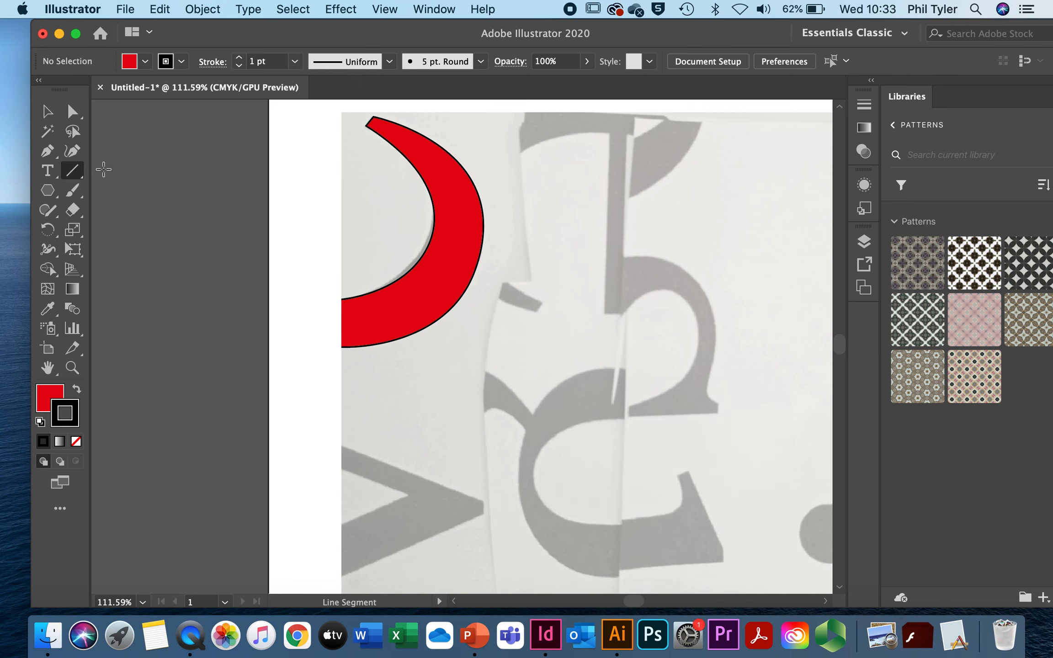
click(48, 151)
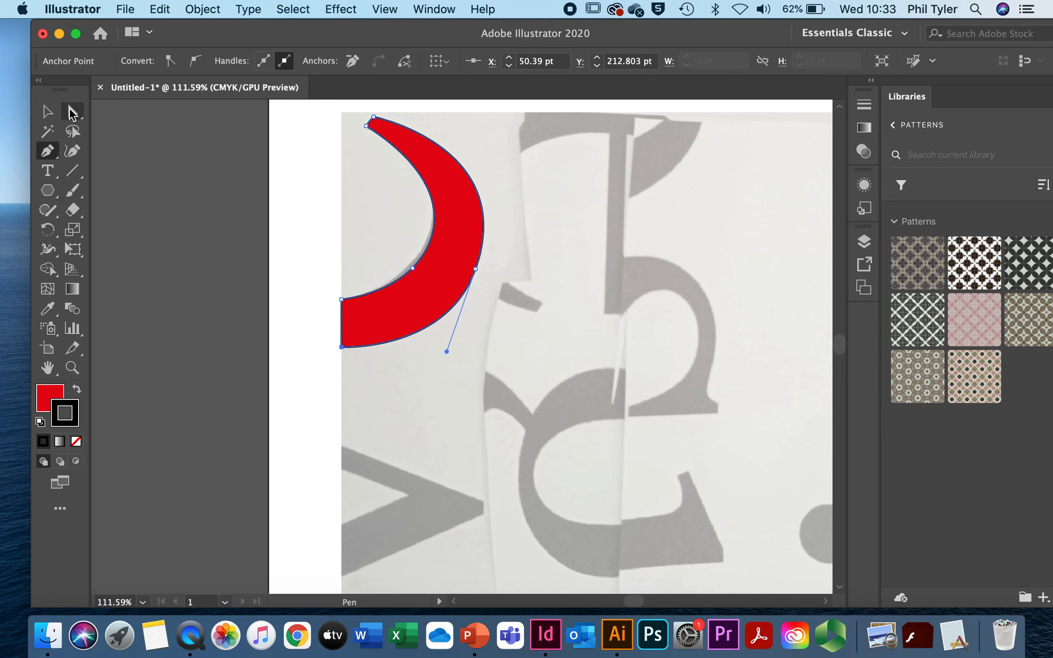
click(47, 111)
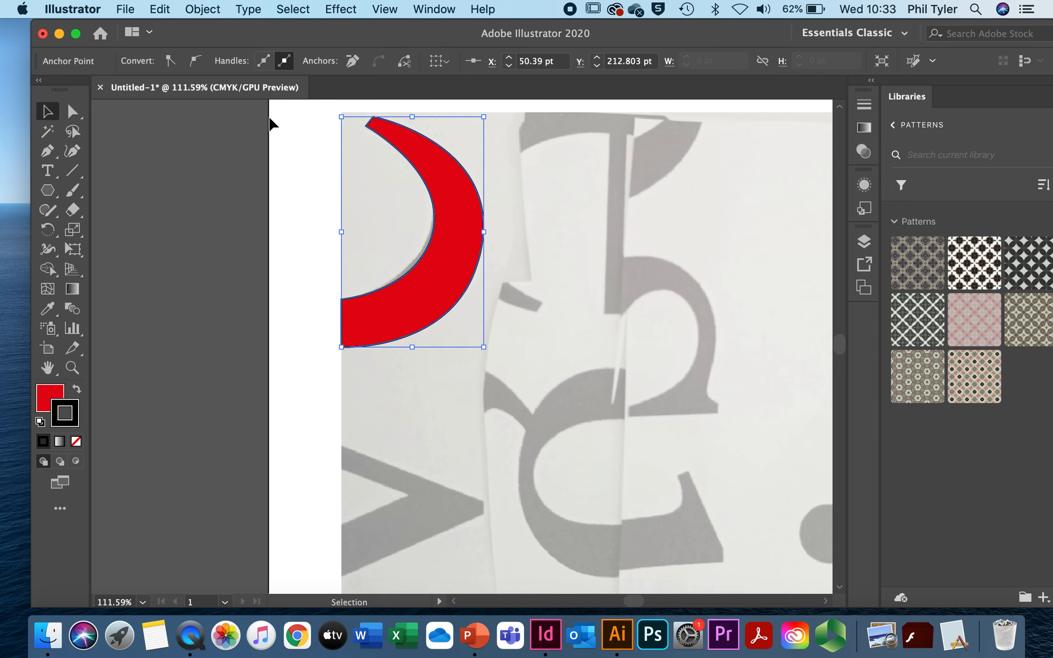
mouse_move(299, 194)
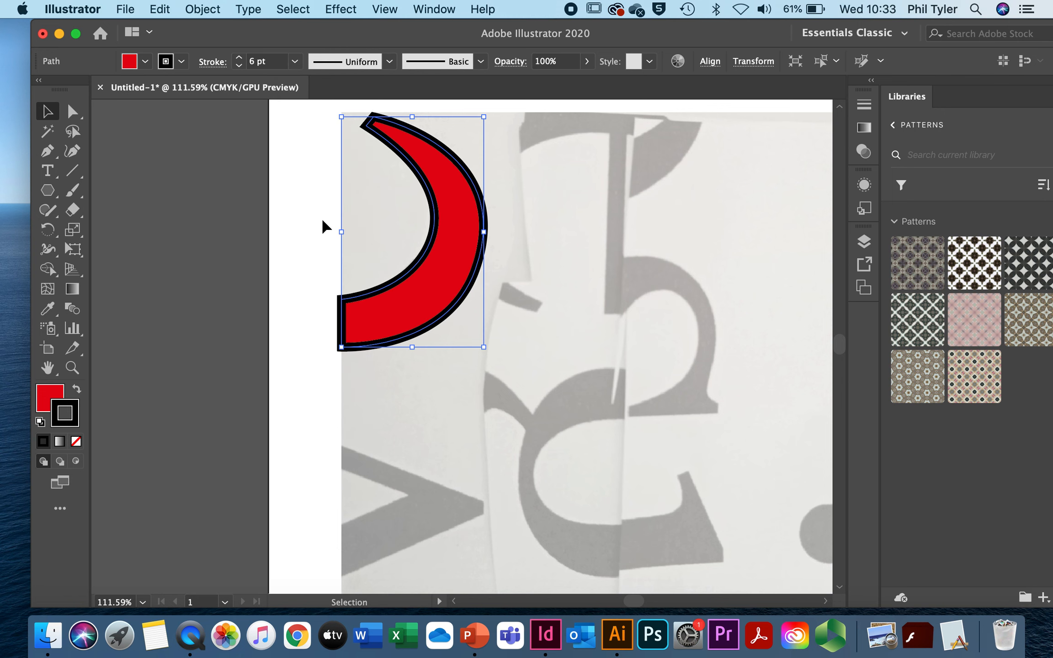
mouse_move(420, 221)
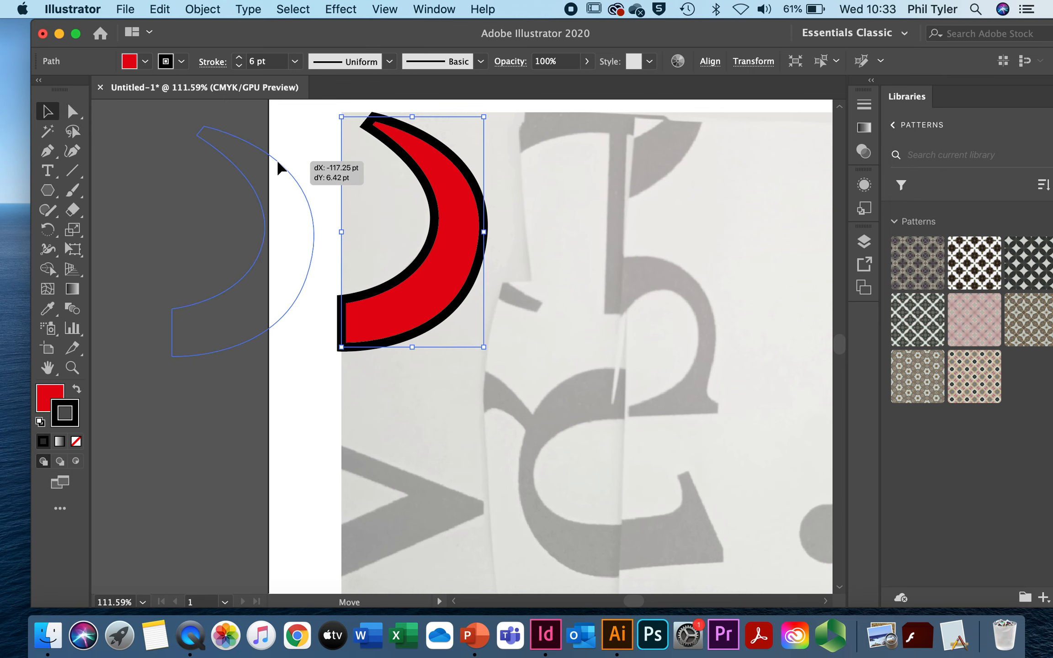
drag(413, 232, 241, 235)
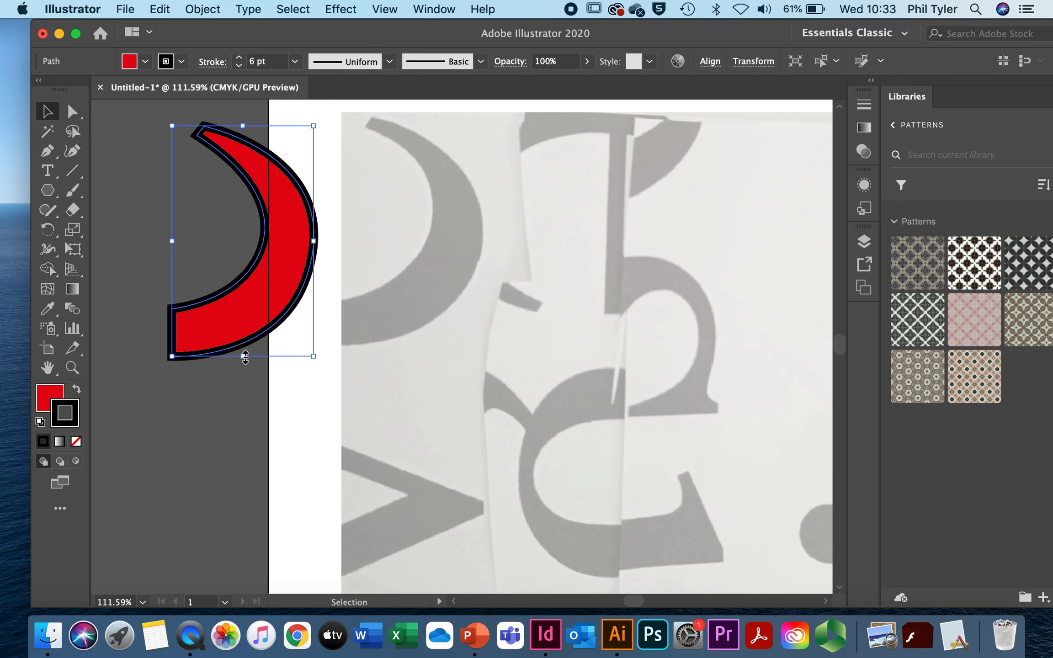
drag(244, 354, 244, 293)
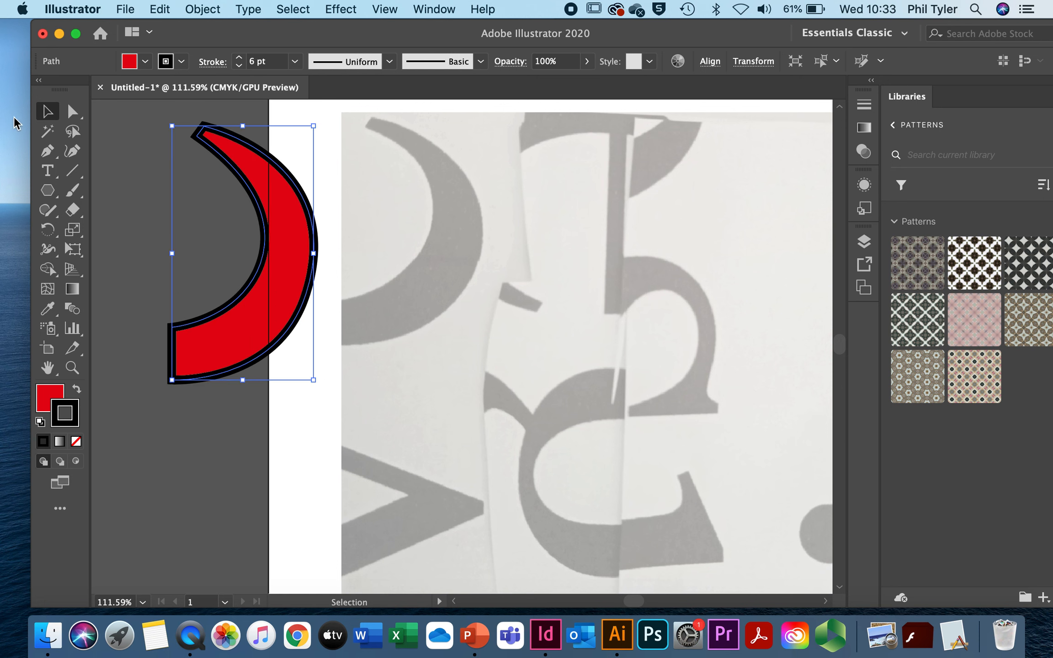
Trace an S-shaped Pen curve over the grey middle letter, reshaping its bottom handle, then select it
click(46, 151)
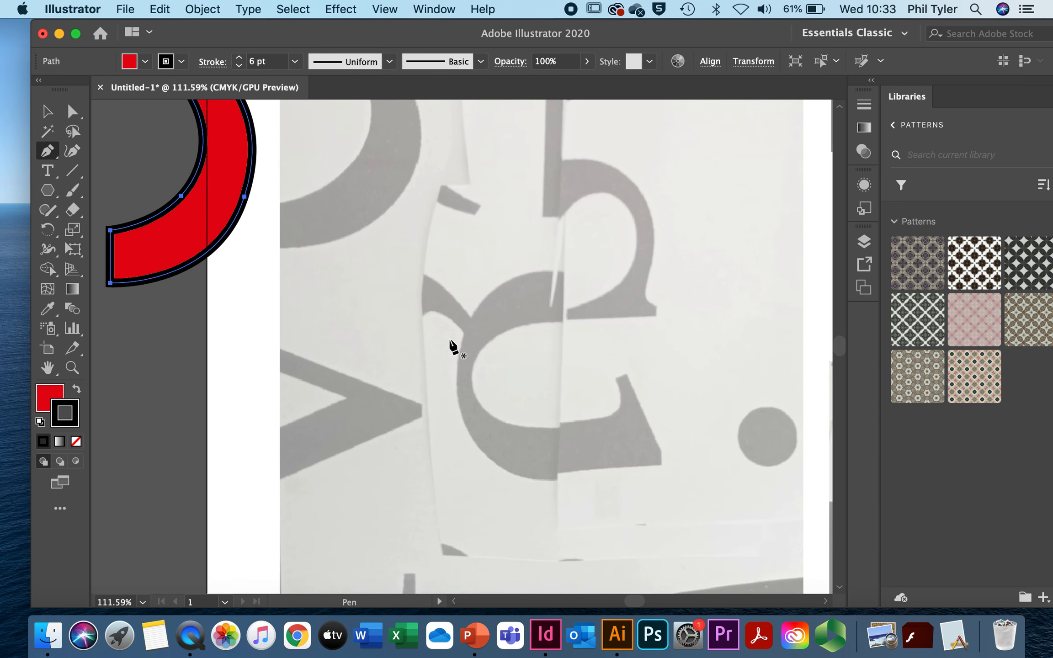
mouse_move(418, 344)
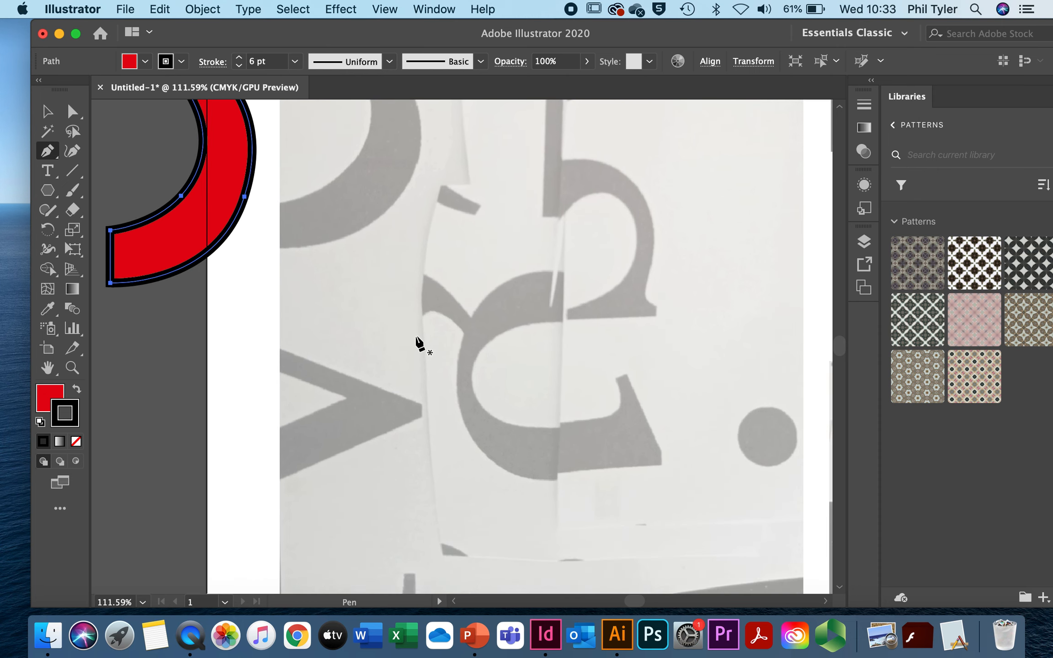
mouse_move(427, 333)
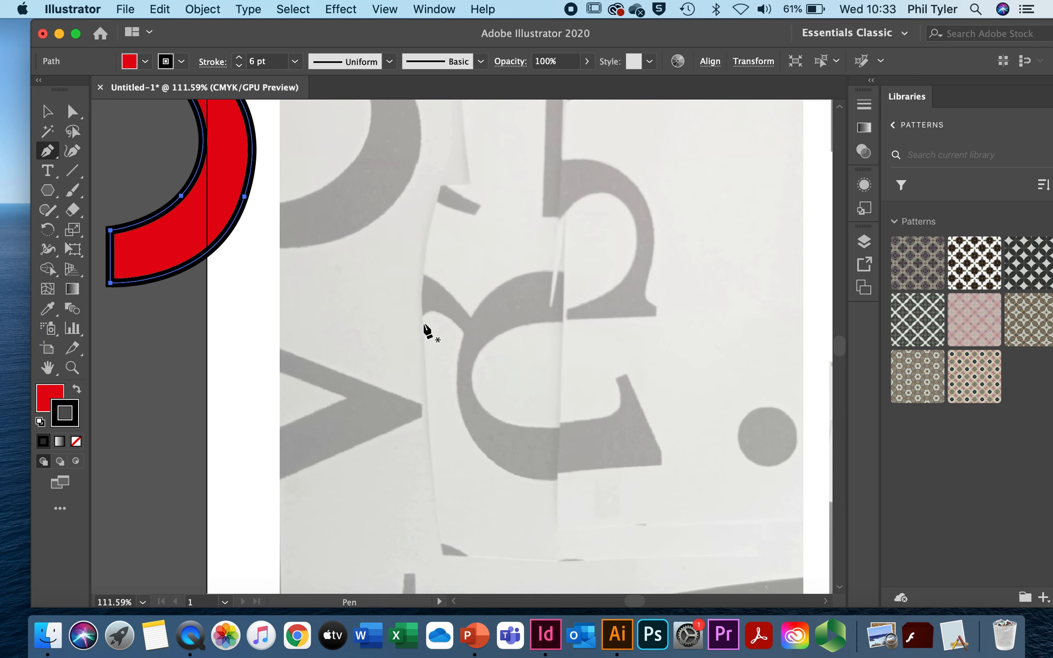
mouse_move(427, 323)
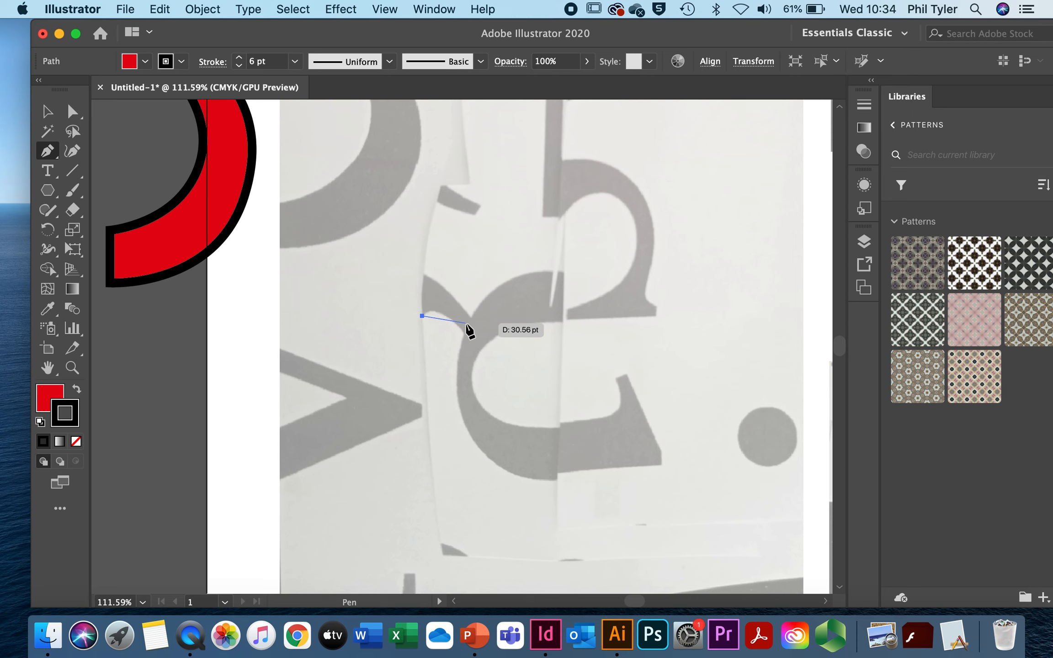
drag(464, 329, 484, 355)
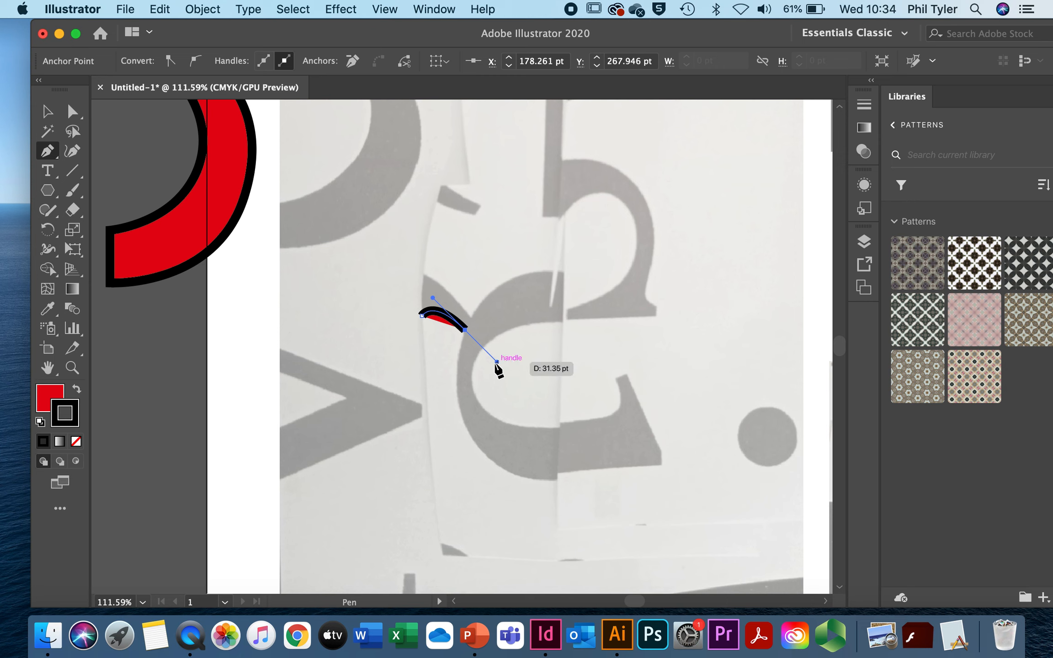
drag(498, 367, 528, 493)
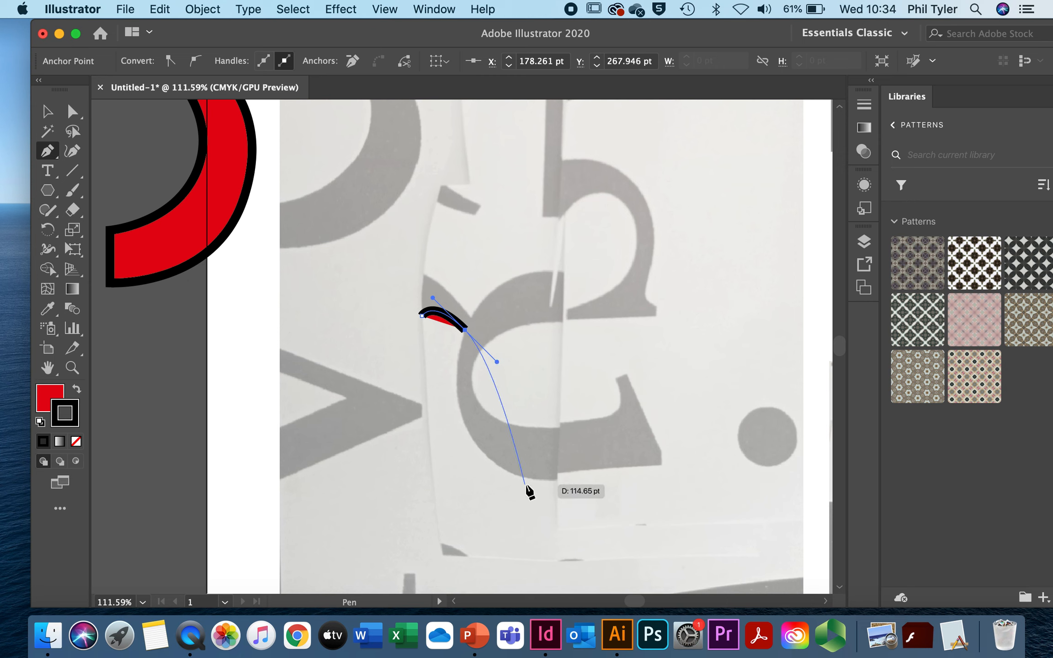
drag(528, 477, 608, 477)
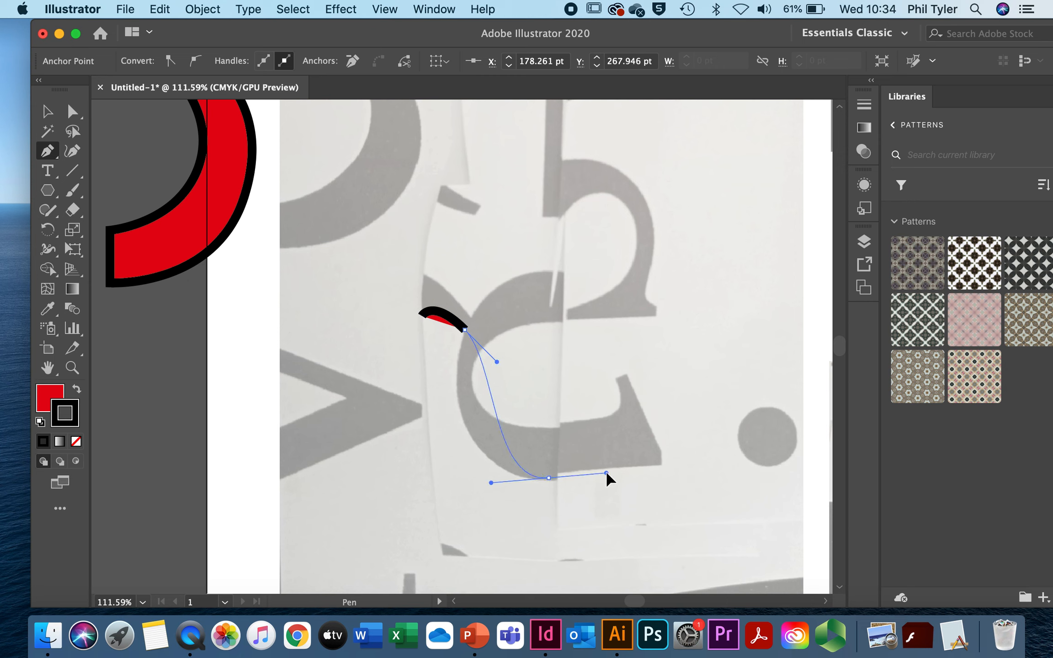
drag(607, 475, 721, 480)
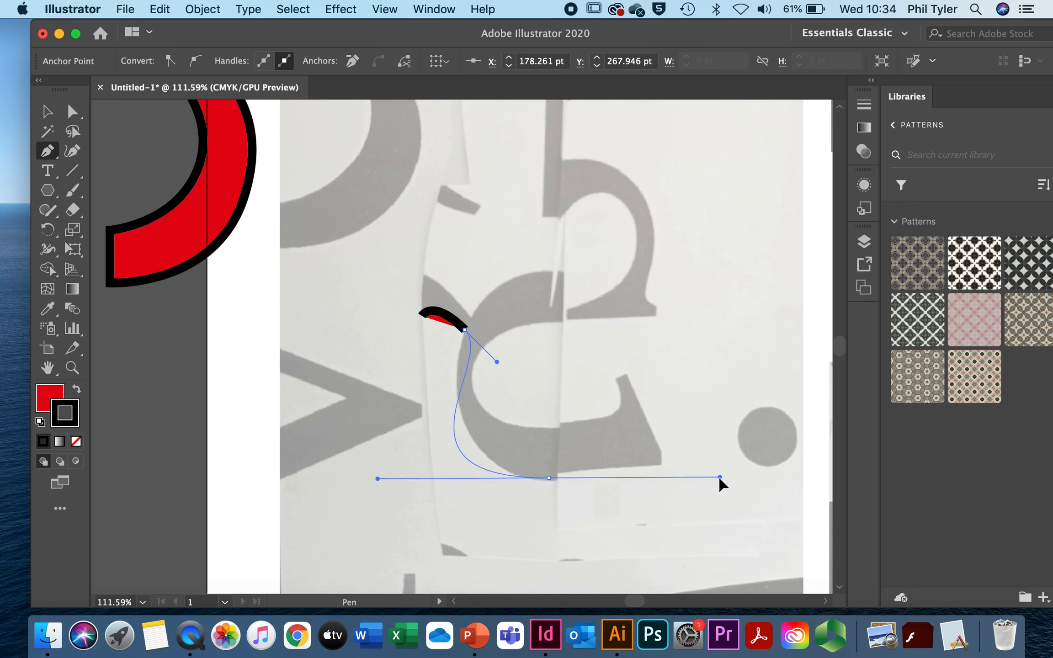
drag(722, 478, 679, 487)
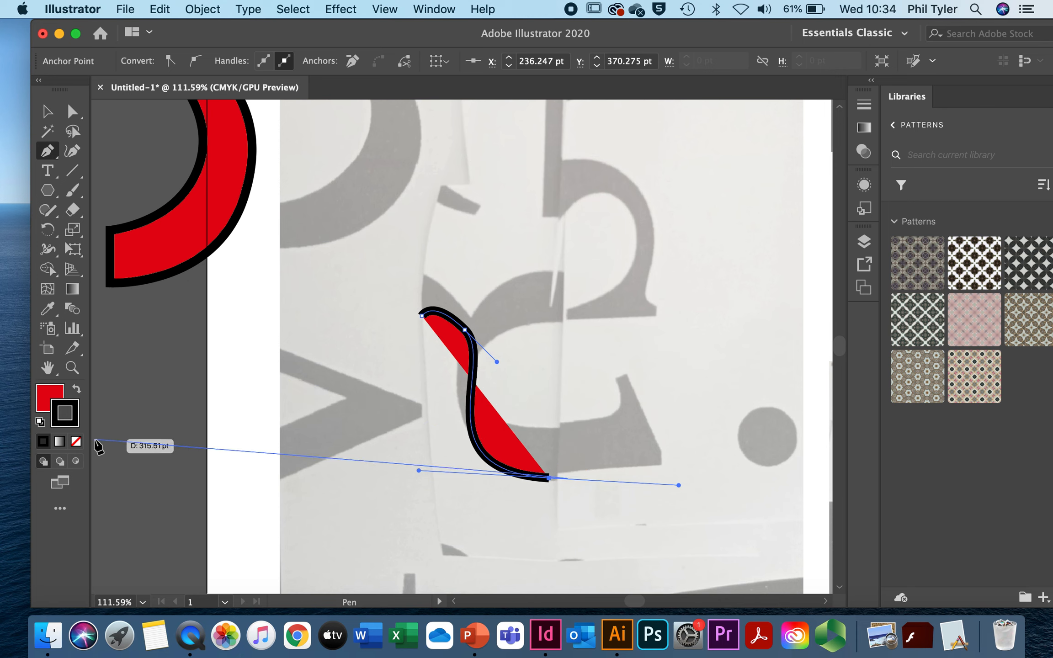
click(47, 112)
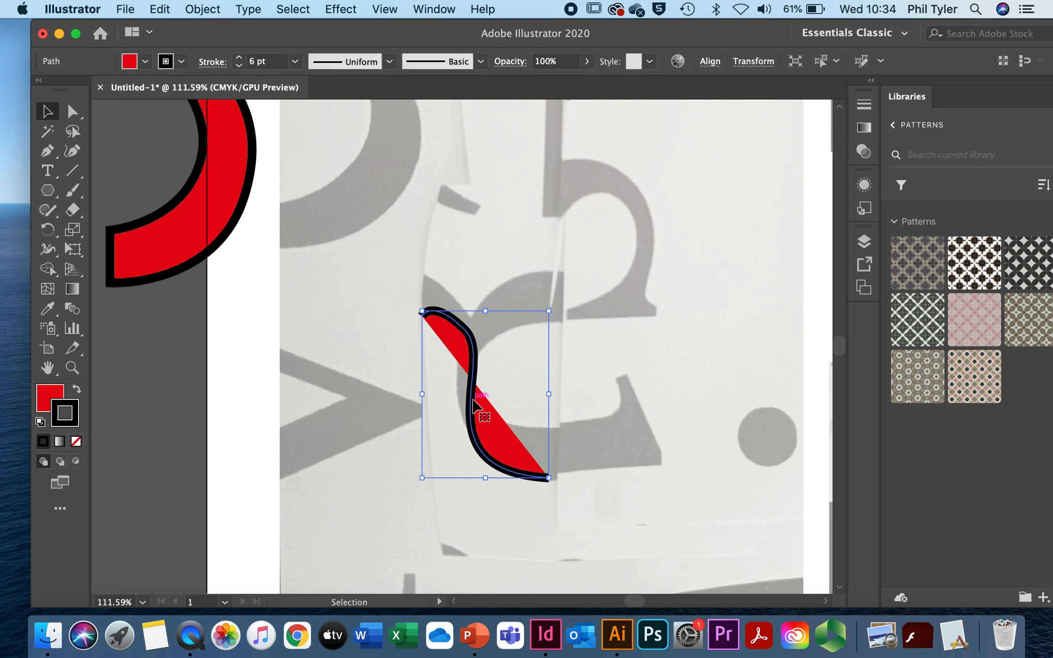
Strip the partial S-shaped curve of fill, thin it to 1 pt, then delete it
click(146, 61)
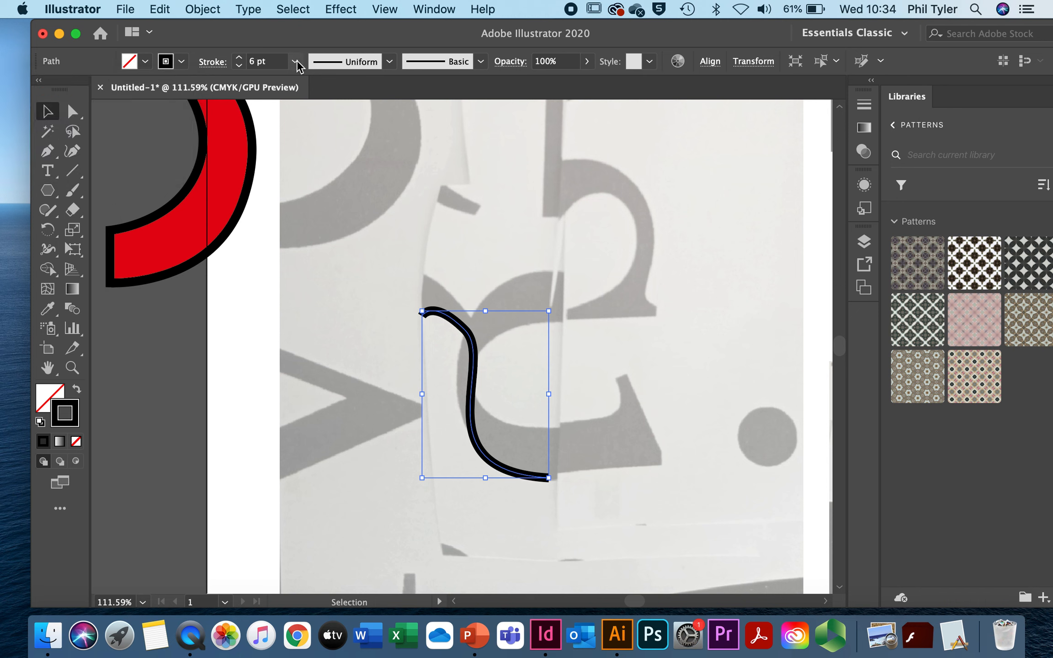
click(295, 61)
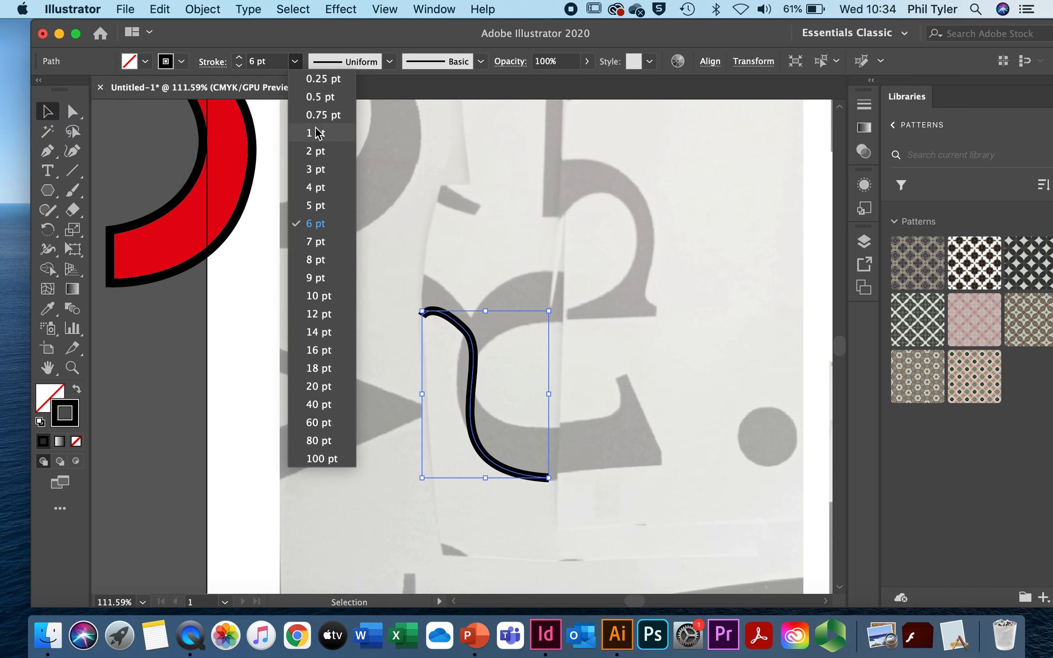
click(310, 133)
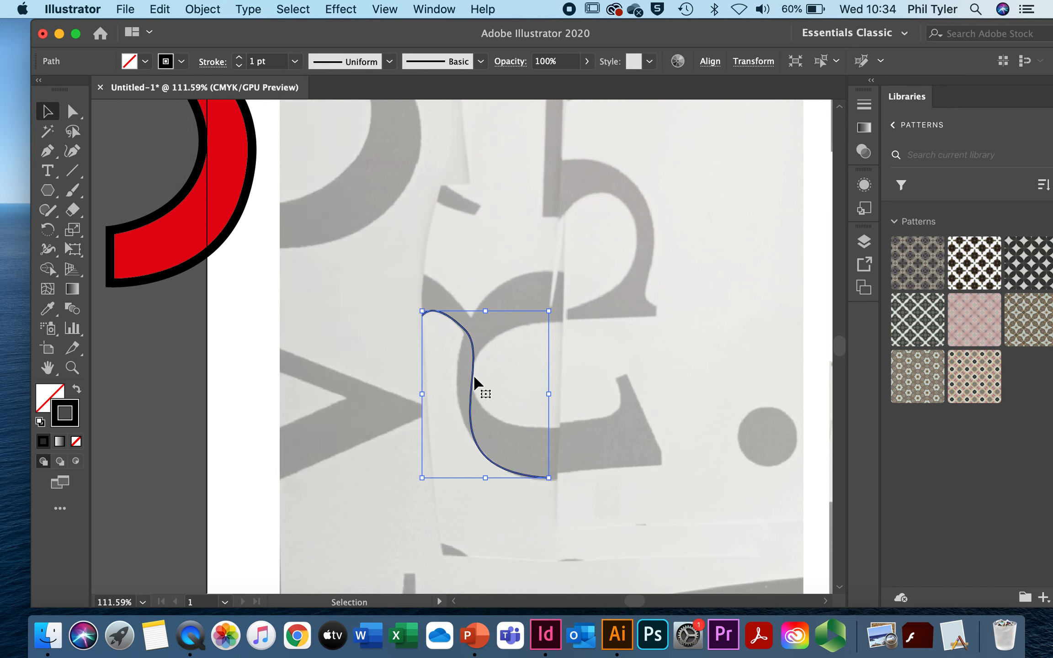
click(416, 383)
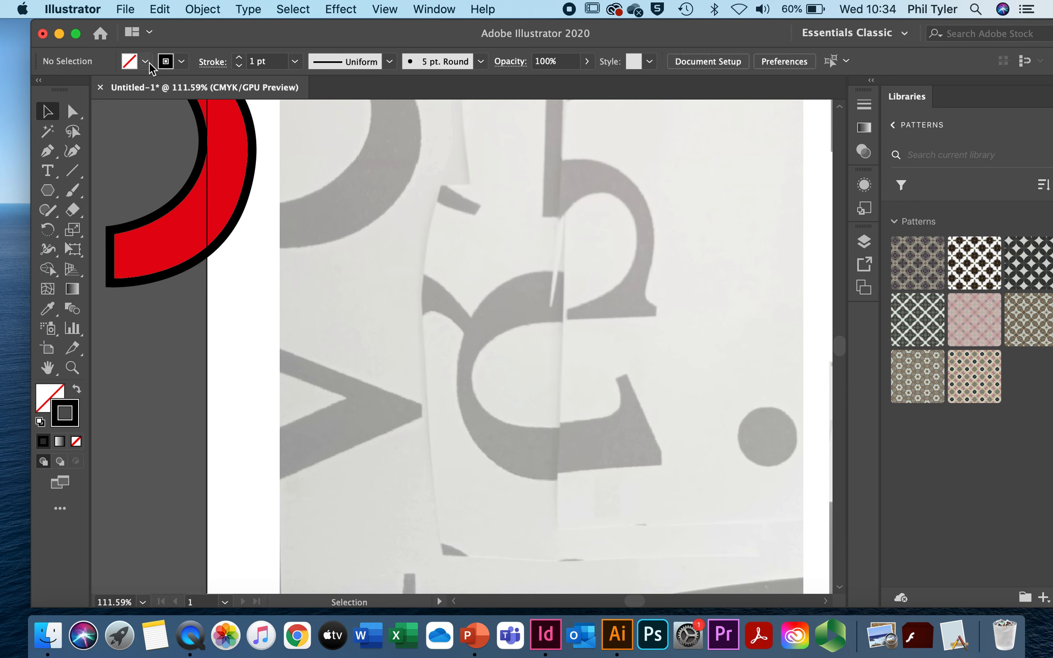
Begin a fresh Pen trace with the first point on the grey letter
click(47, 151)
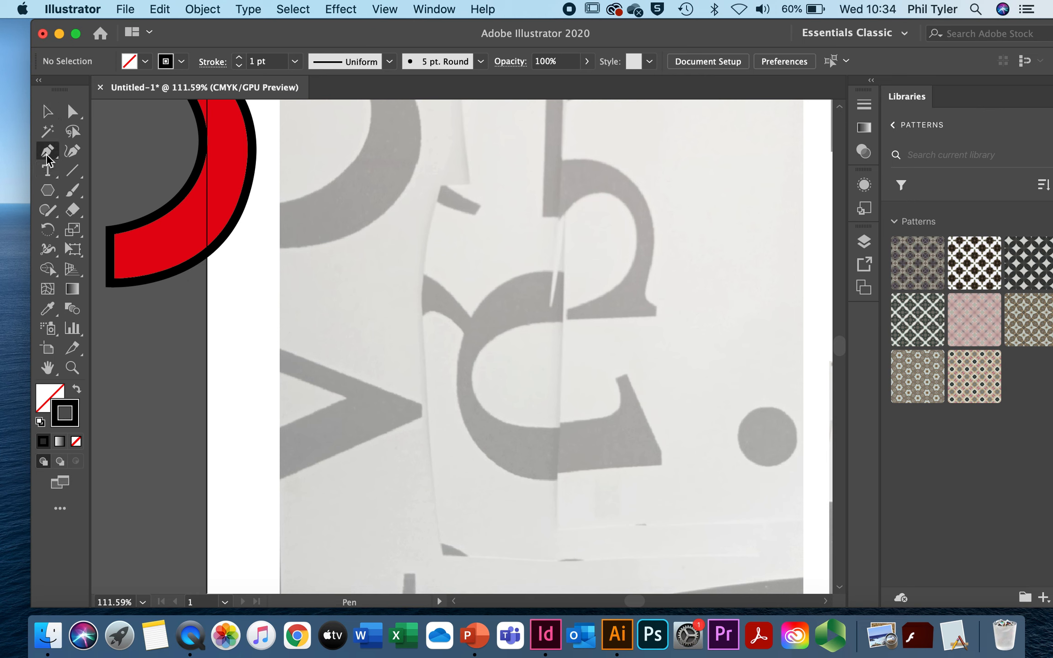
click(419, 313)
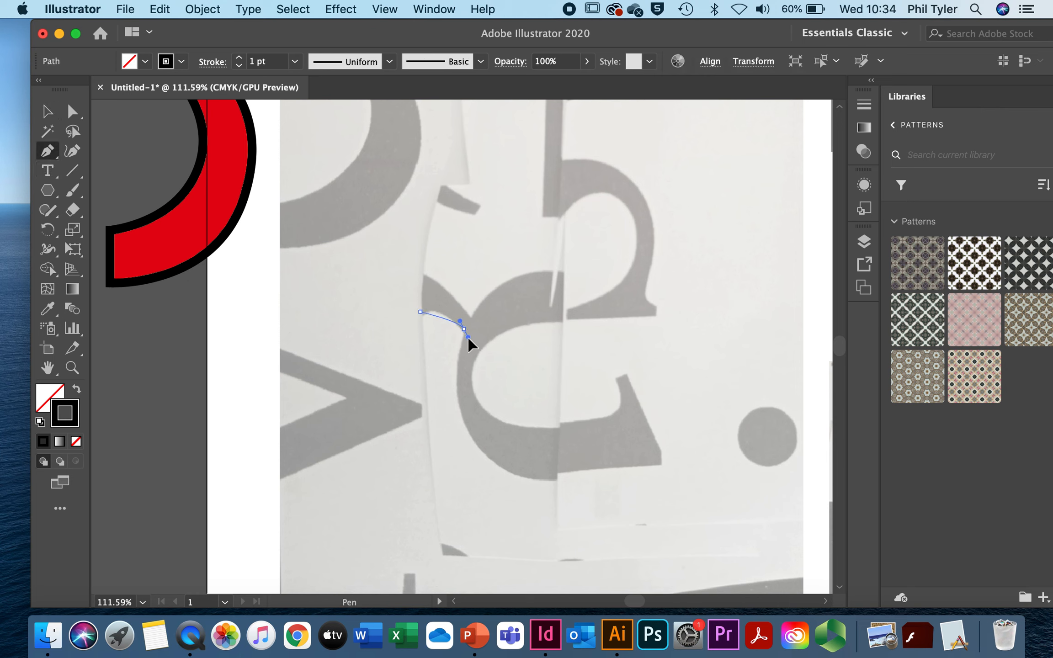
Trace the letter's top hook, down its left side and along the flat bottom edge
drag(461, 324, 489, 359)
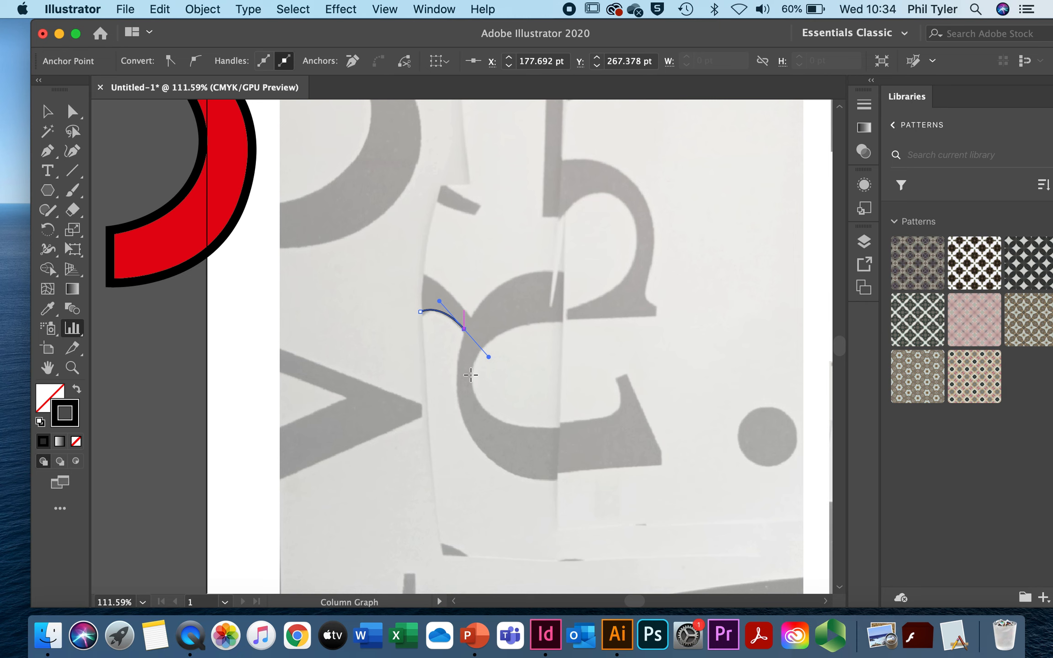
click(48, 151)
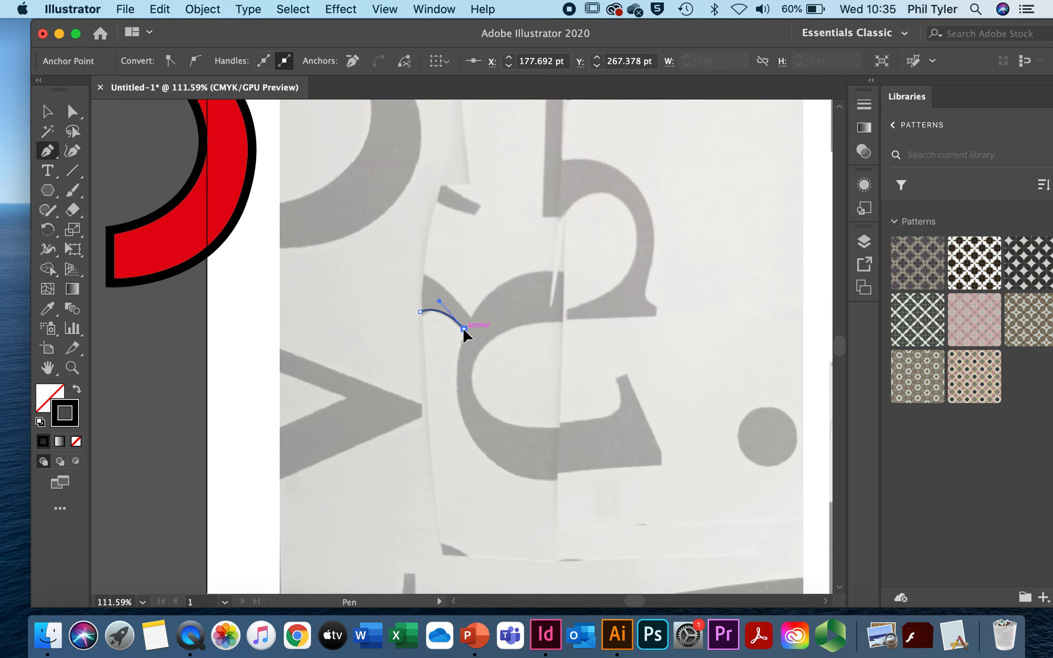
drag(461, 329, 528, 484)
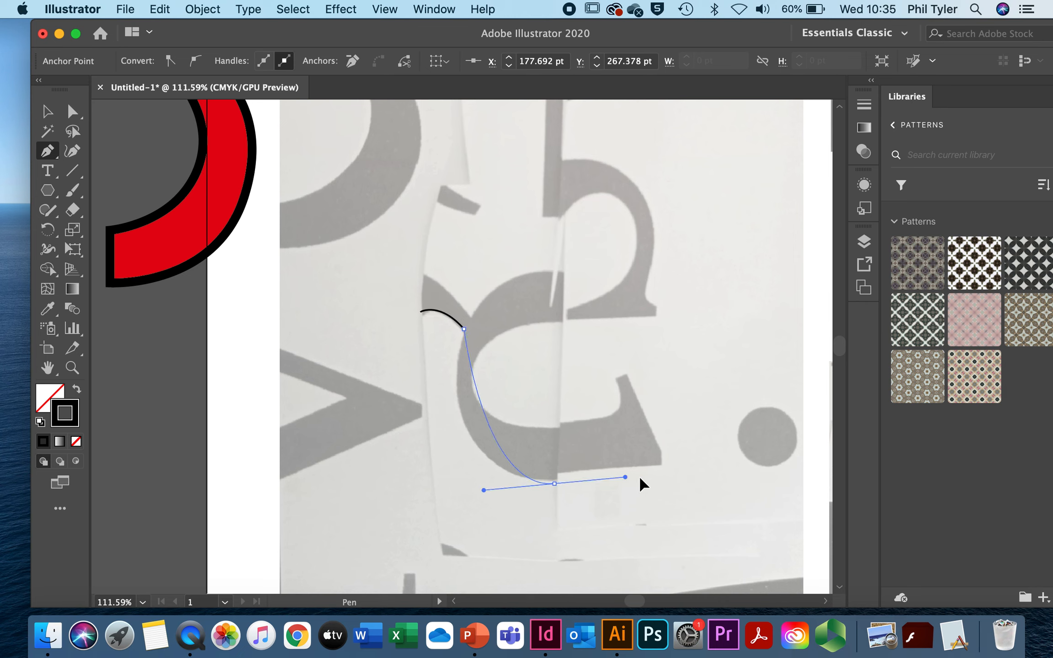
drag(624, 478, 695, 503)
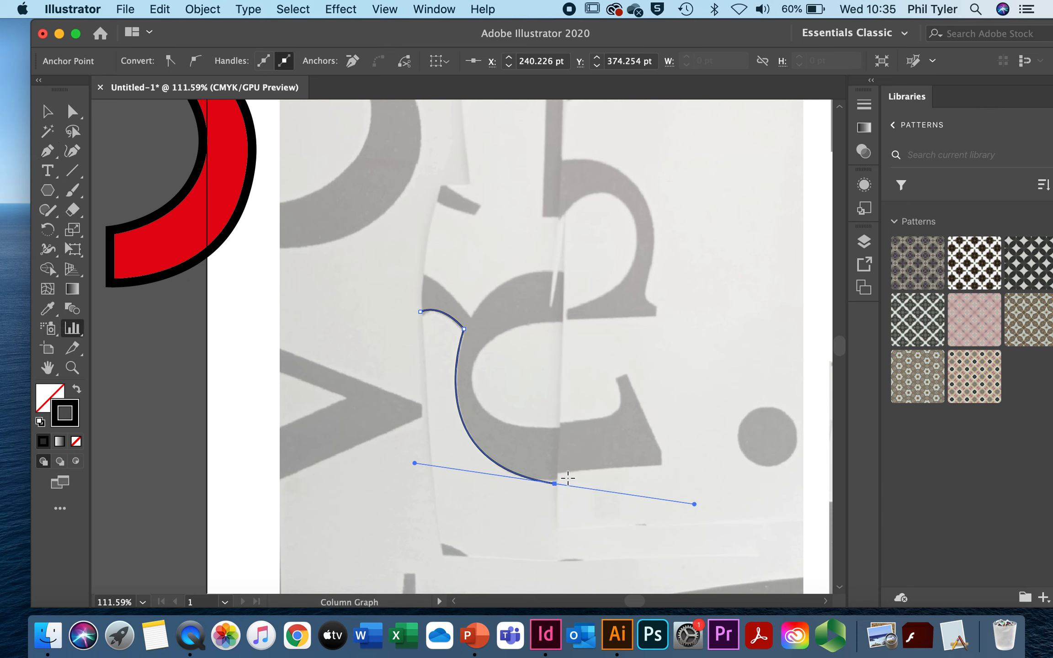
click(46, 151)
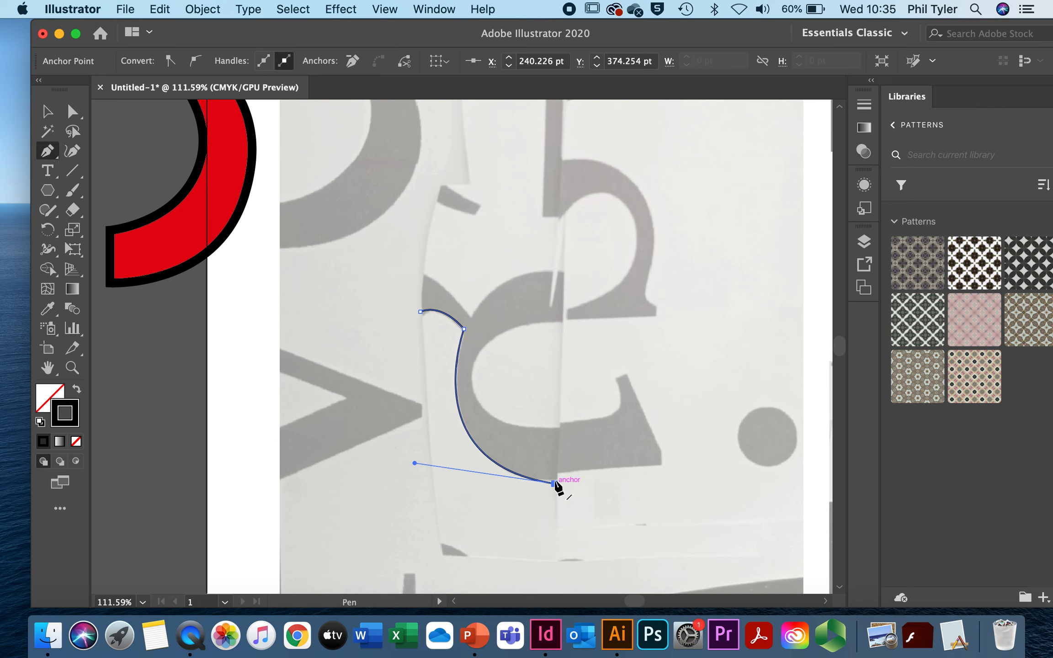
drag(556, 485, 659, 469)
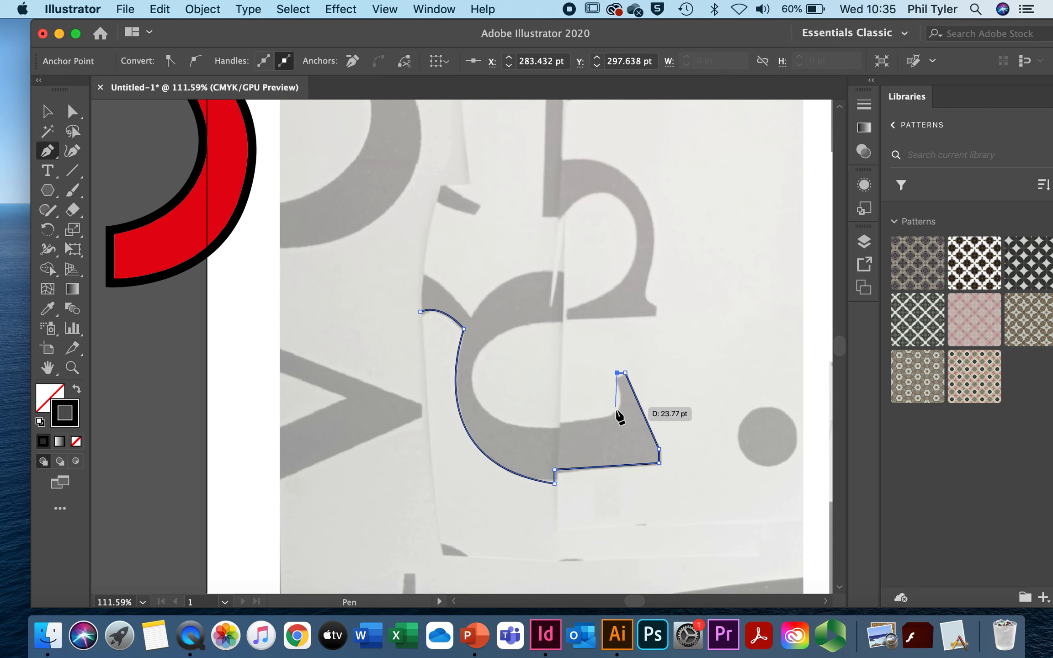
mouse_move(614, 417)
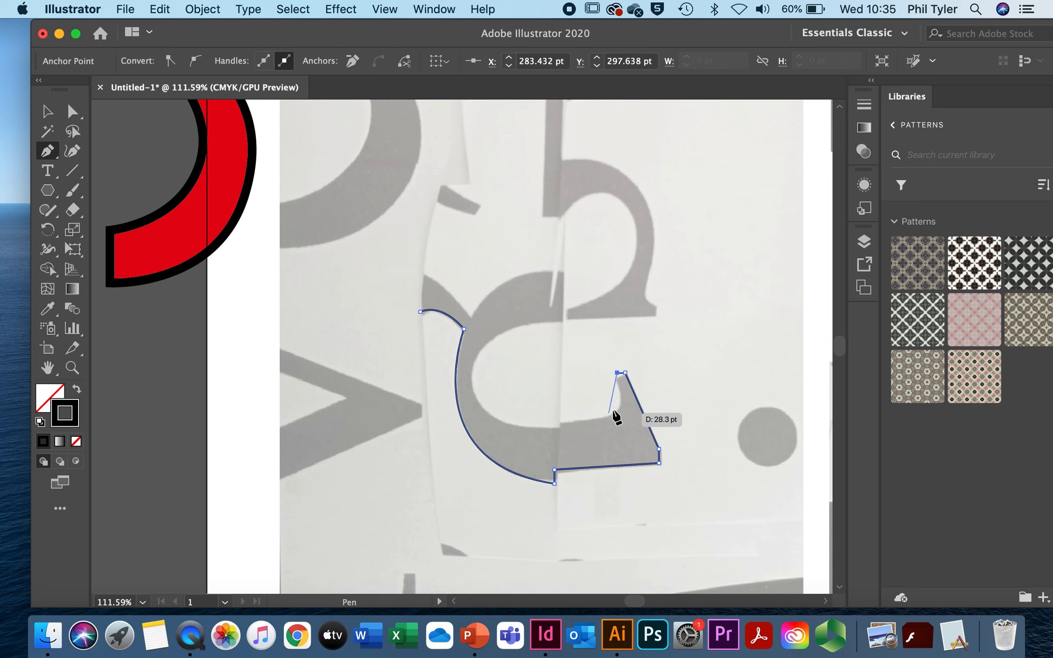
mouse_move(571, 429)
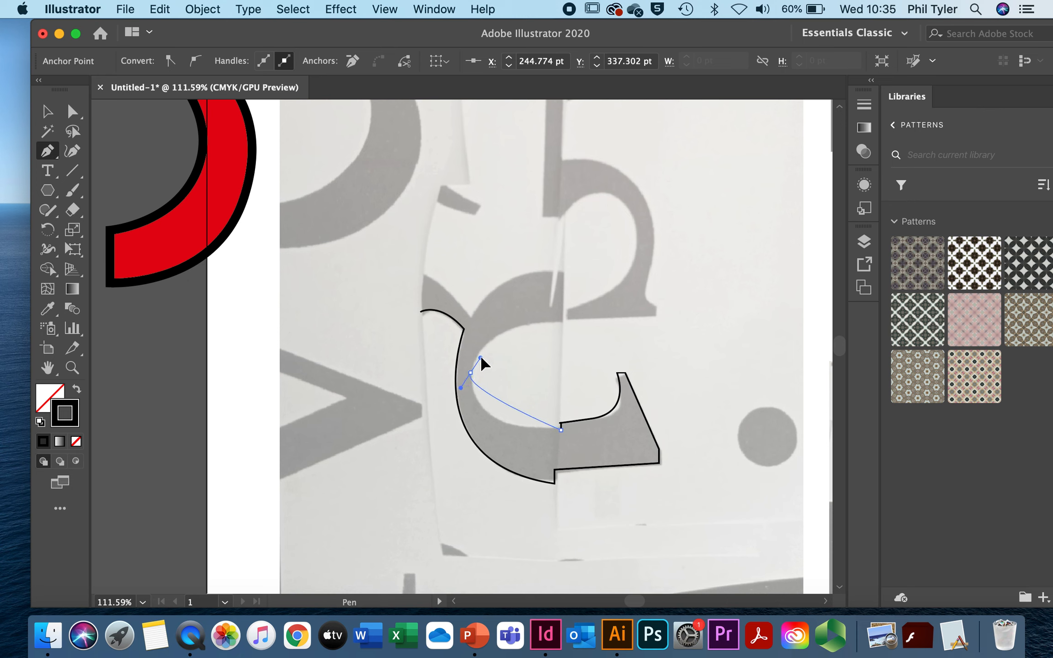
Trace the inner edge back around the counter to the hook and close the outline
drag(480, 359, 477, 312)
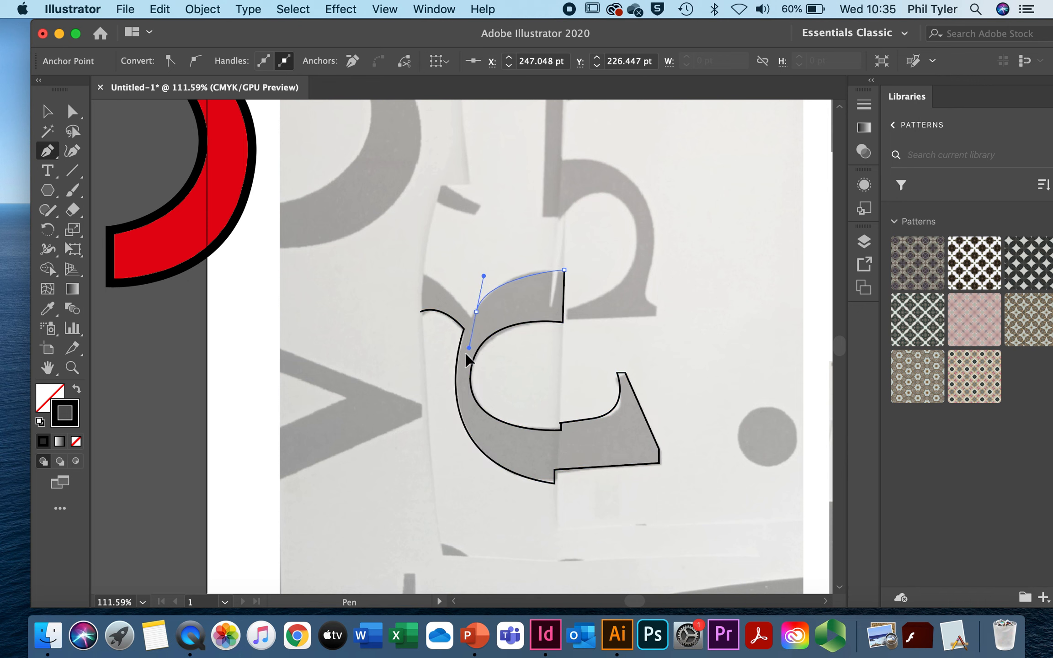
drag(472, 350, 453, 360)
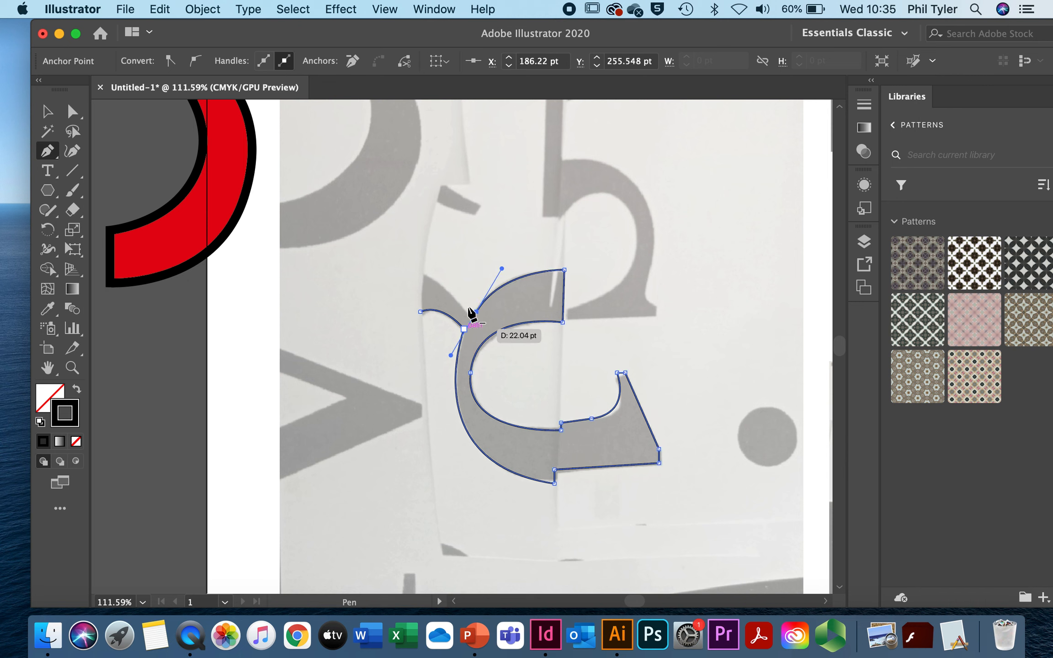
click(473, 315)
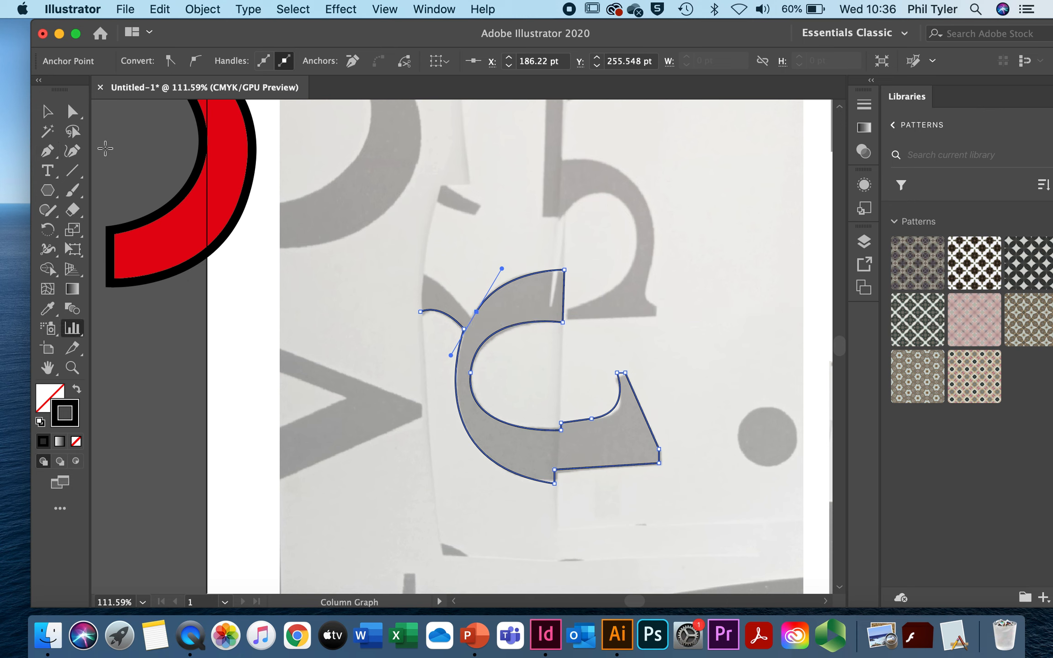
click(47, 151)
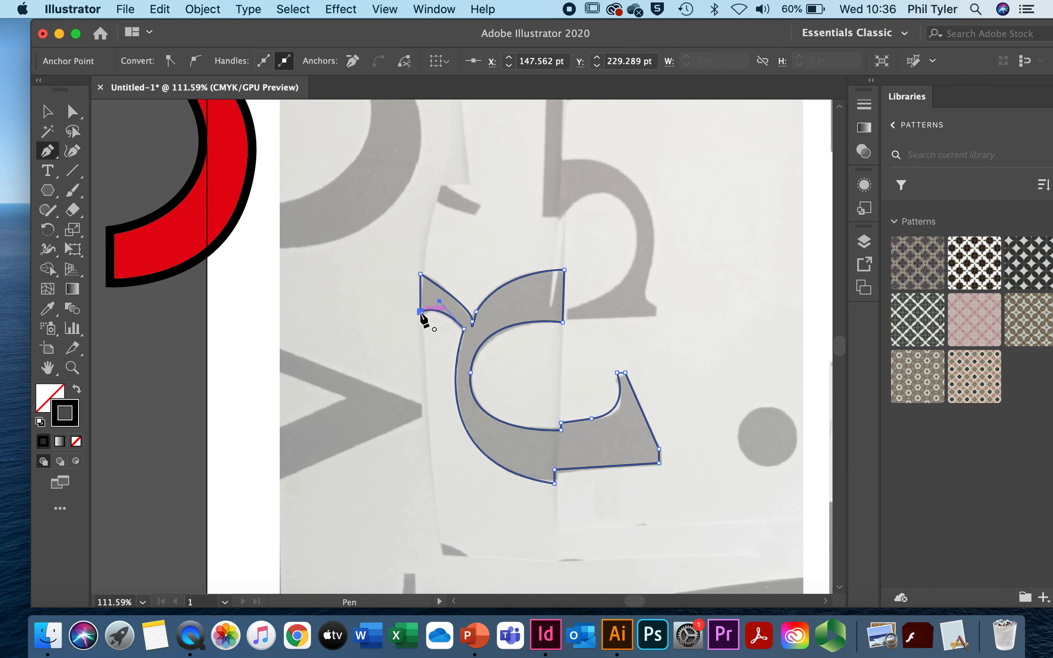
click(46, 112)
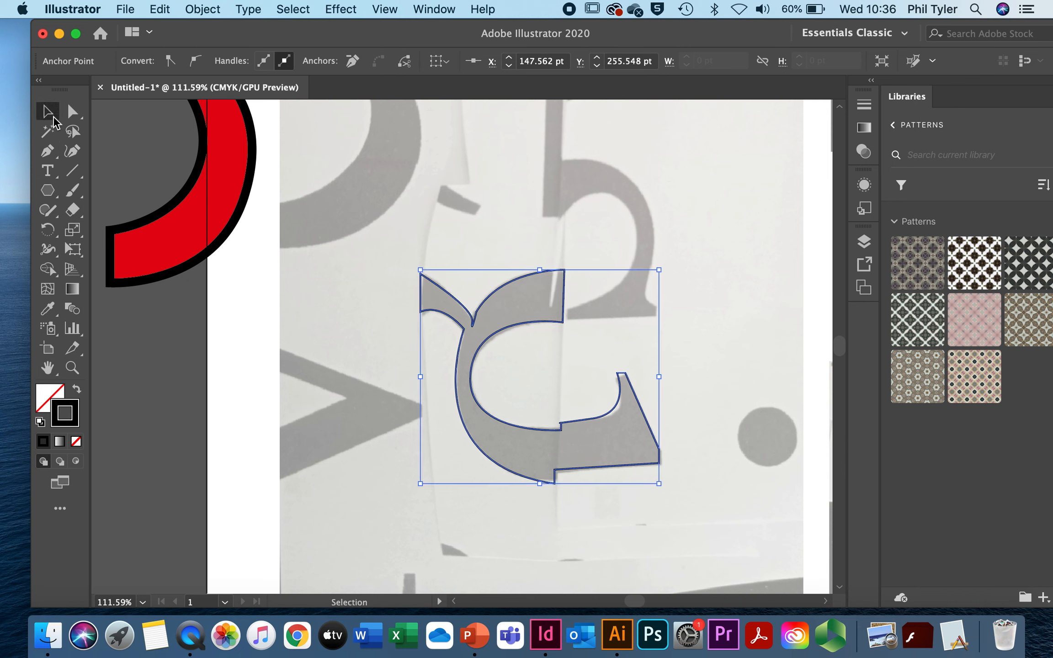
mouse_move(428, 278)
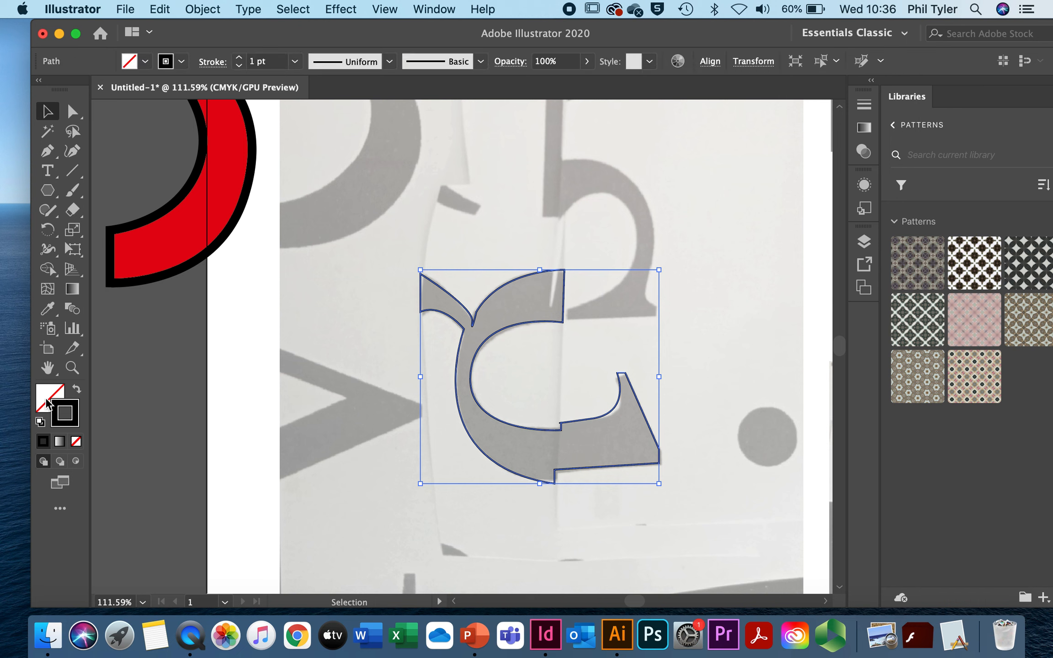
Fill the traced shape lime green and set its stroke to None
click(175, 204)
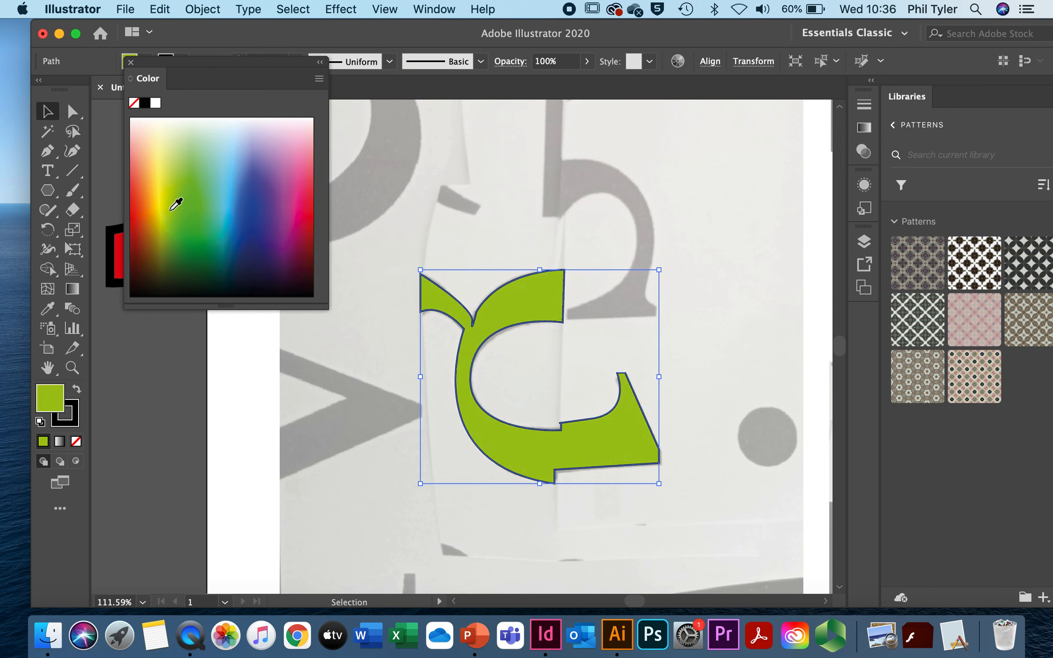
mouse_move(165, 437)
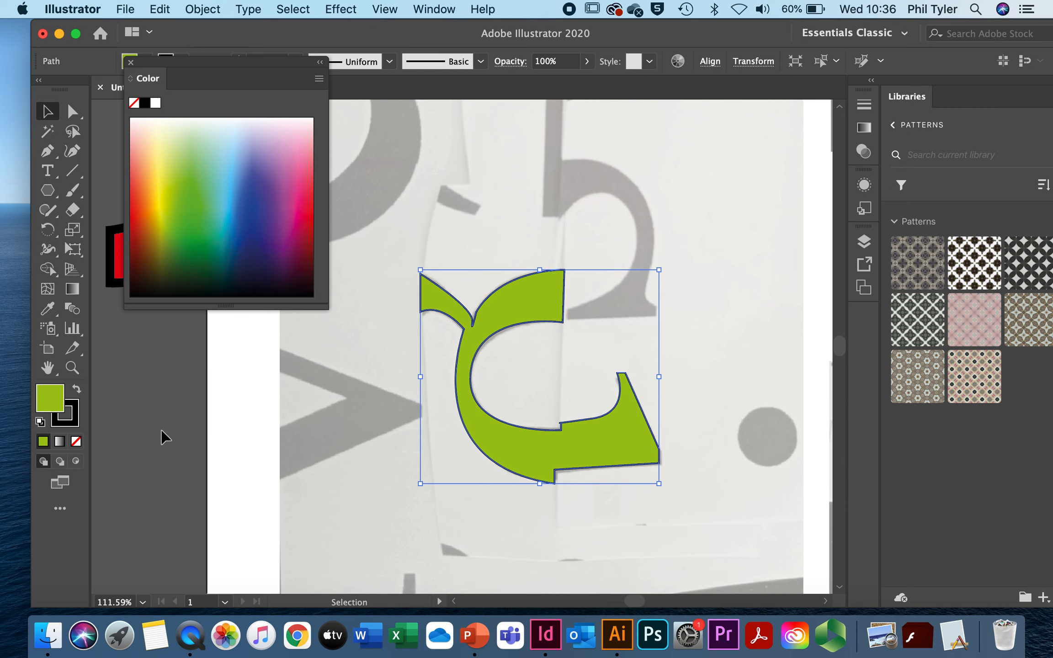
mouse_move(180, 64)
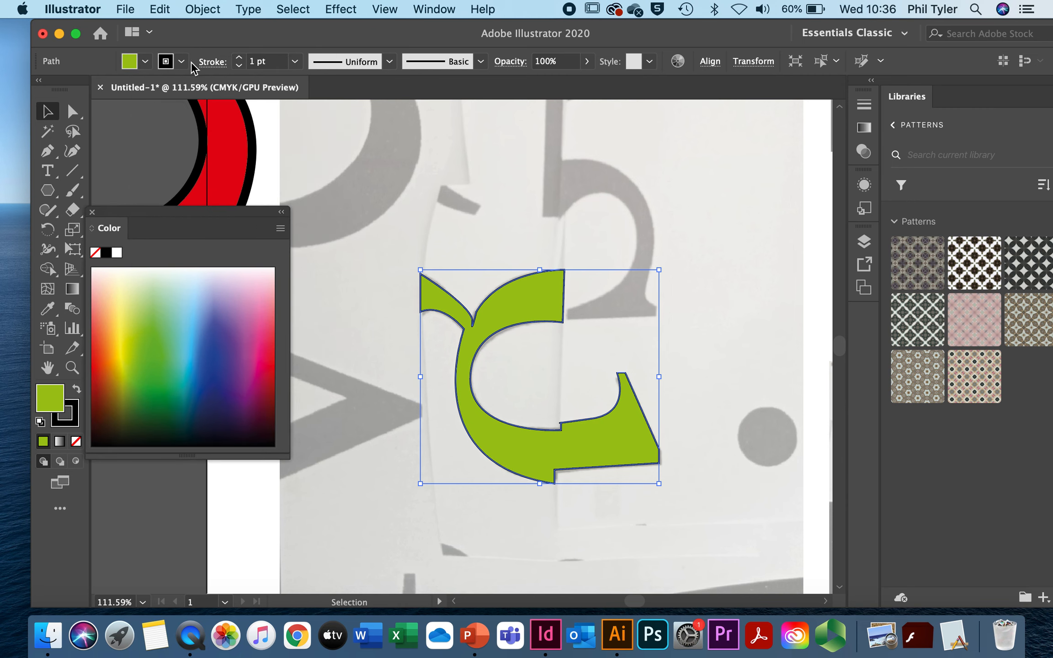
click(145, 62)
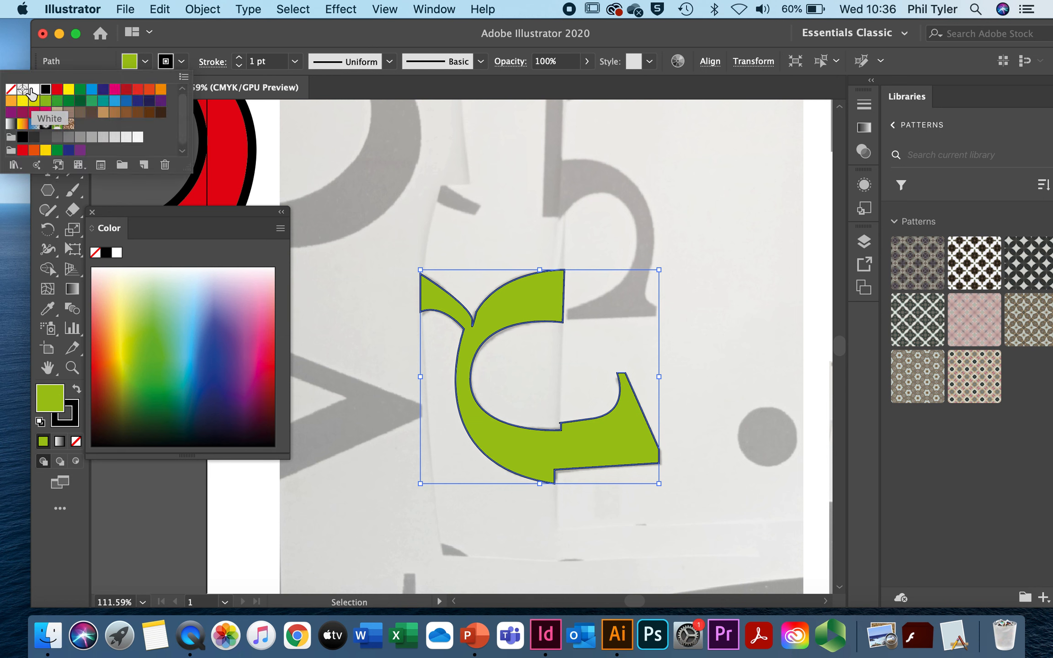
click(11, 90)
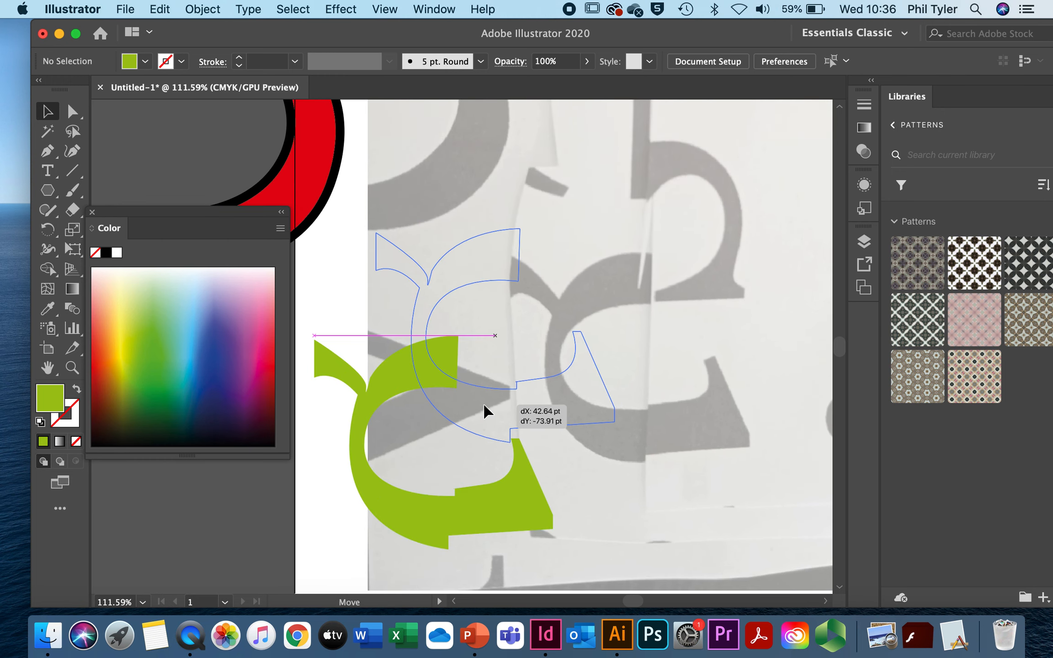
Drag the green shape up and right so it overlaps the red crescent
drag(487, 411, 571, 348)
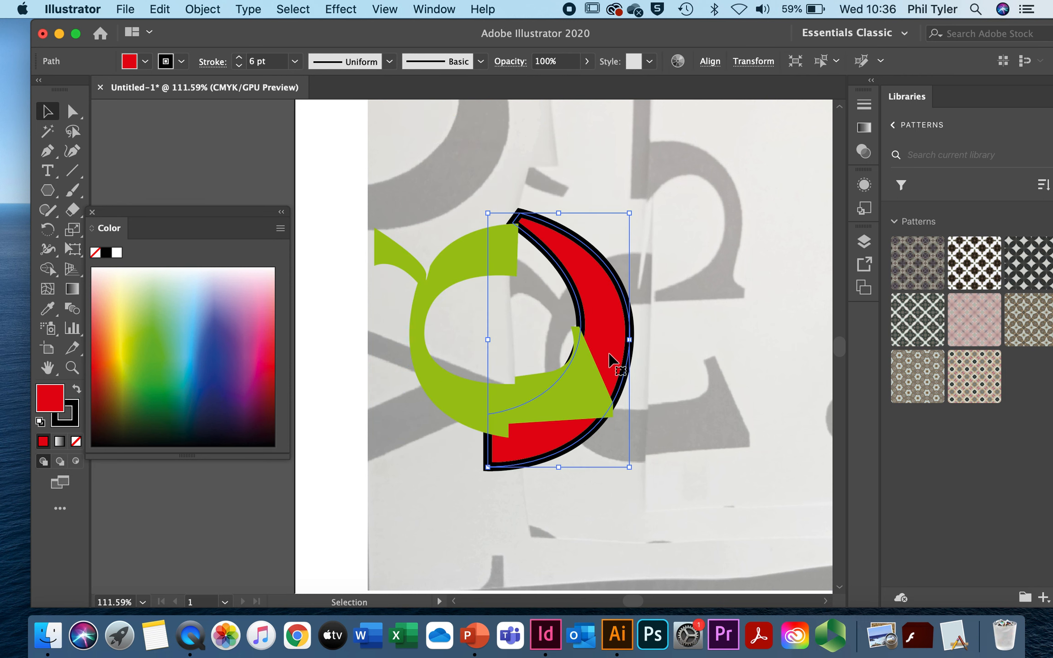
mouse_move(584, 364)
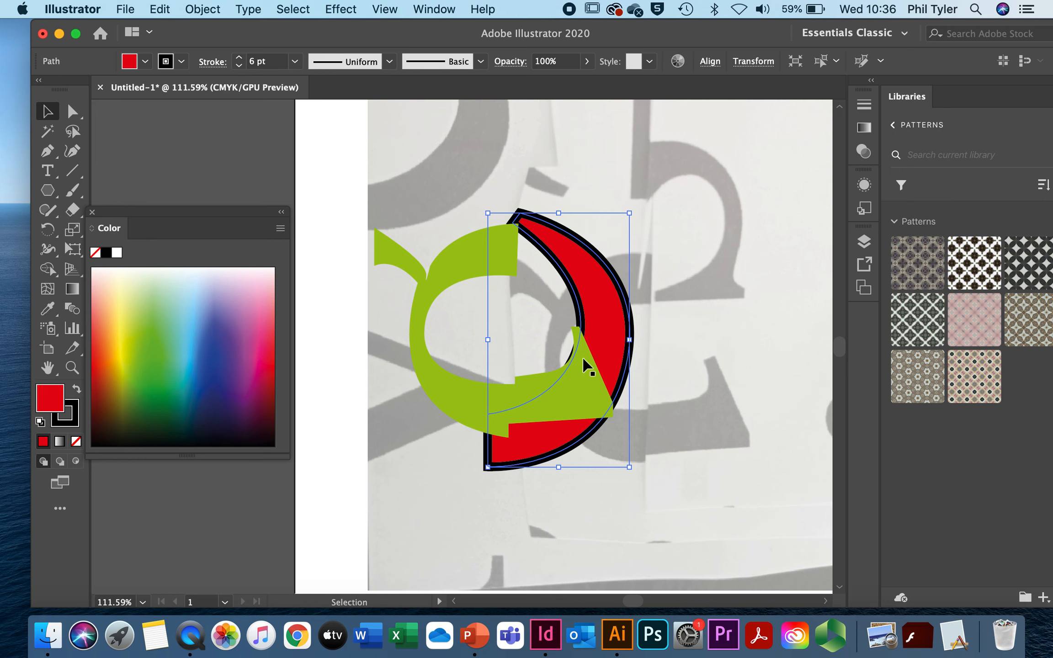